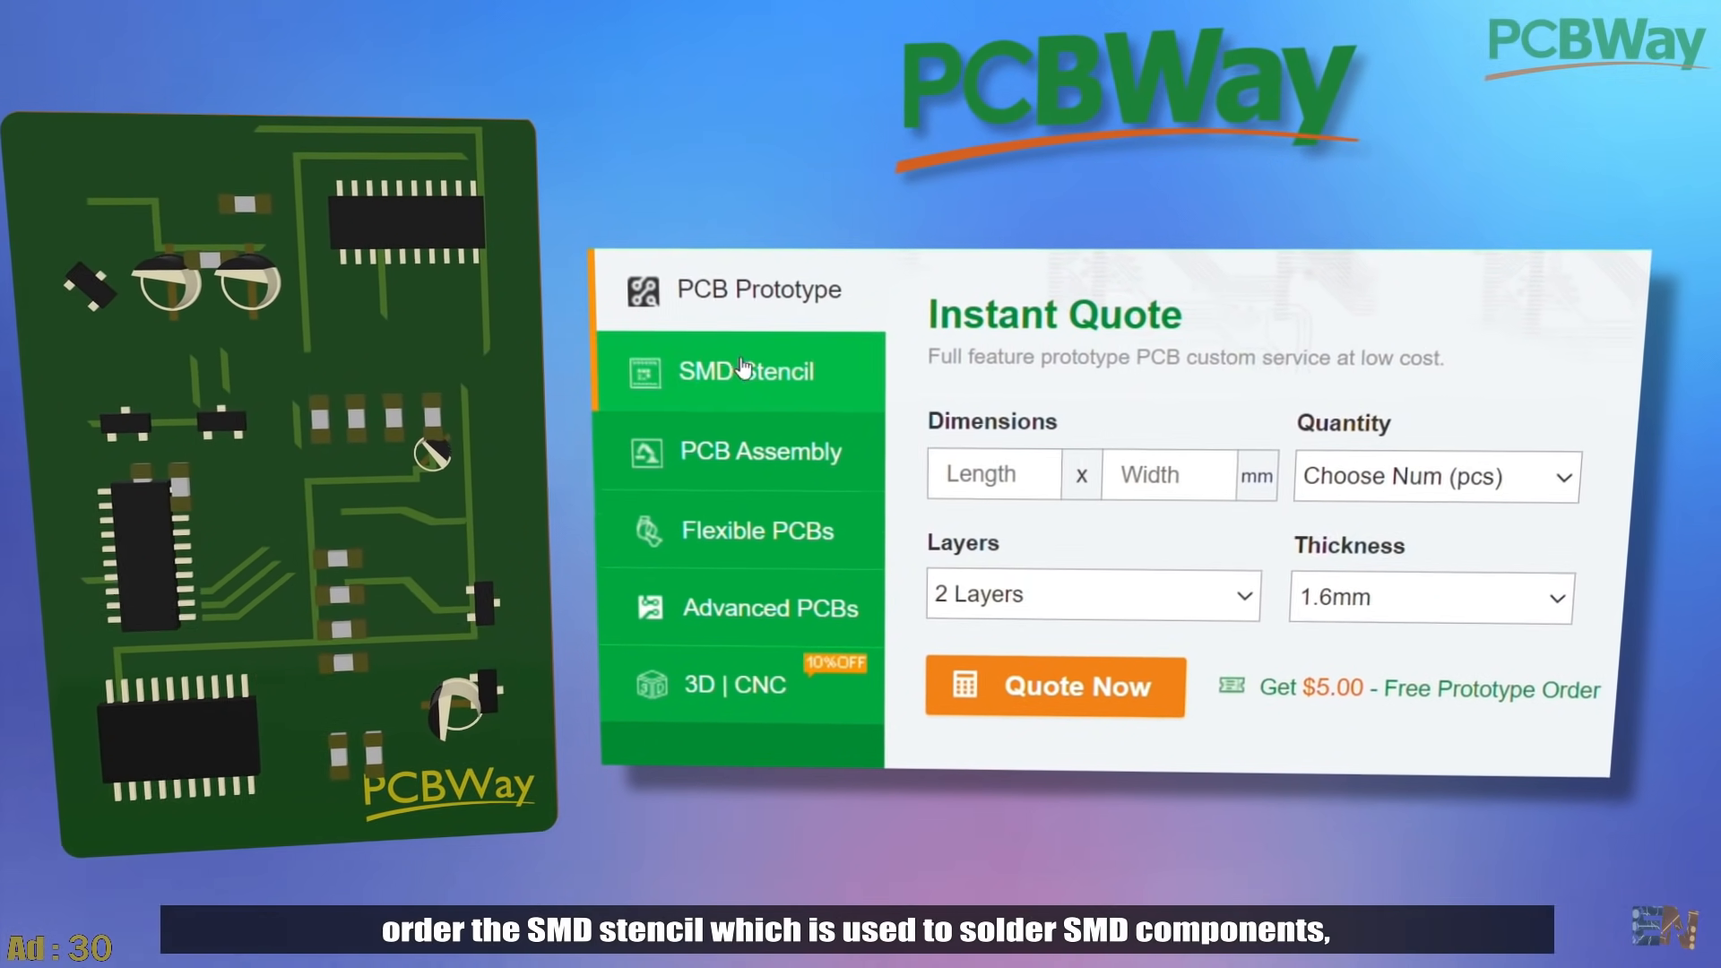
View the SMD stencil quote form, then start an instant PCB prototype quote
left_click(745, 371)
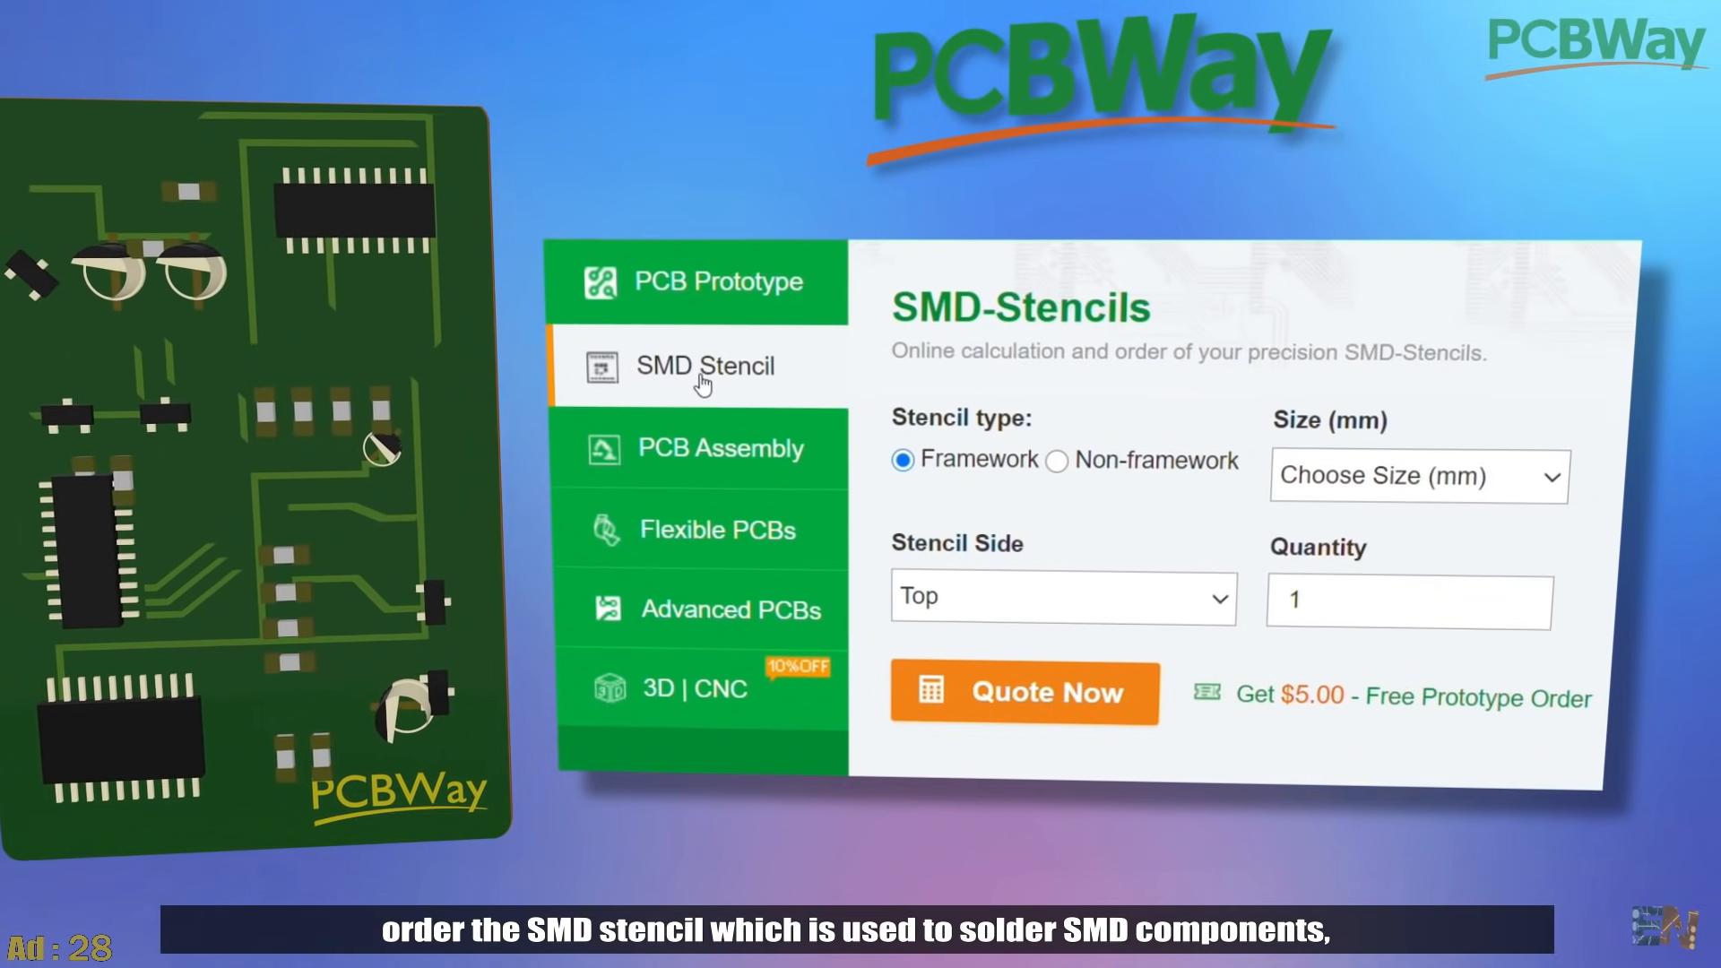
left_click(719, 448)
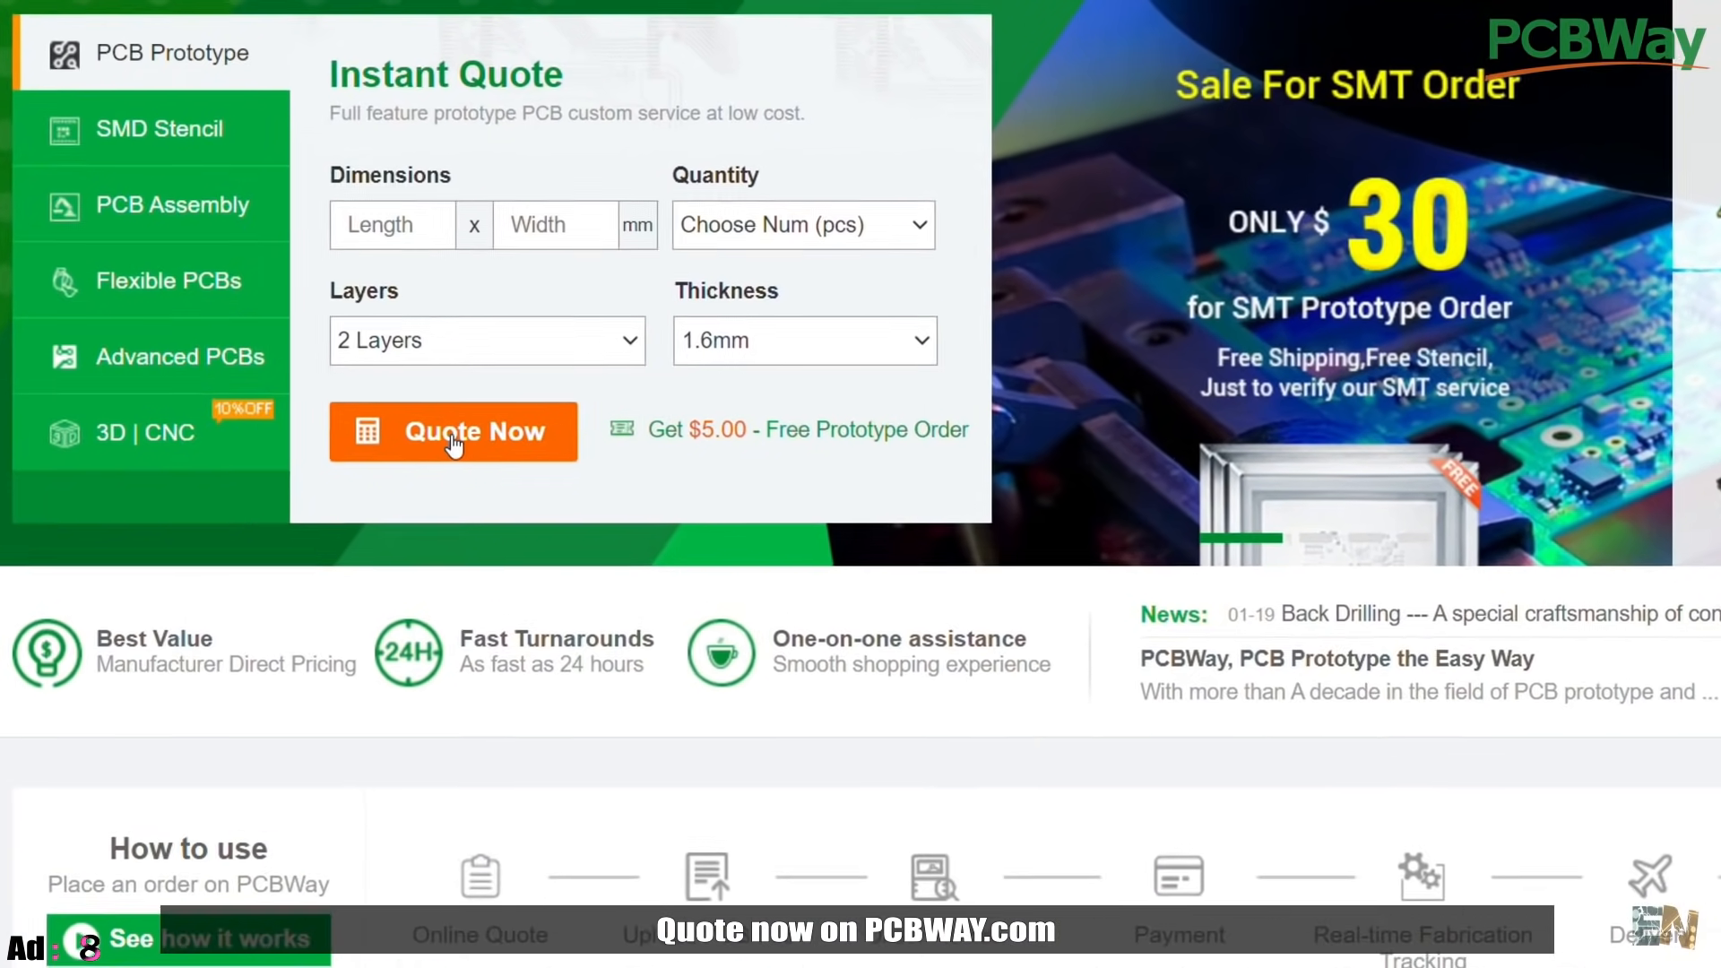
left_click(453, 431)
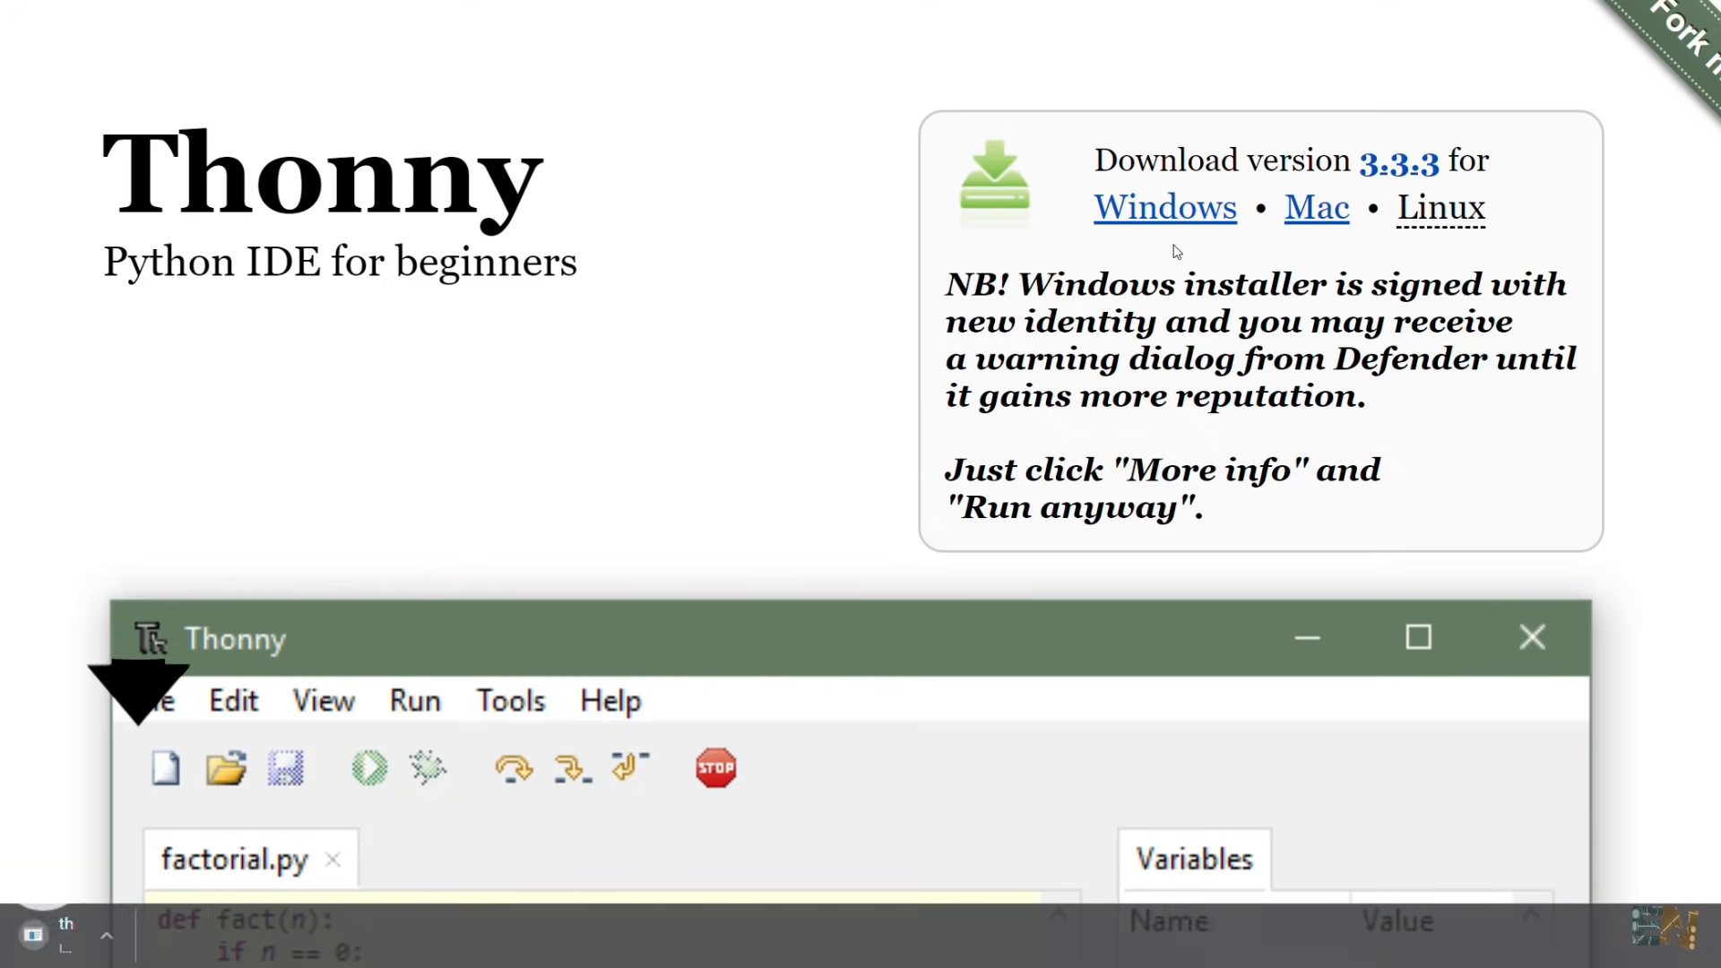
Download the Thonny Windows installer and continue setup without a desktop icon
left_click(1165, 207)
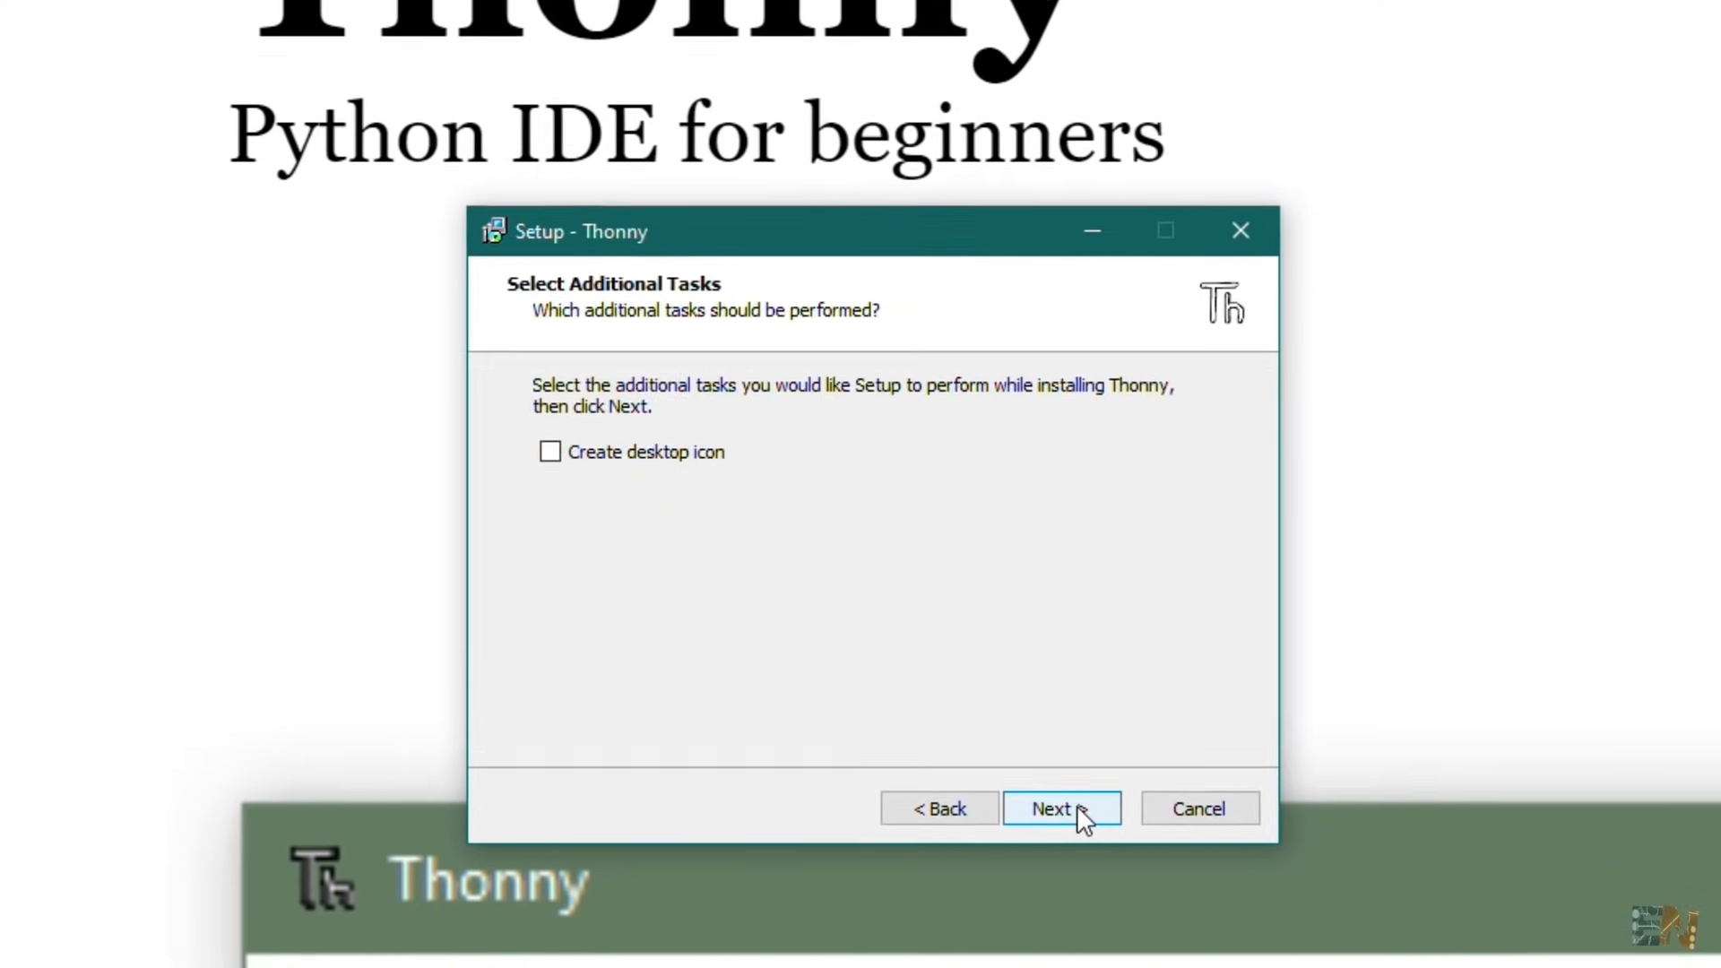
left_click(1060, 808)
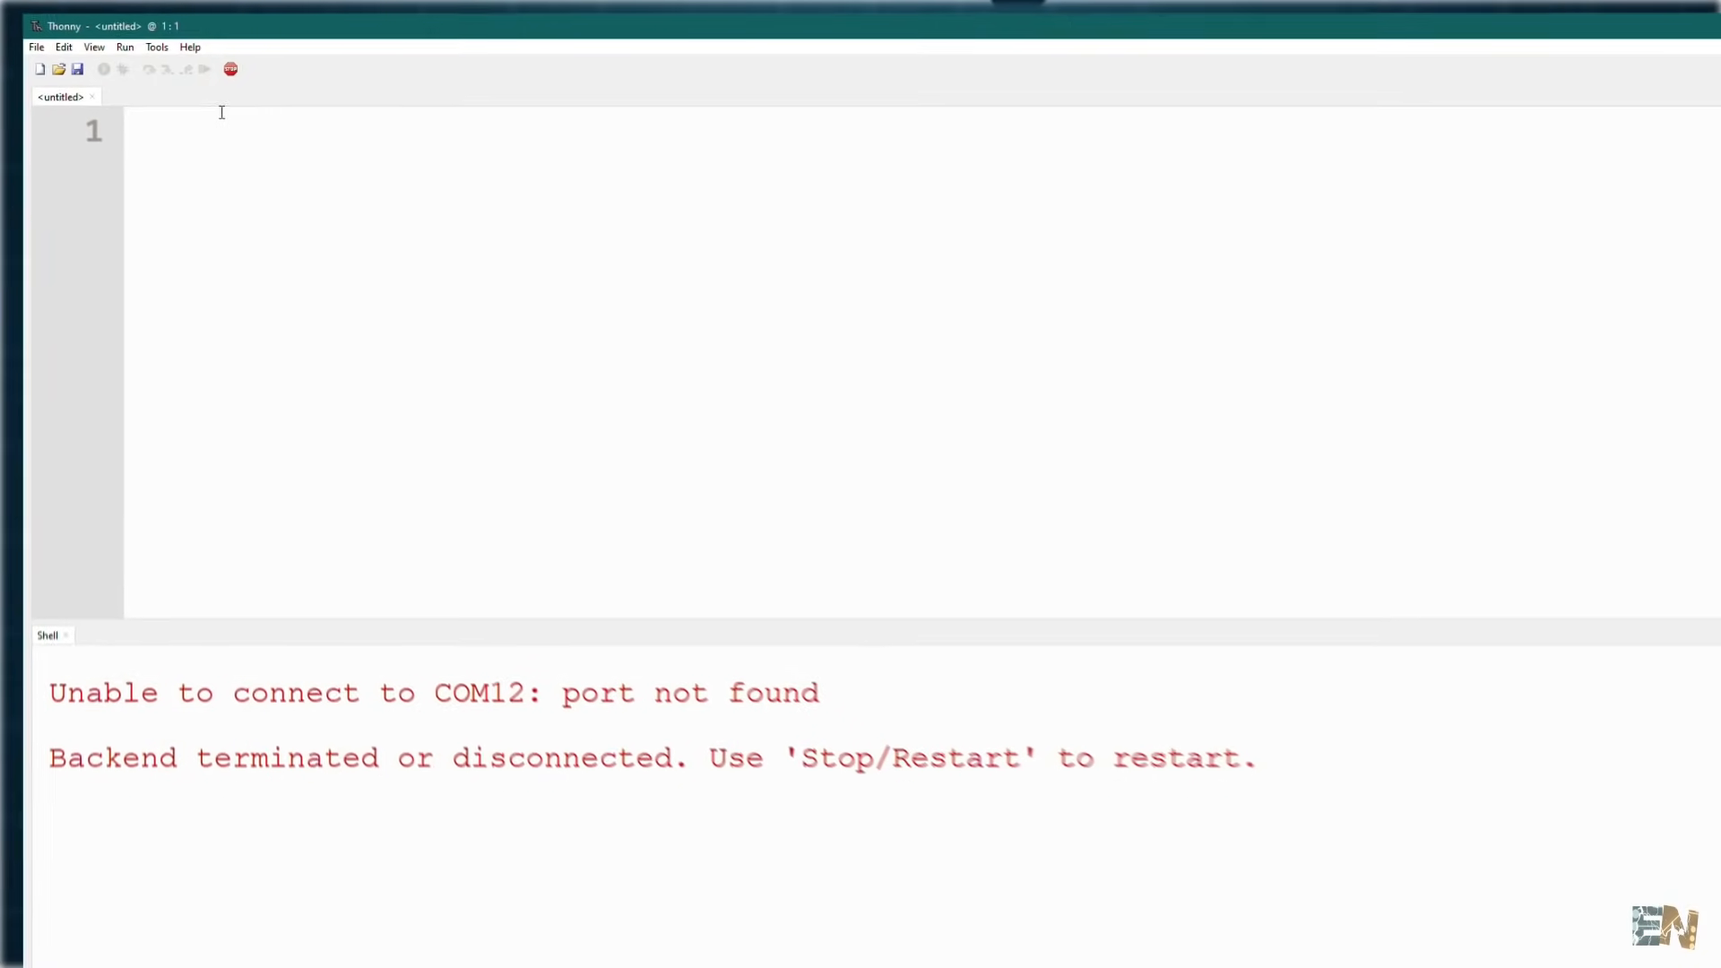
Set the interpreter to MicroPython (Raspberry Pi Pico) on COM12 and start firmware install
left_click(183, 37)
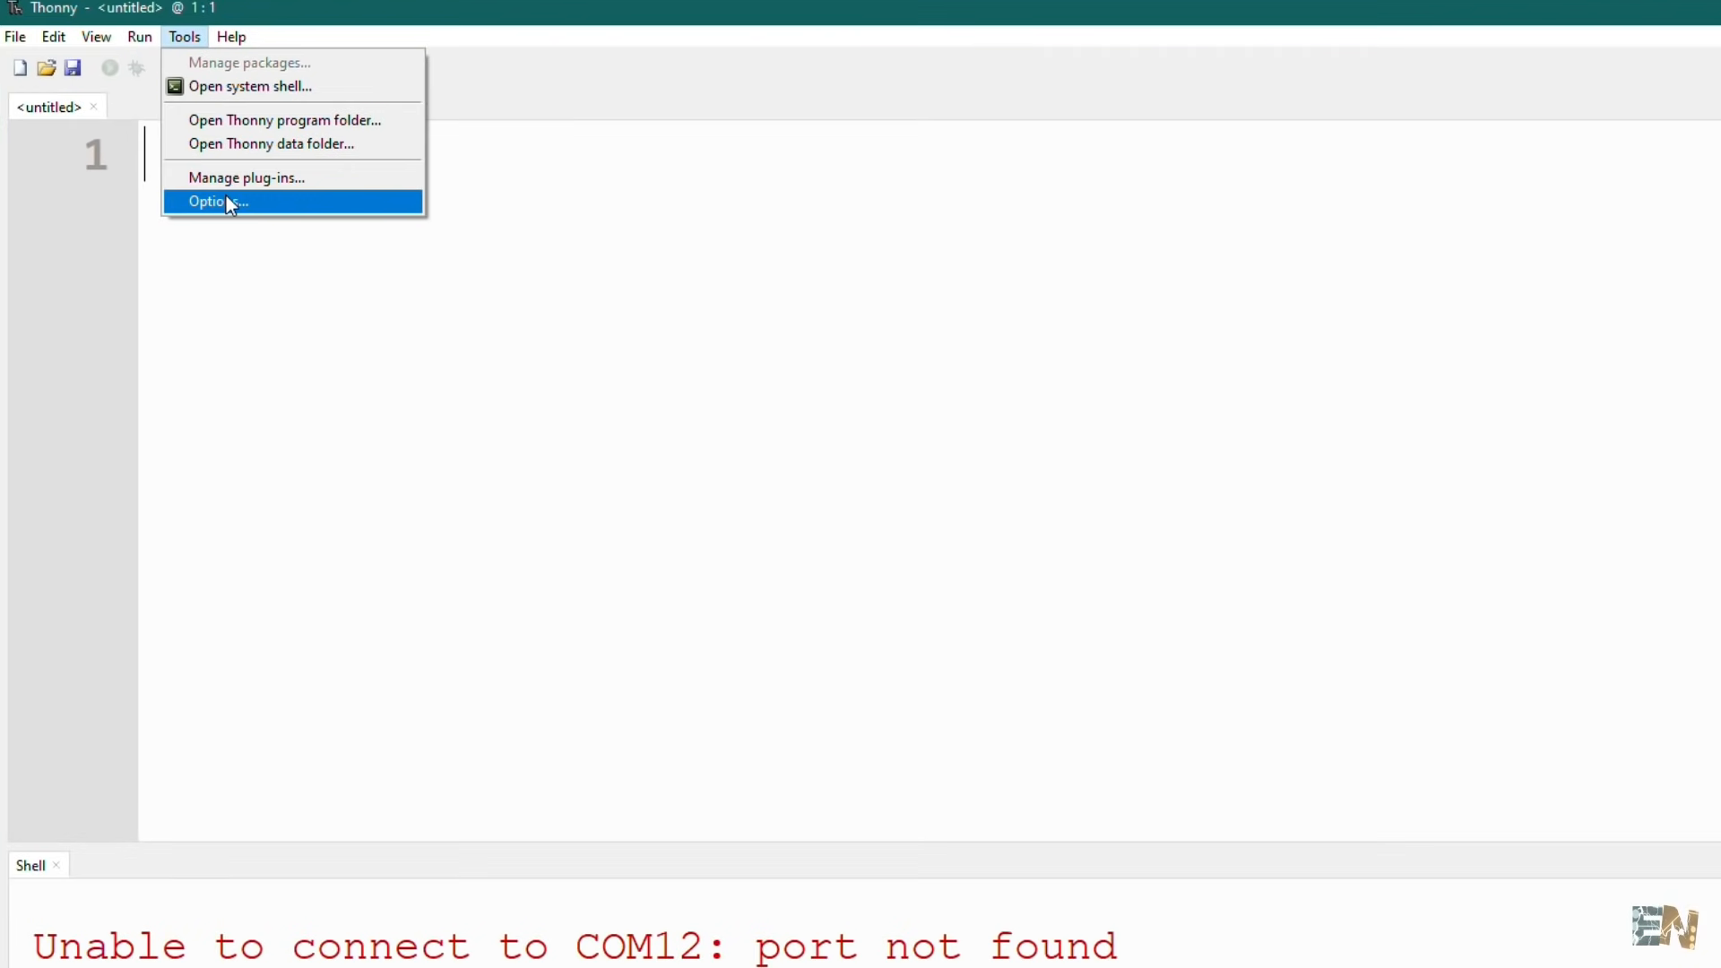
left_click(217, 200)
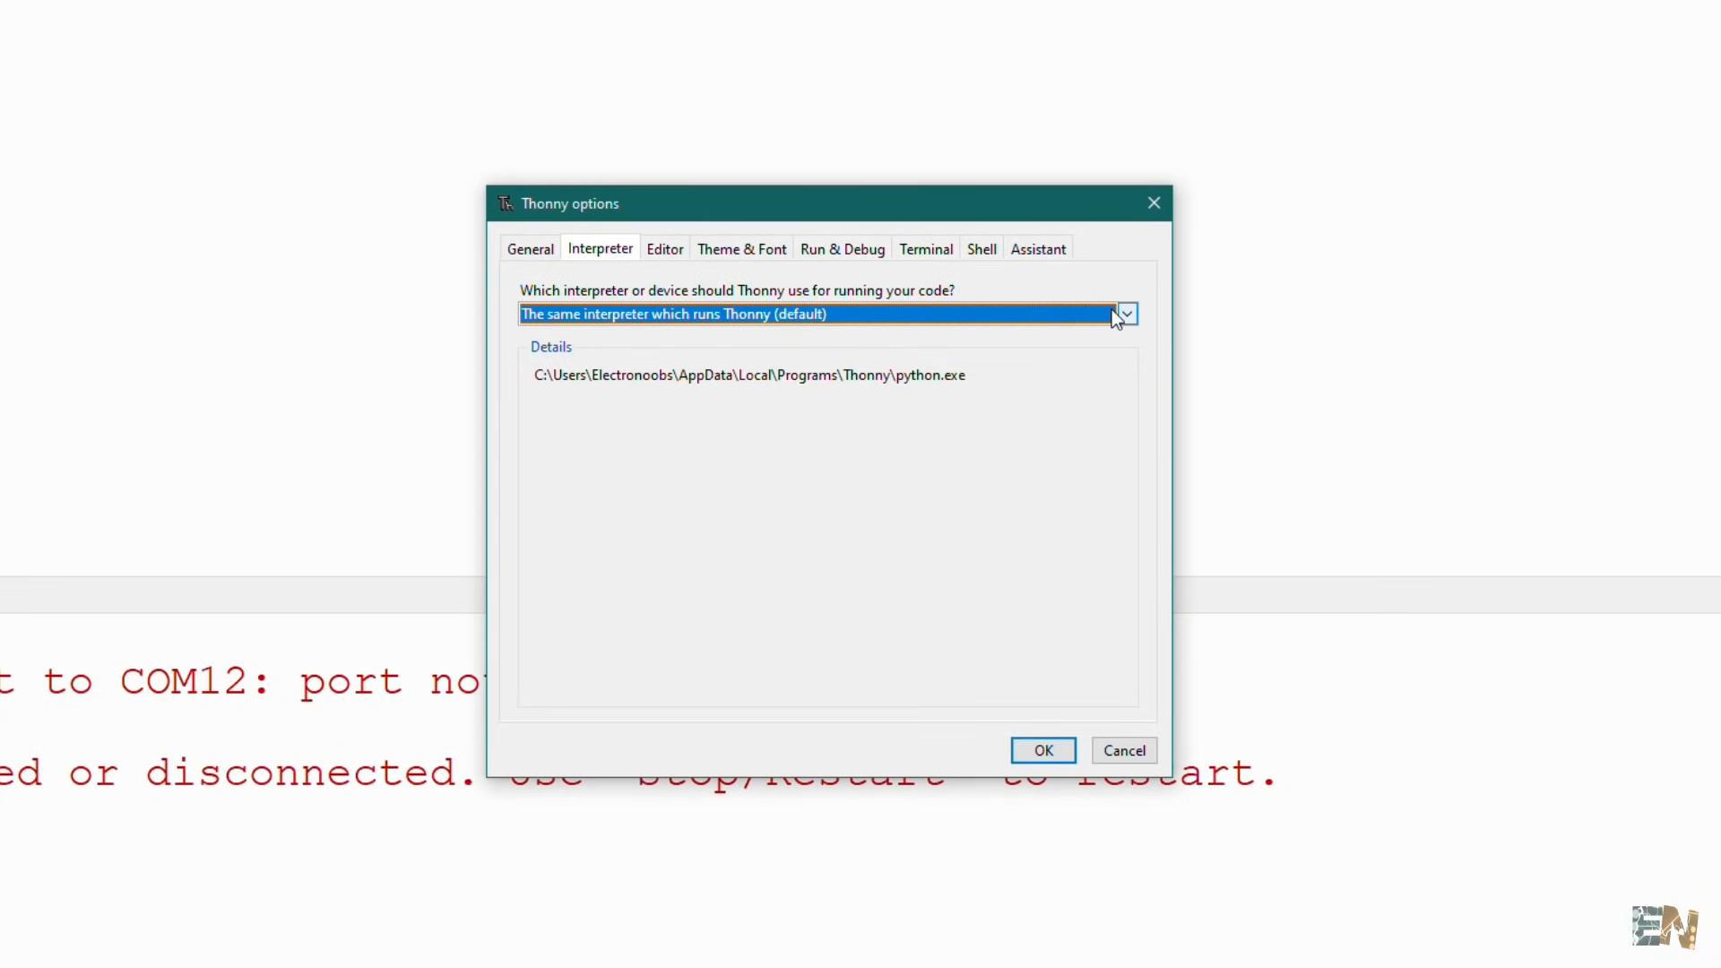
left_click(1126, 312)
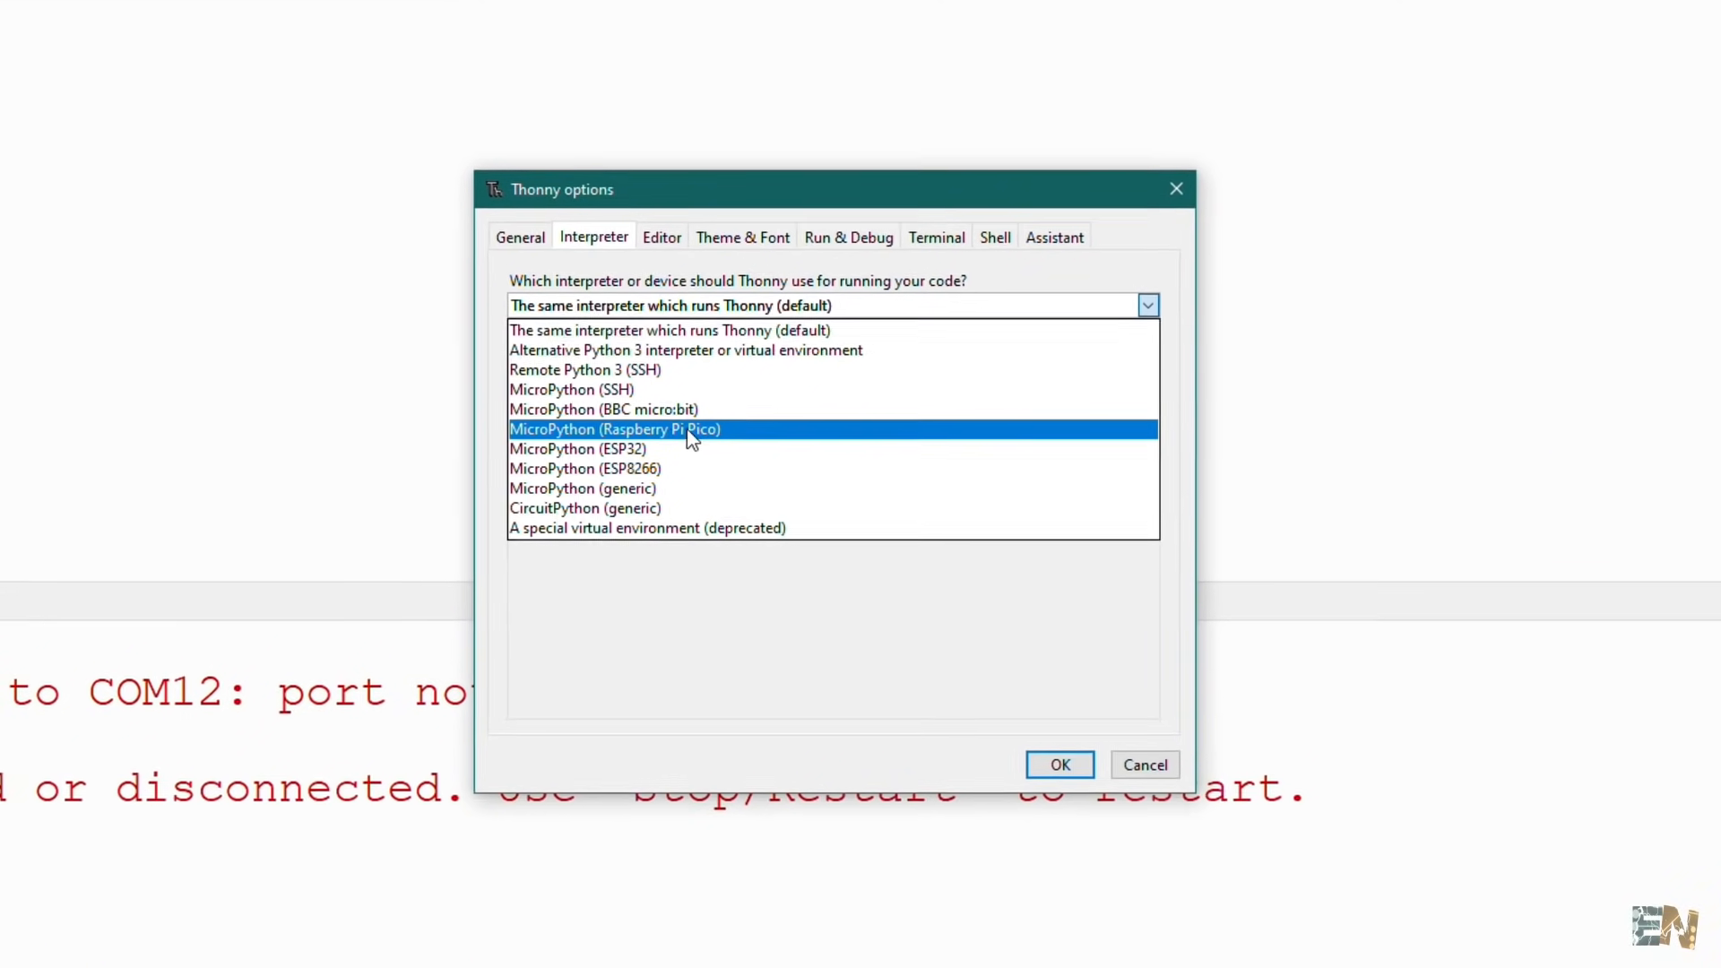
left_click(615, 429)
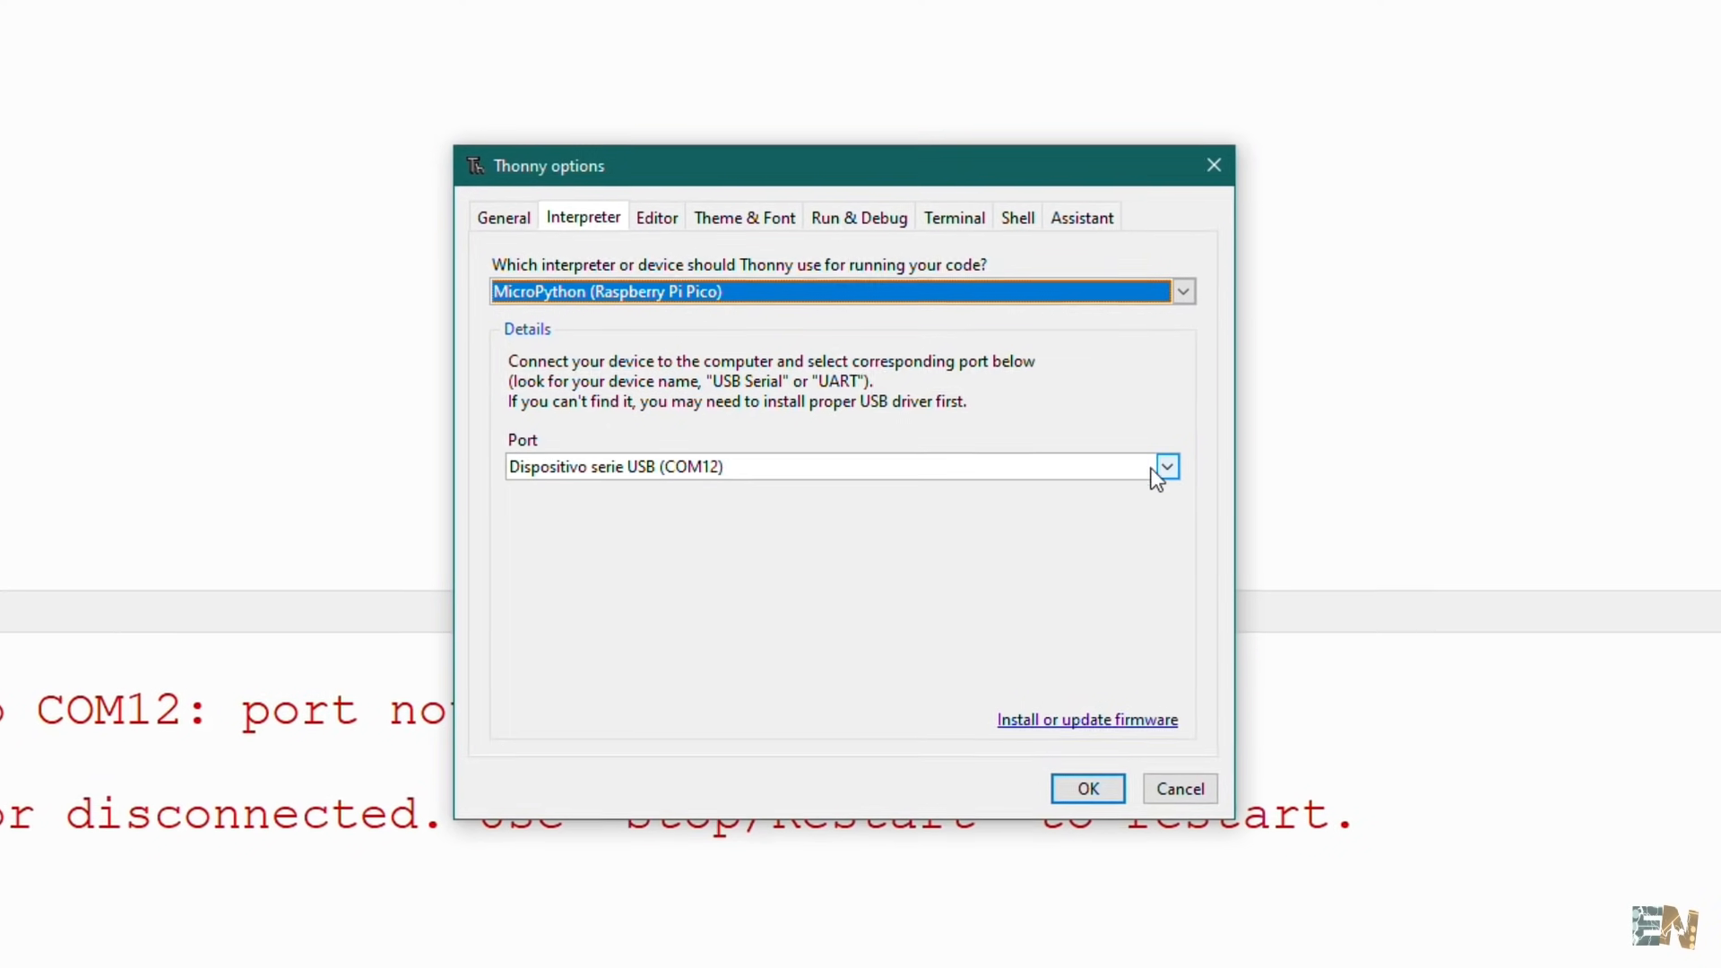
left_click(1167, 466)
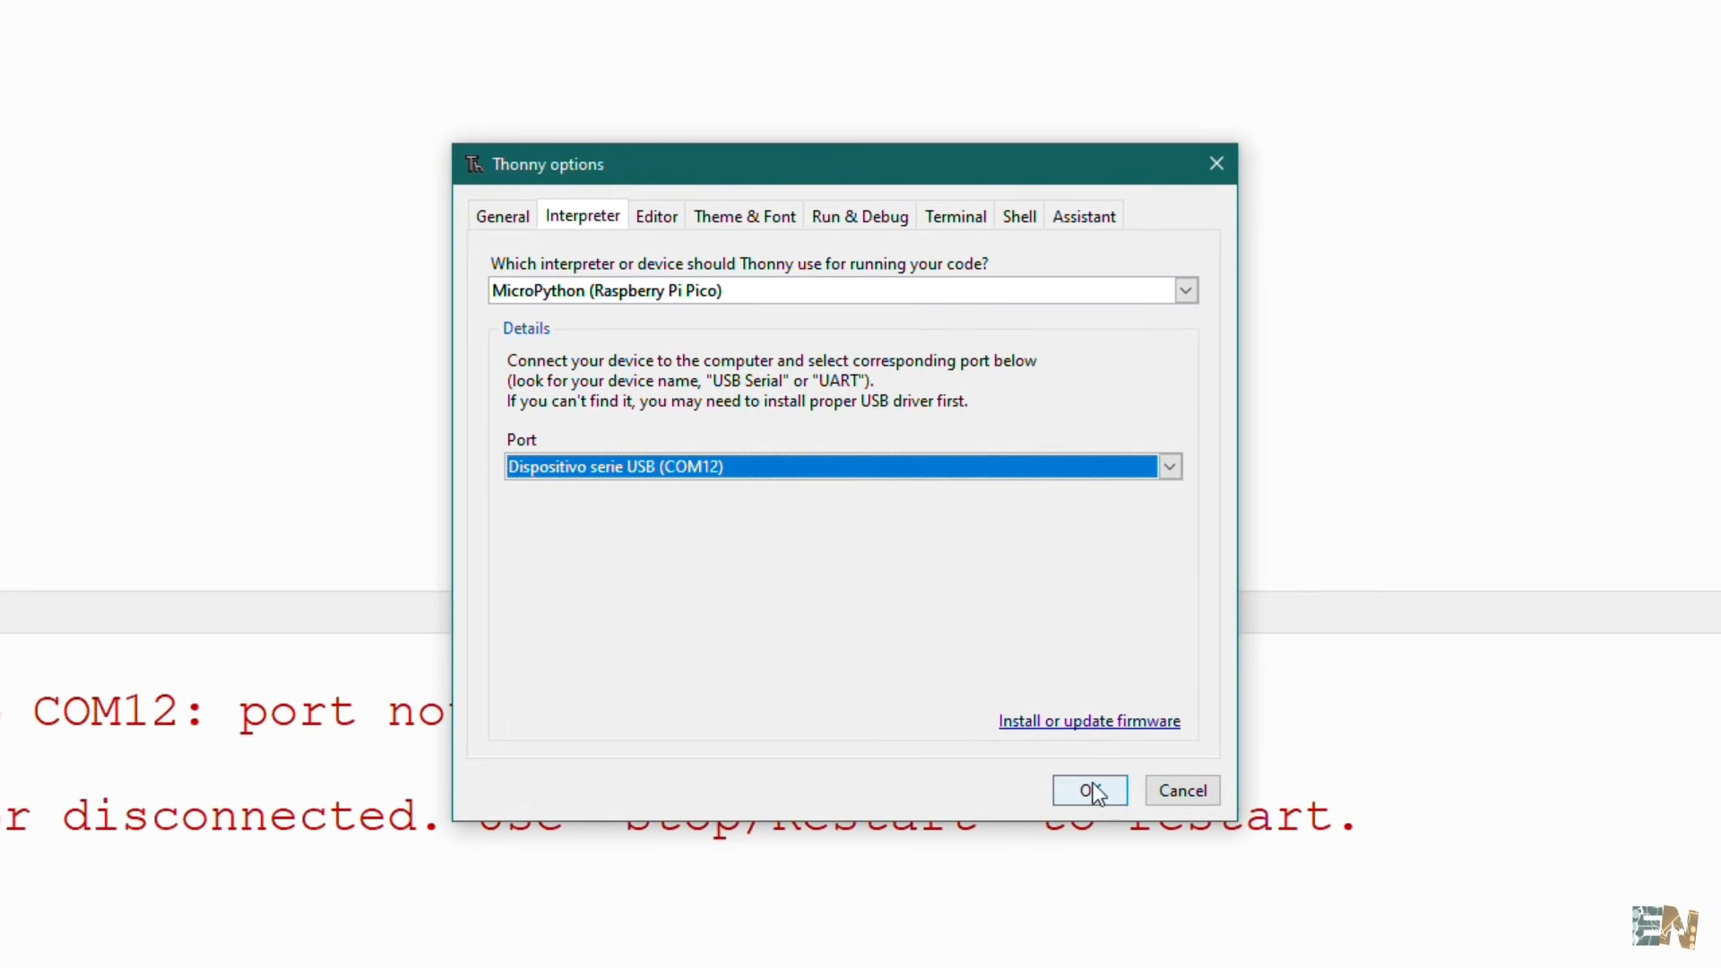
left_click(1089, 790)
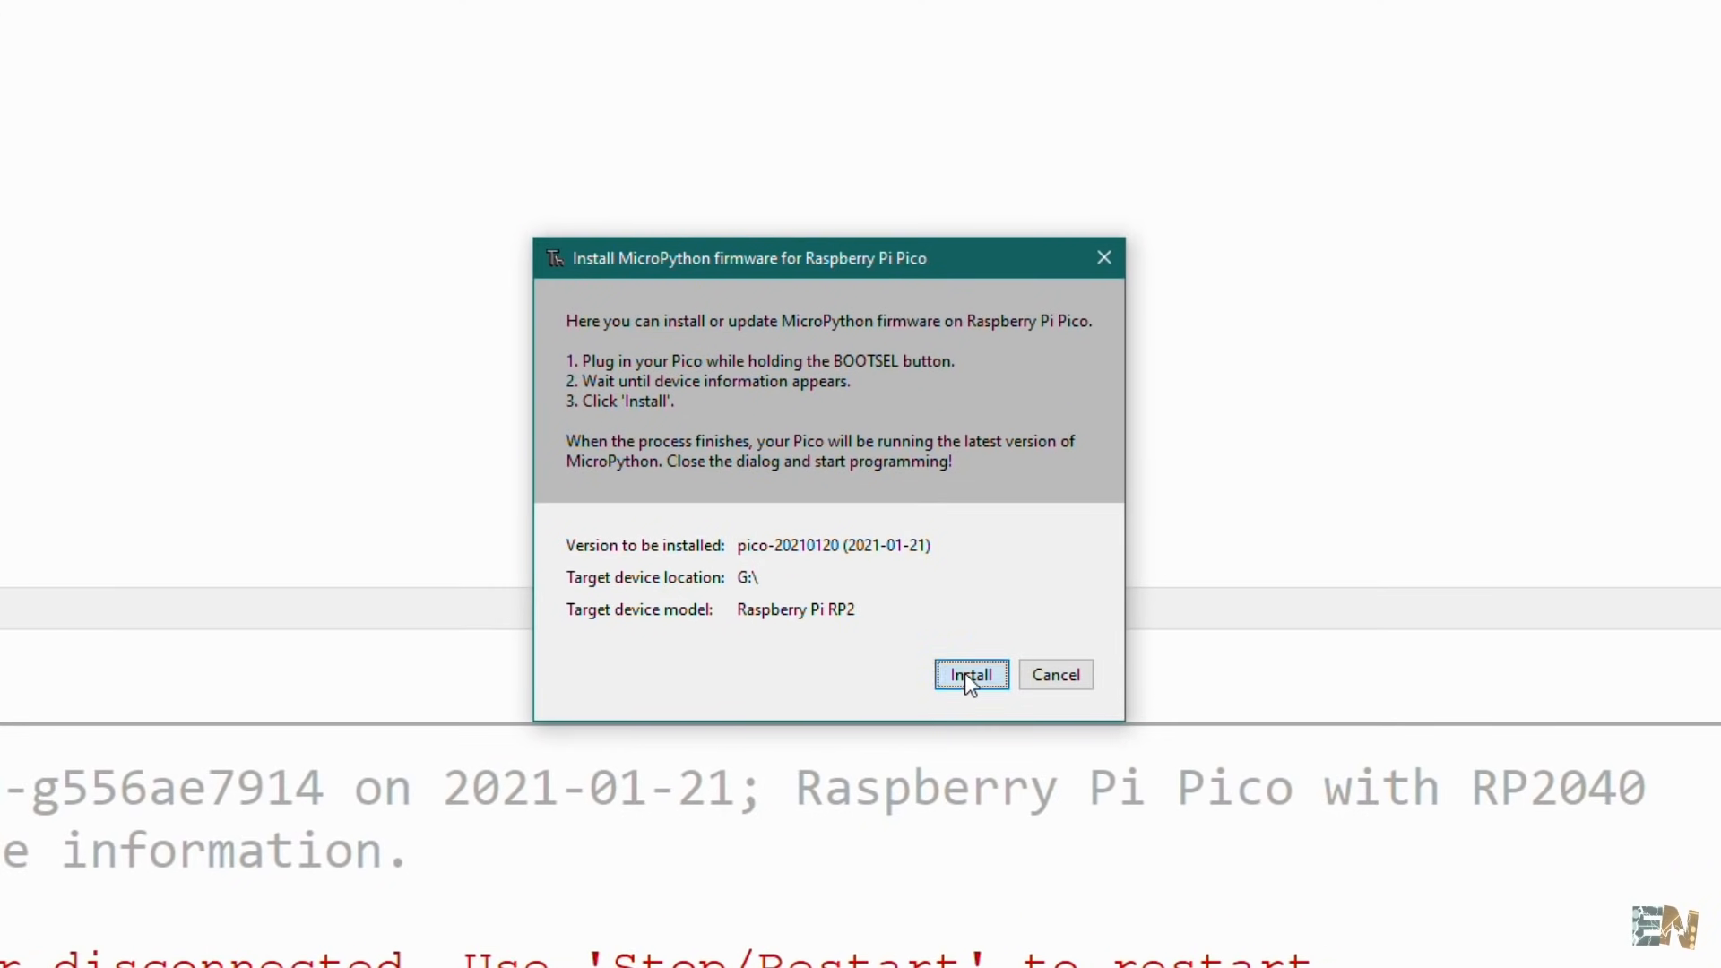
left_click(972, 675)
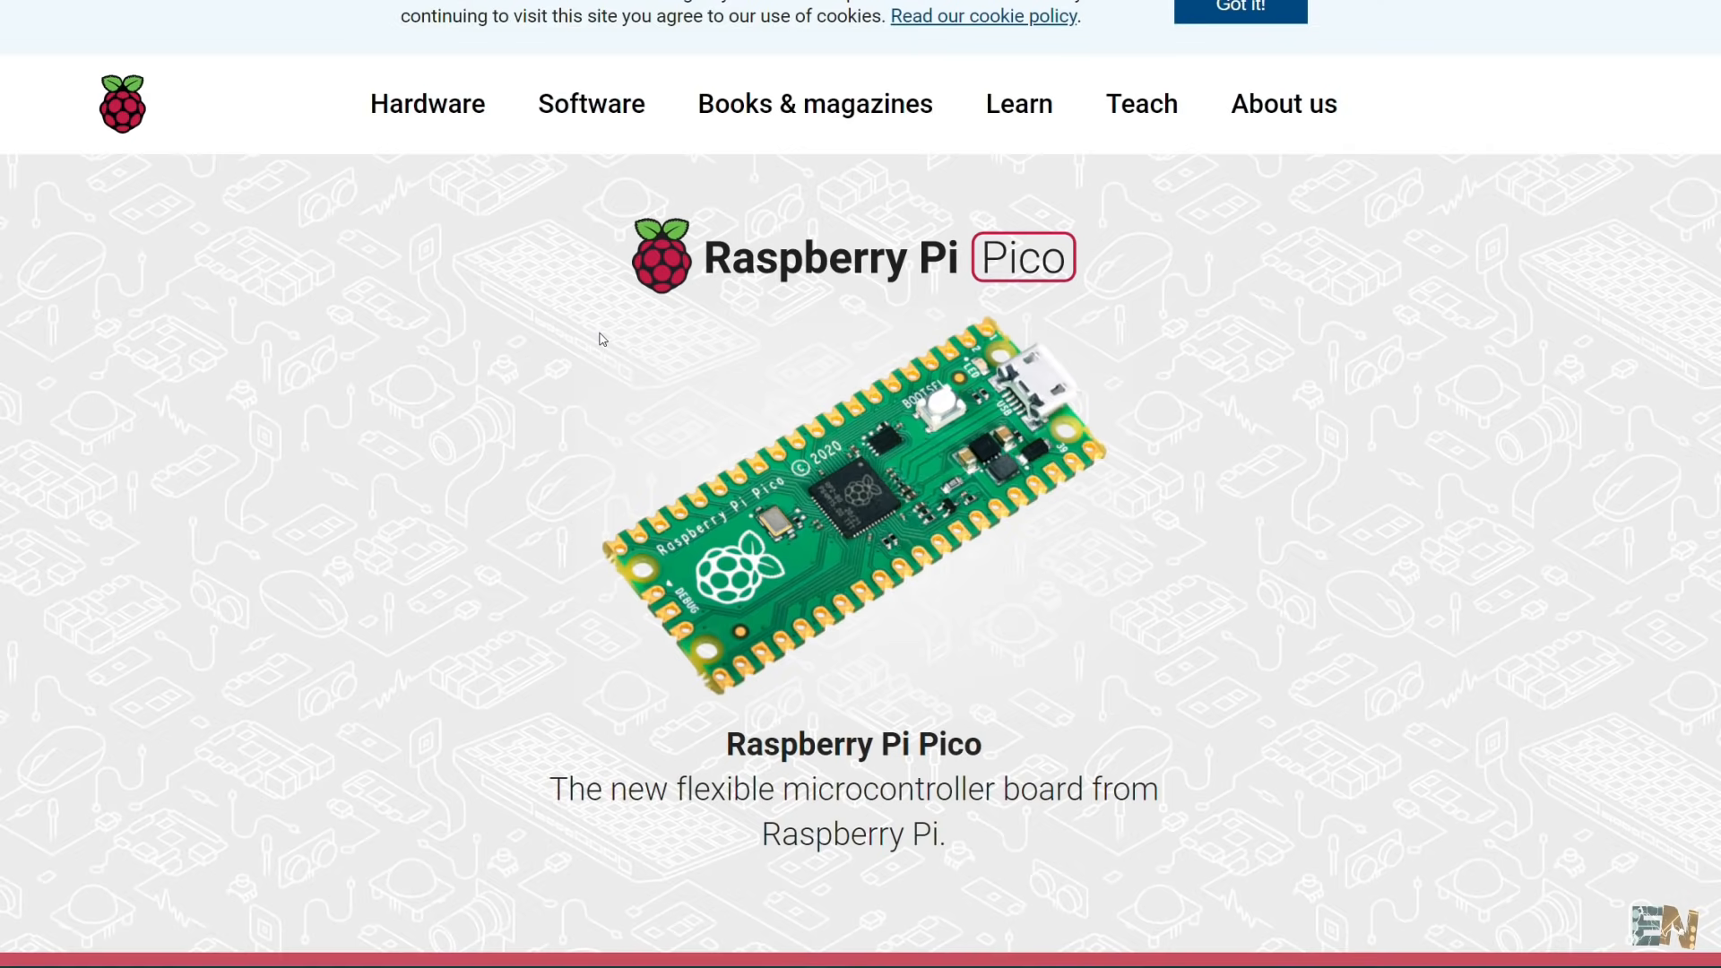
Download the UF2 file from the Getting started with MicroPython guide
scroll("down", 3)
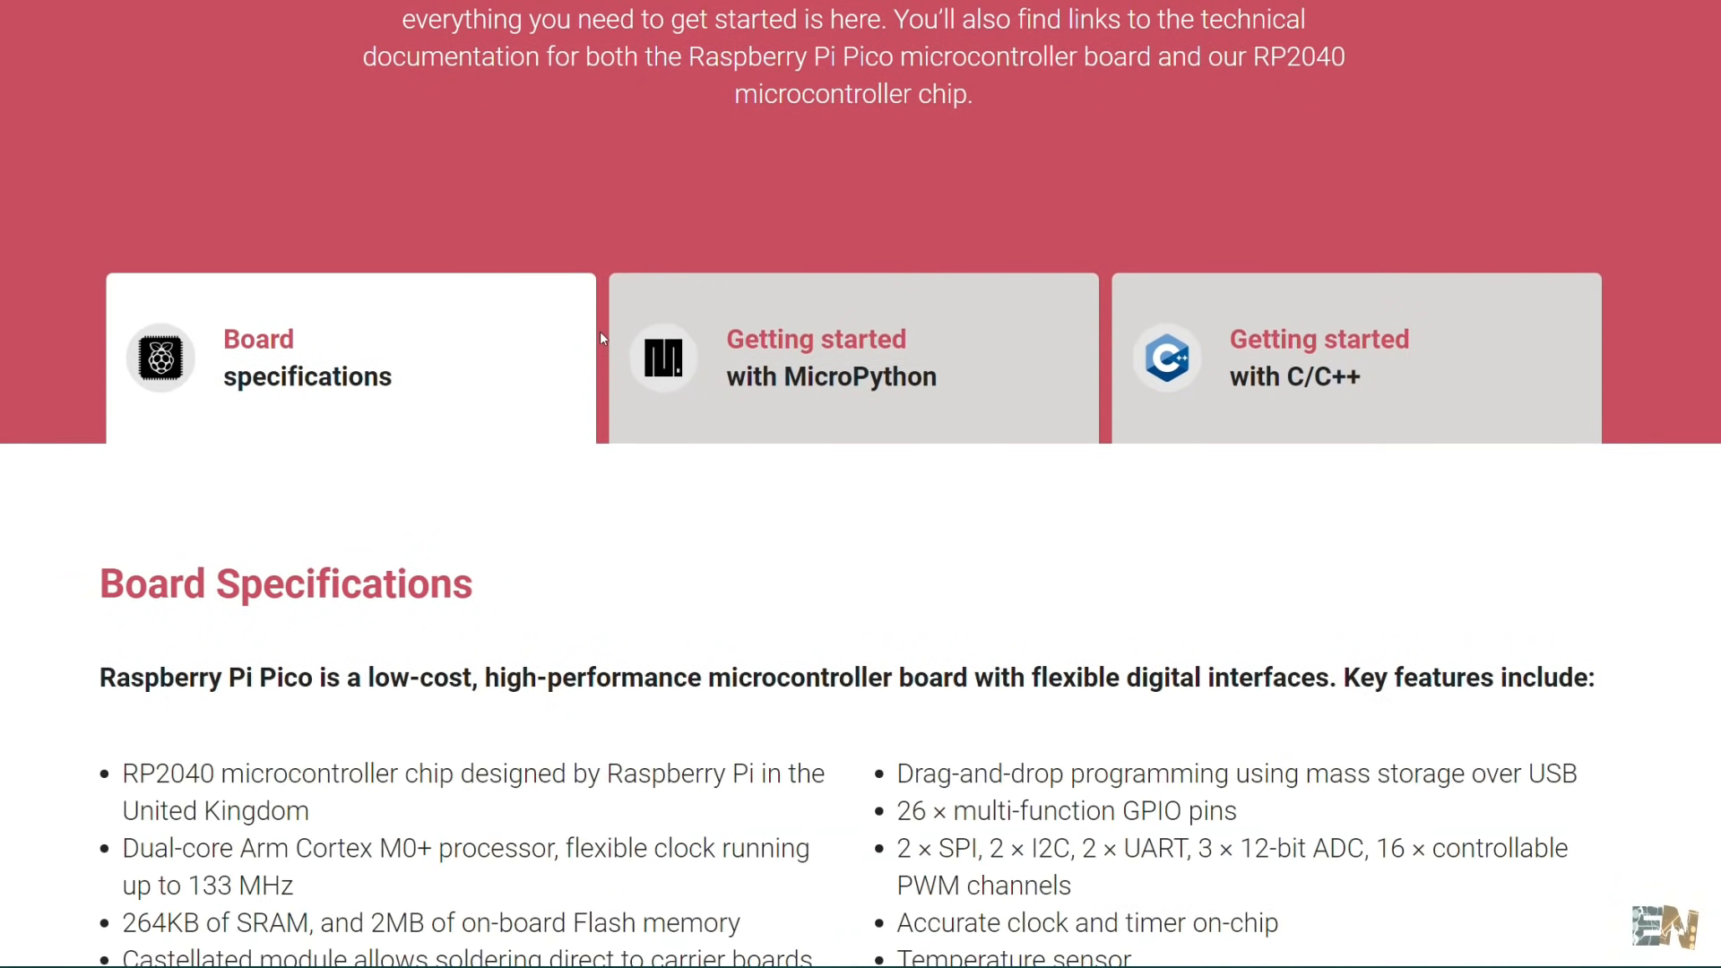
left_click(830, 356)
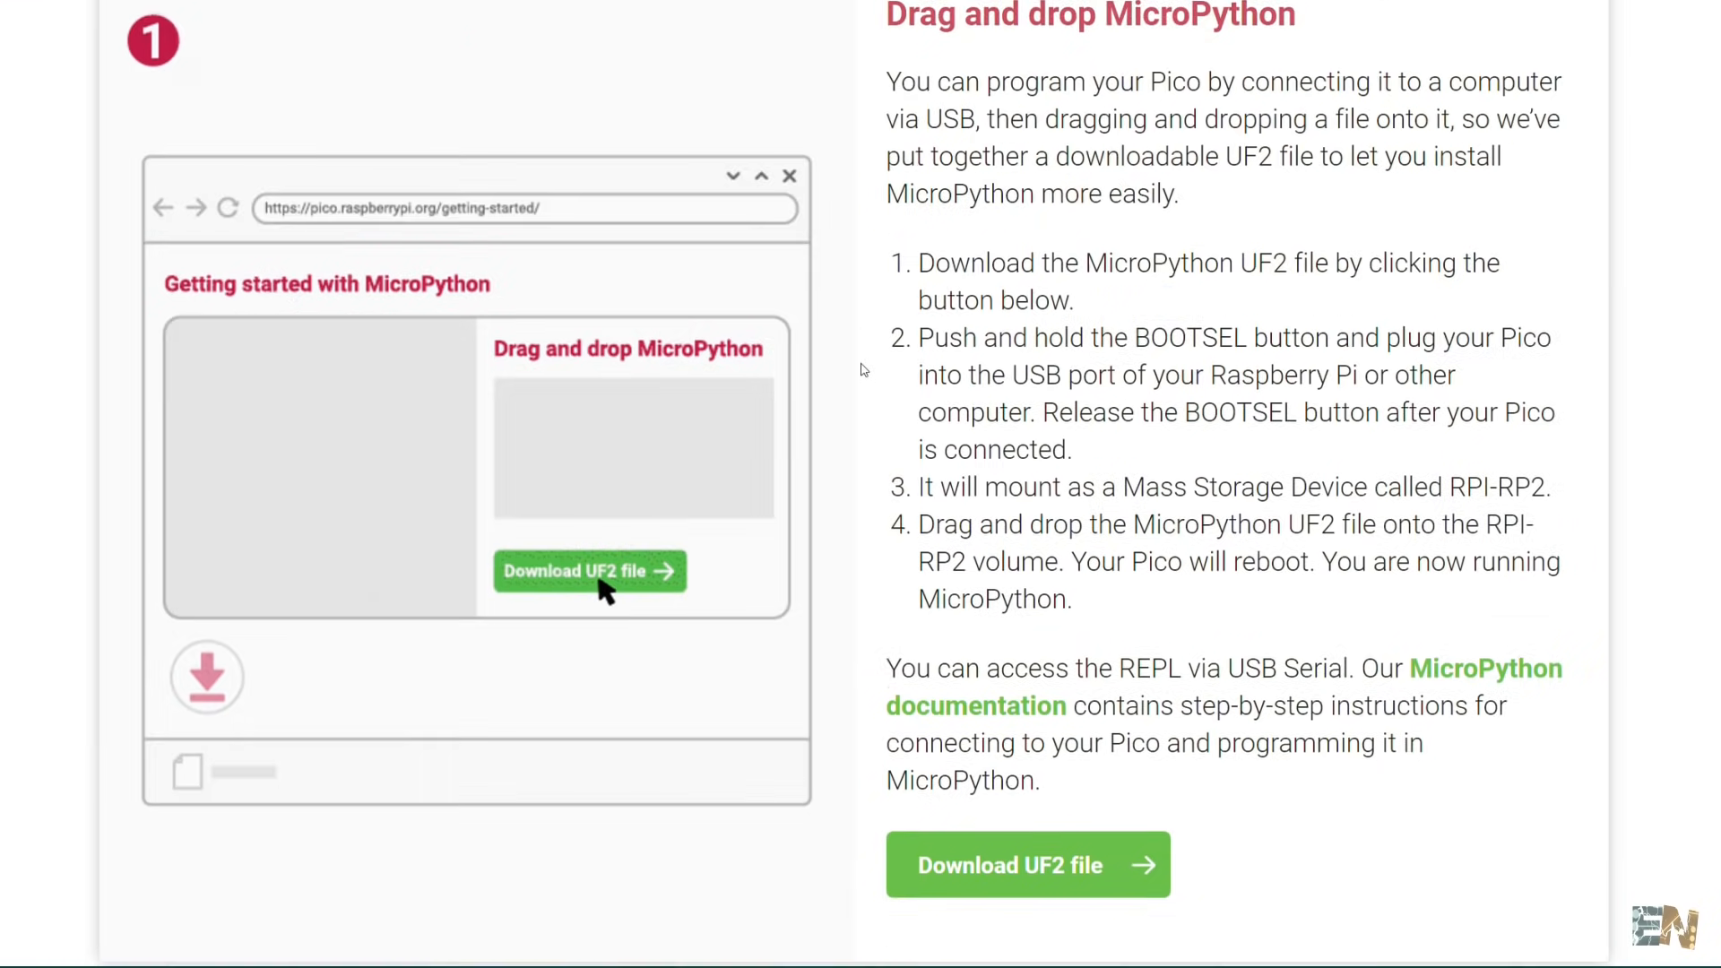
left_click(588, 571)
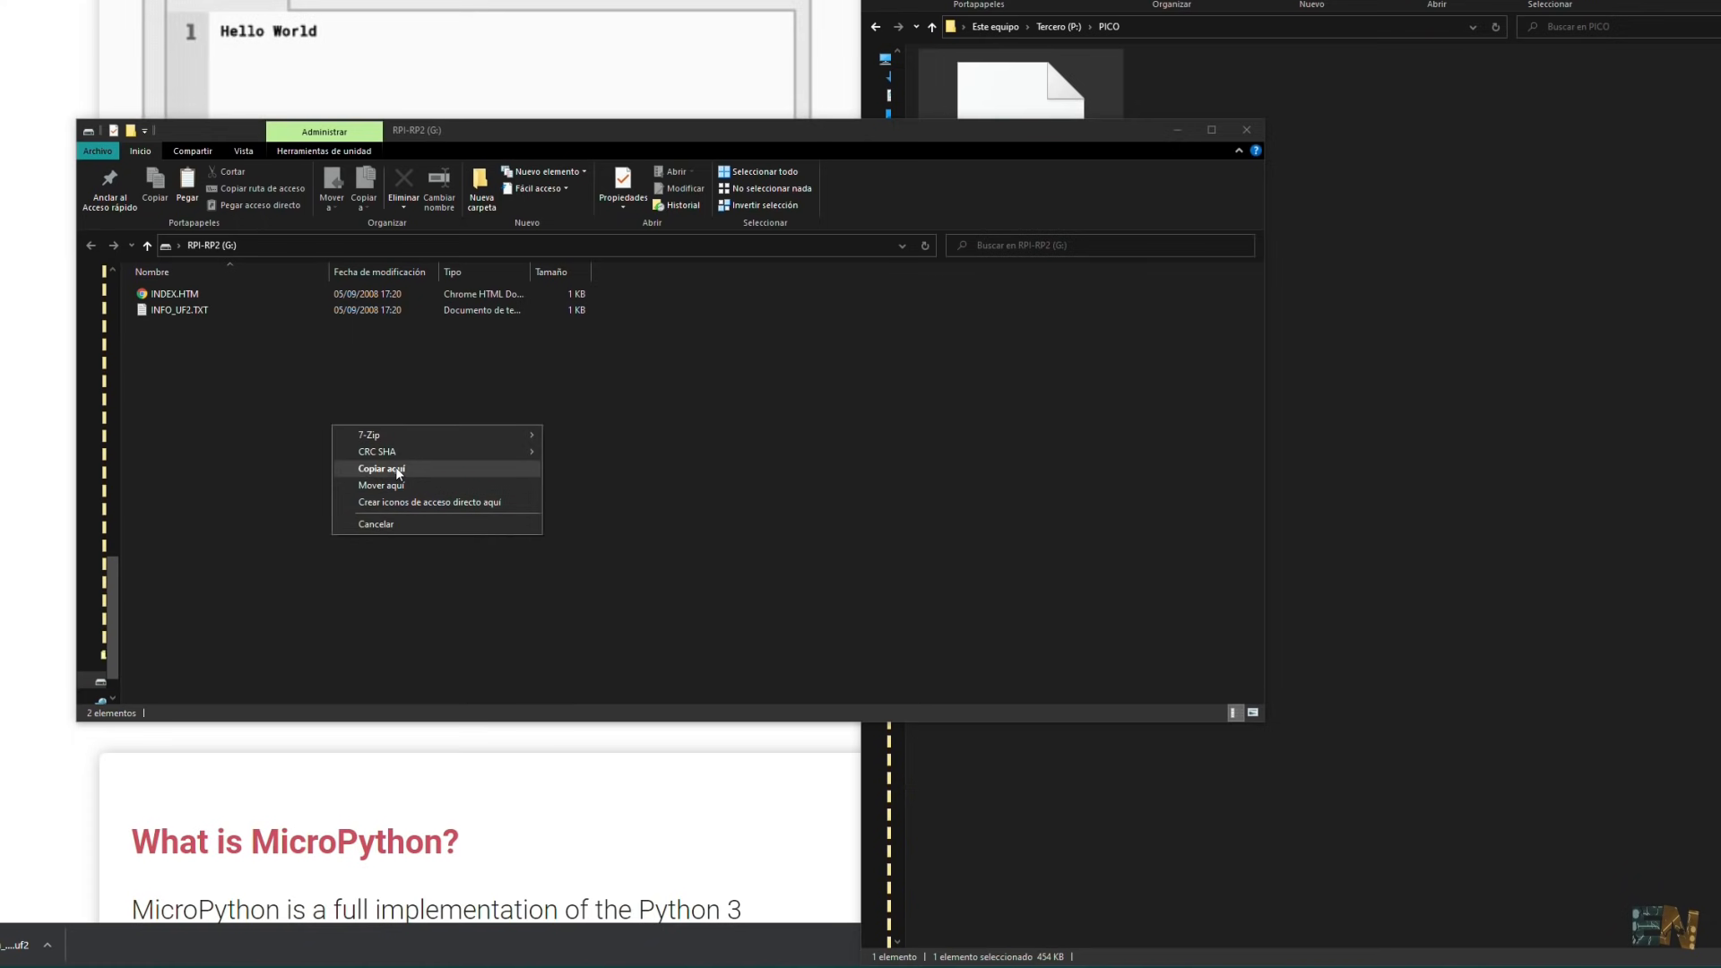
Copy the UF2 file onto the RPI-RP2 (G:) drive via Copiar aquí
left_click(381, 469)
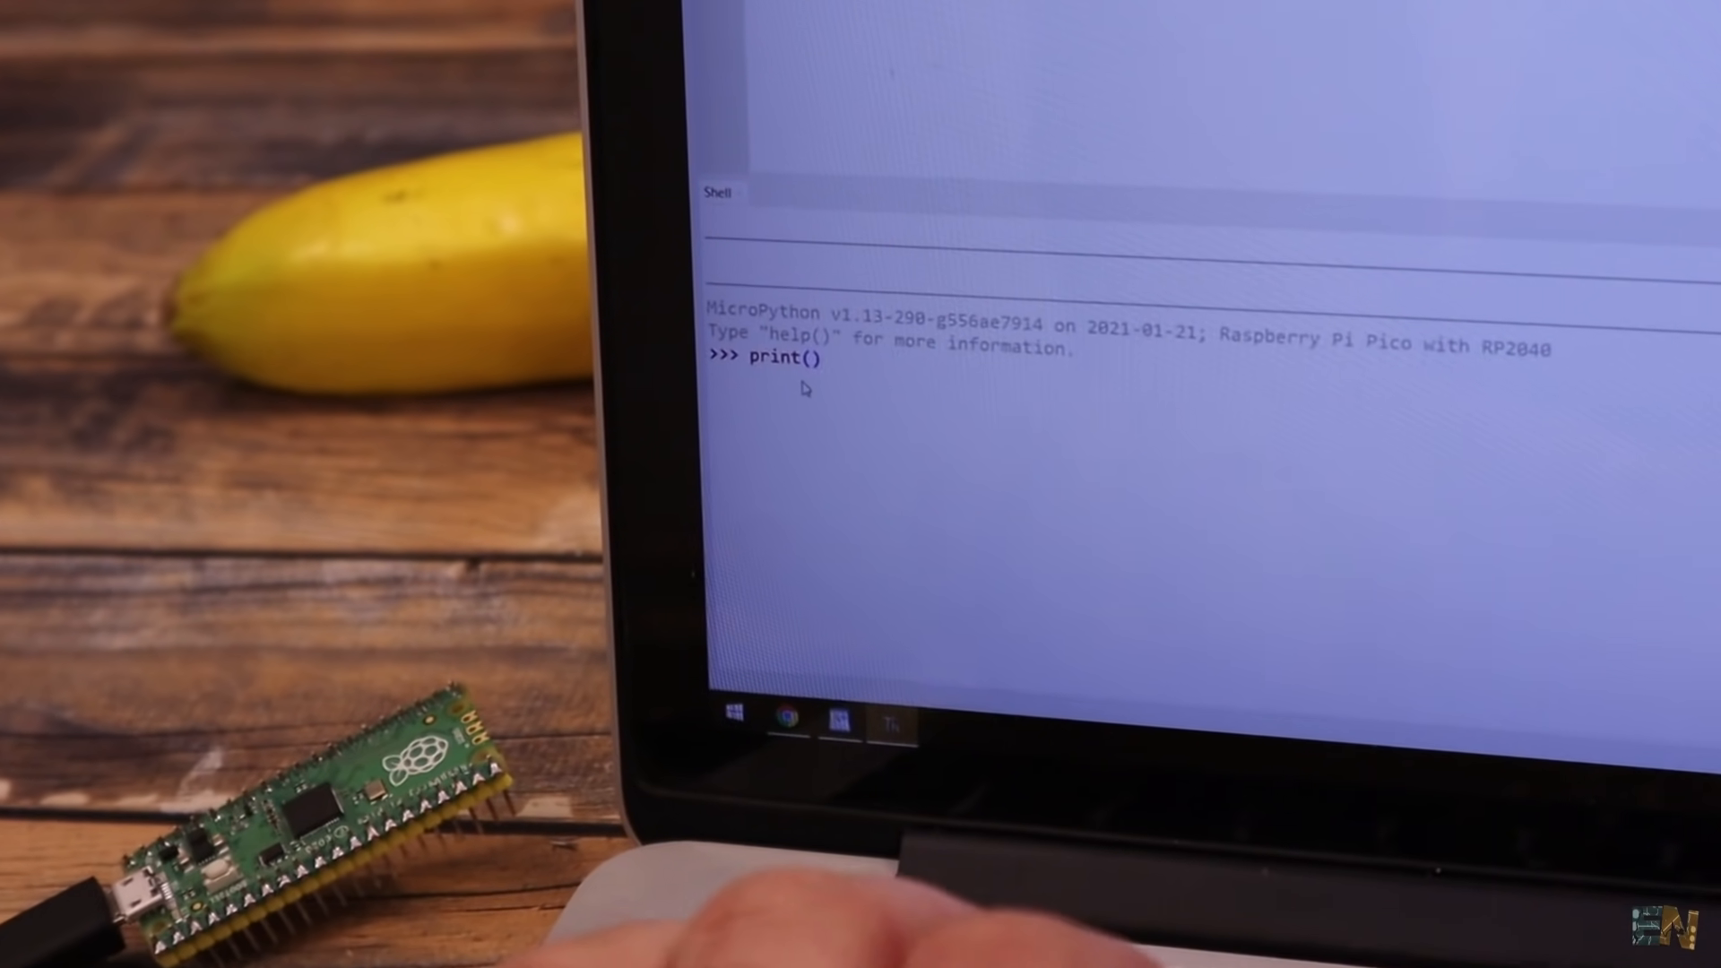
Run print("hello world") in the Pico's MicroPython shell
type("\"hello wor\"")
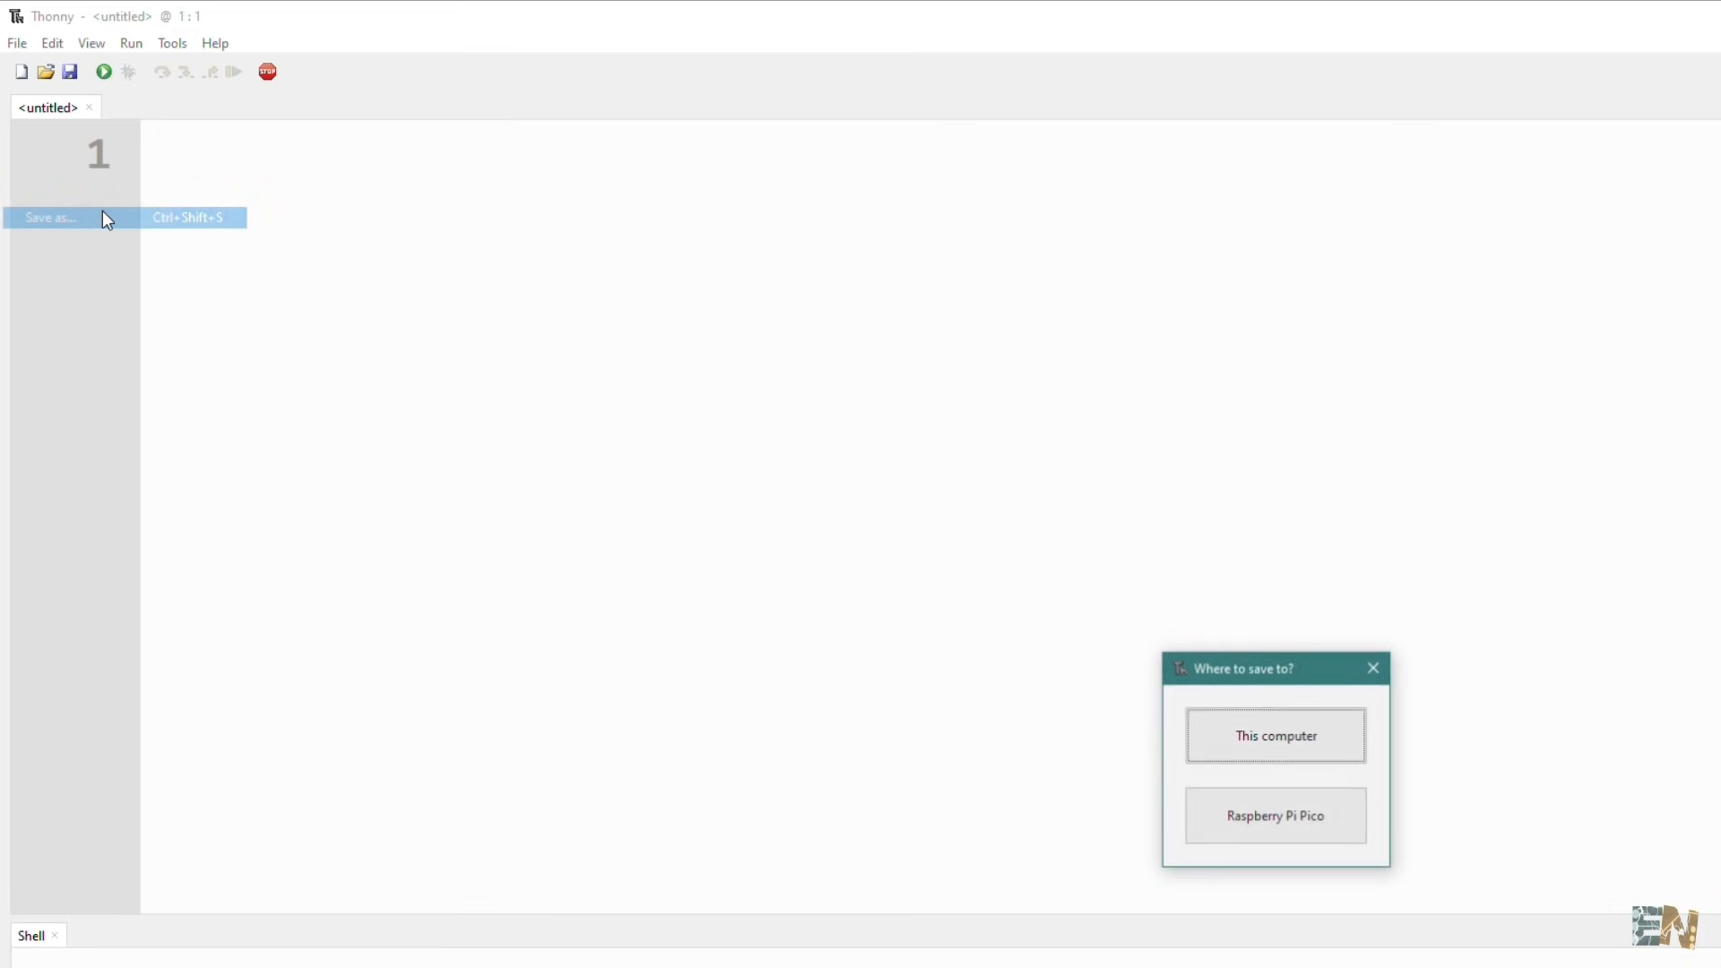
mouse_move(1299, 746)
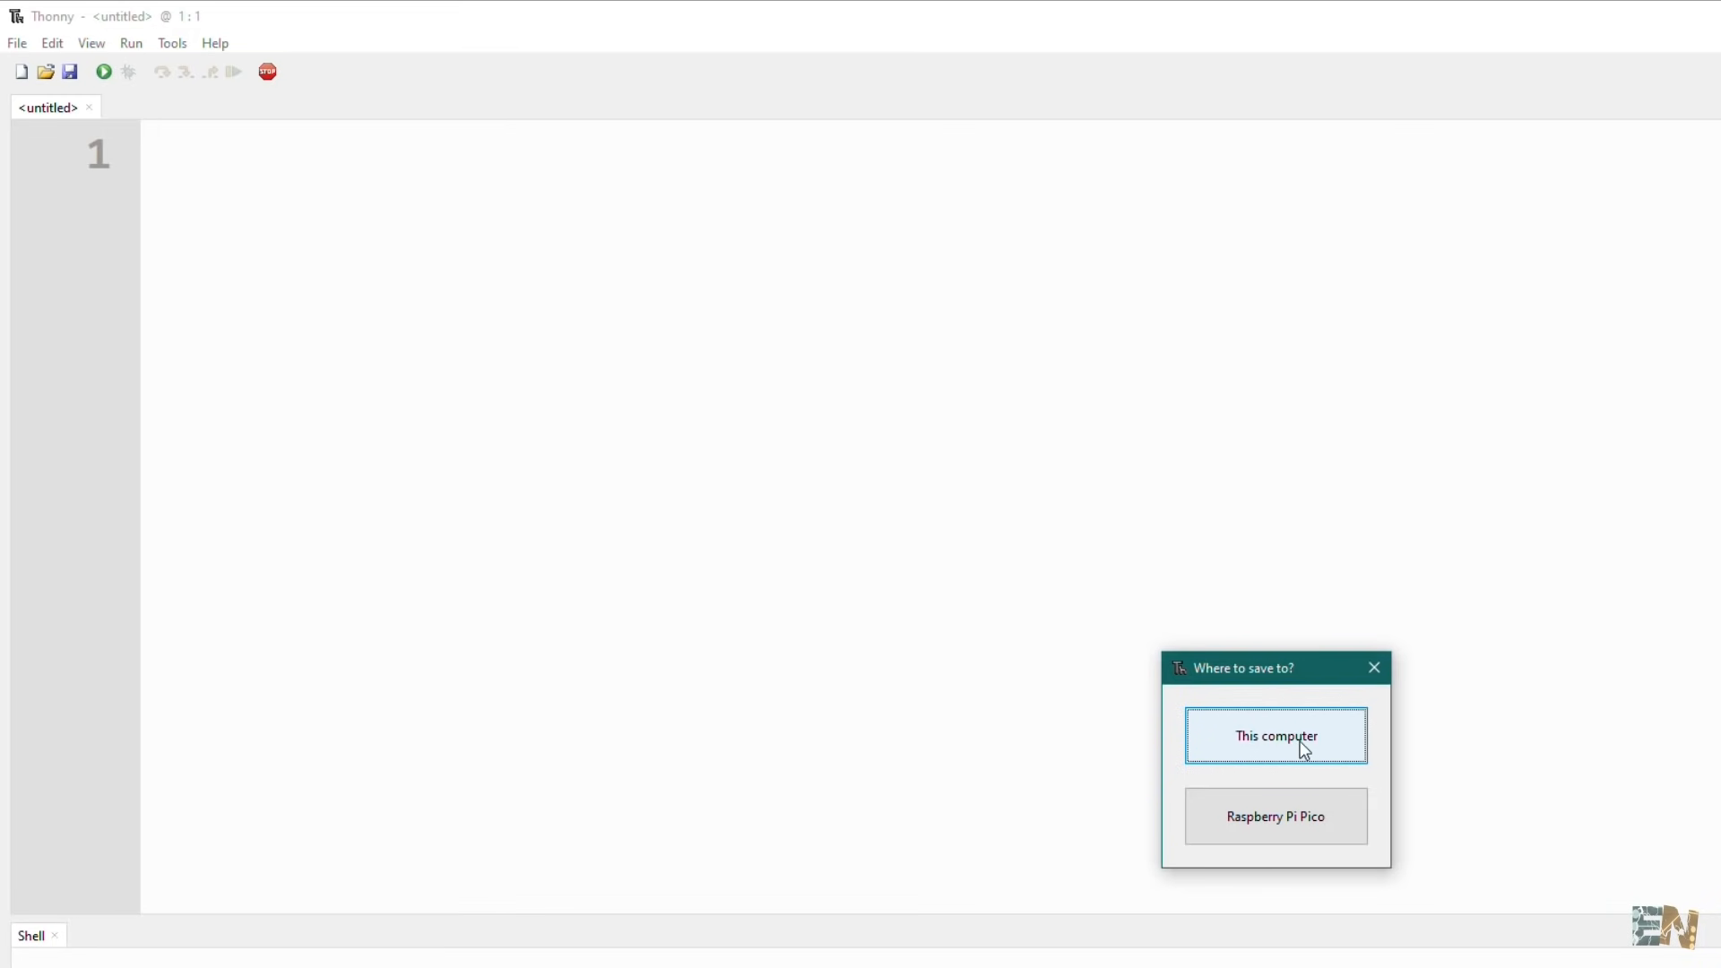
Save the empty script on this computer as P:\PICO\blink.py
left_click(1275, 735)
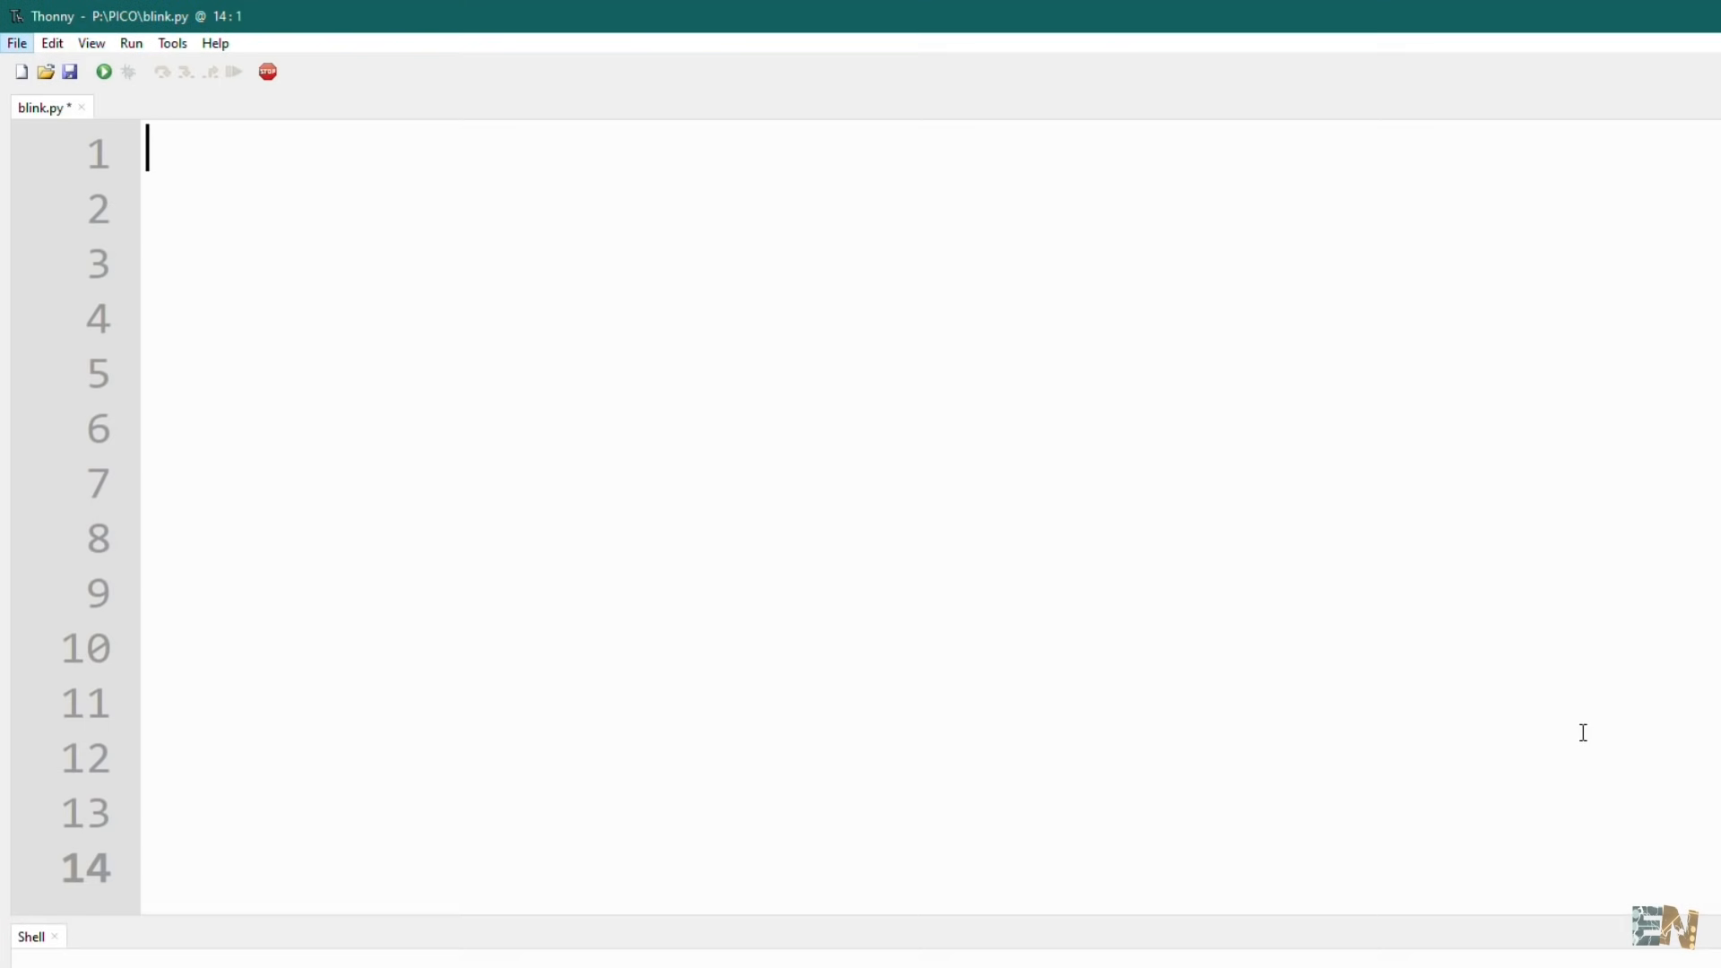
Import Pin and Timer, define led as Pin 25 output, and set LED_state = True
type("from mach")
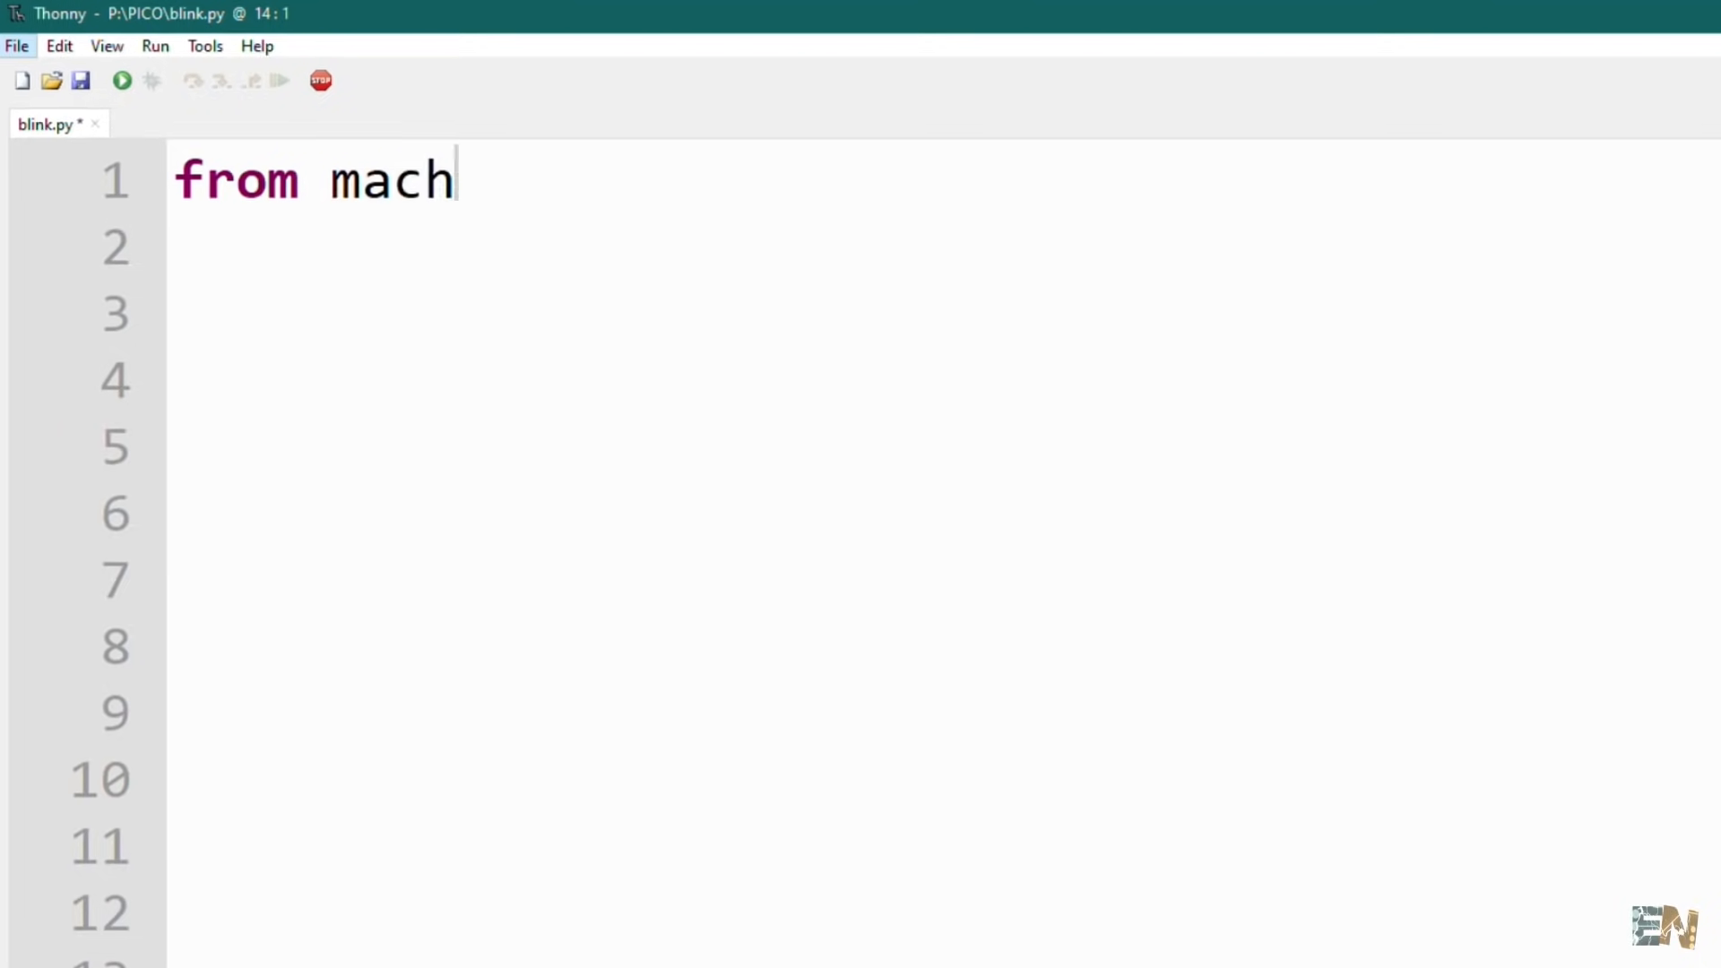
type("ine import Pin,")
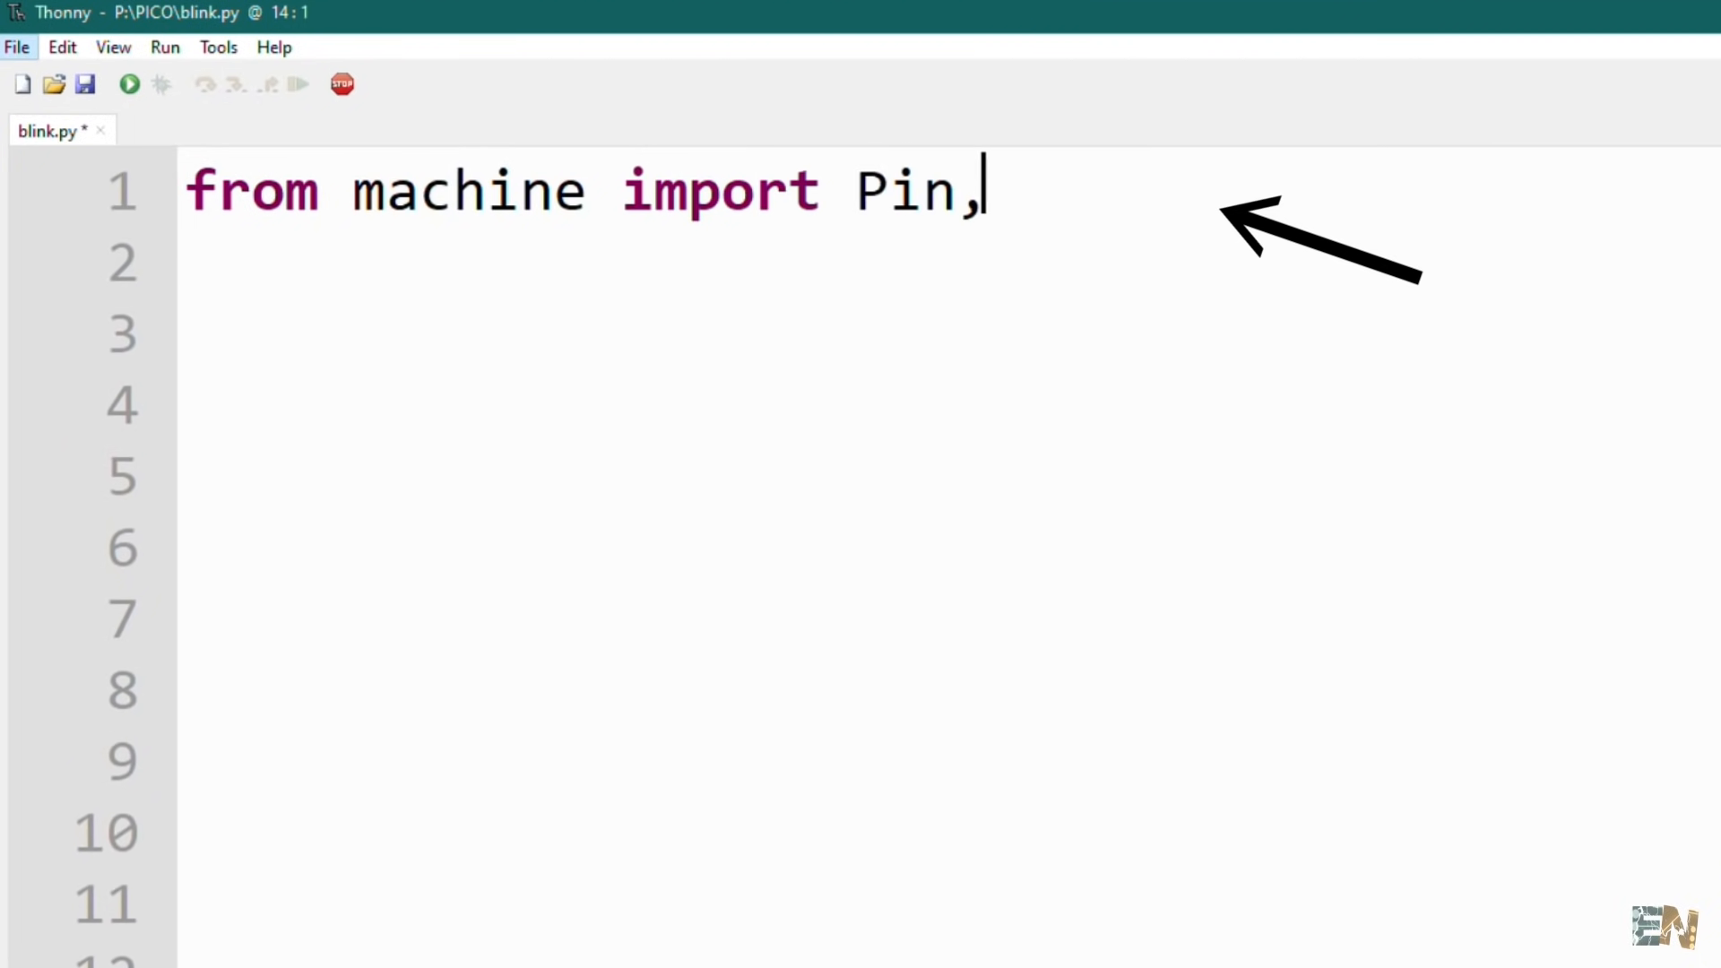
type("Timer")
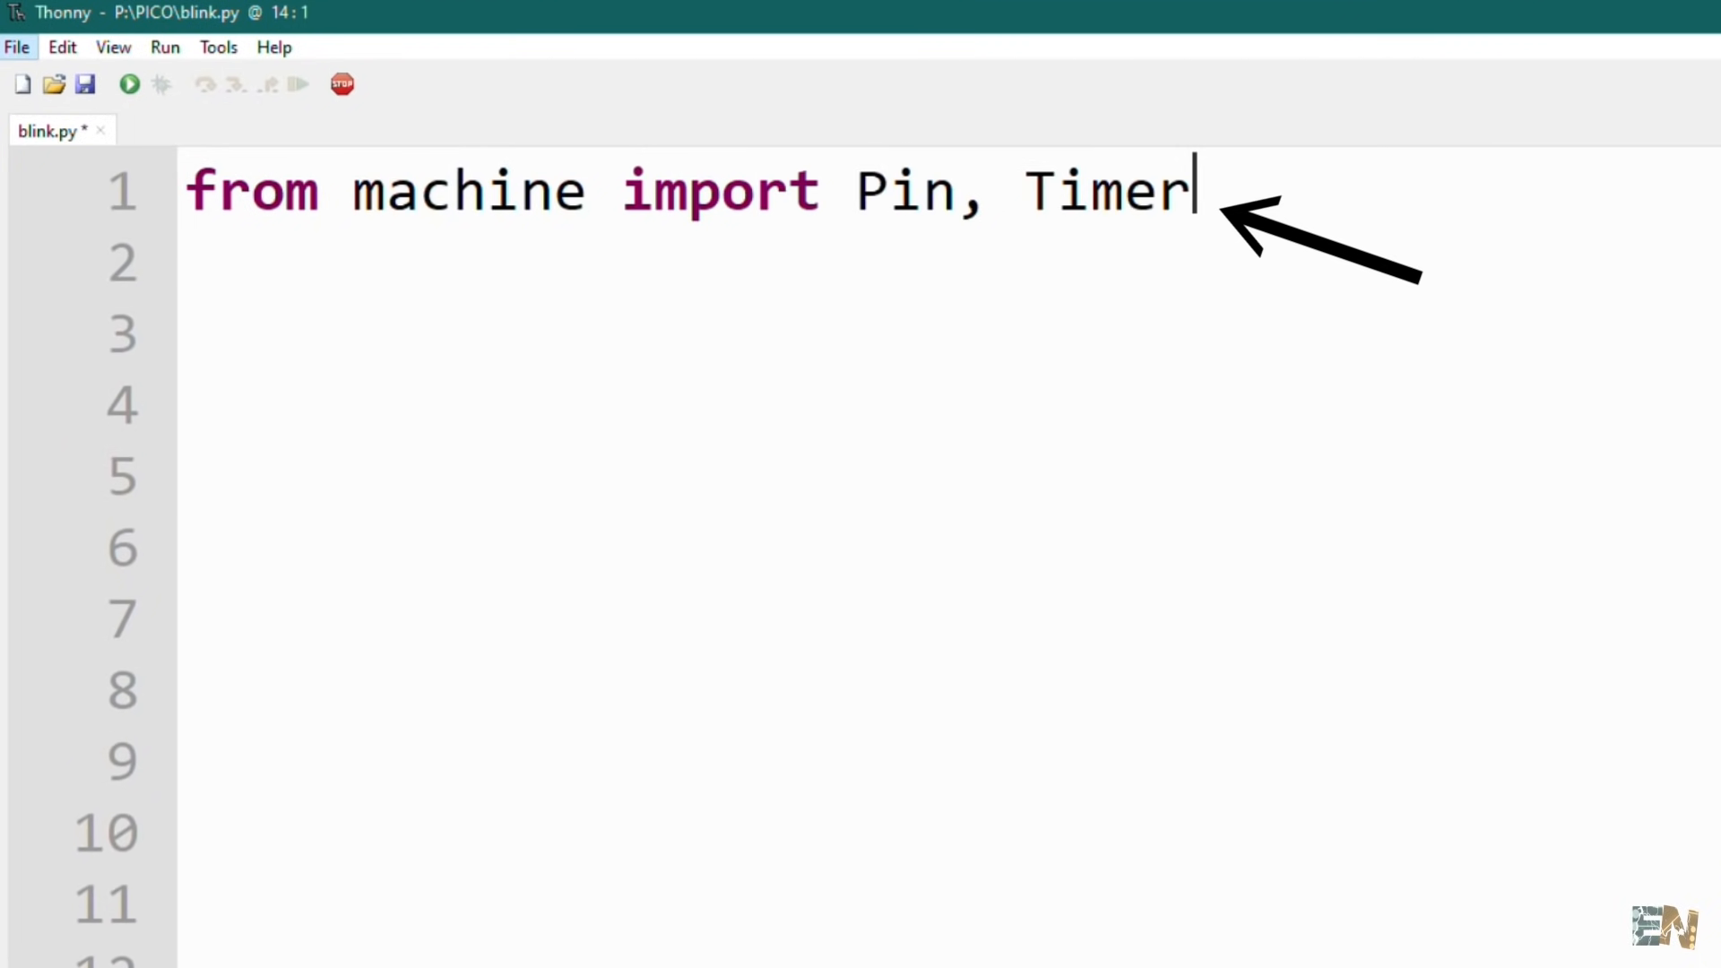
type("led = P")
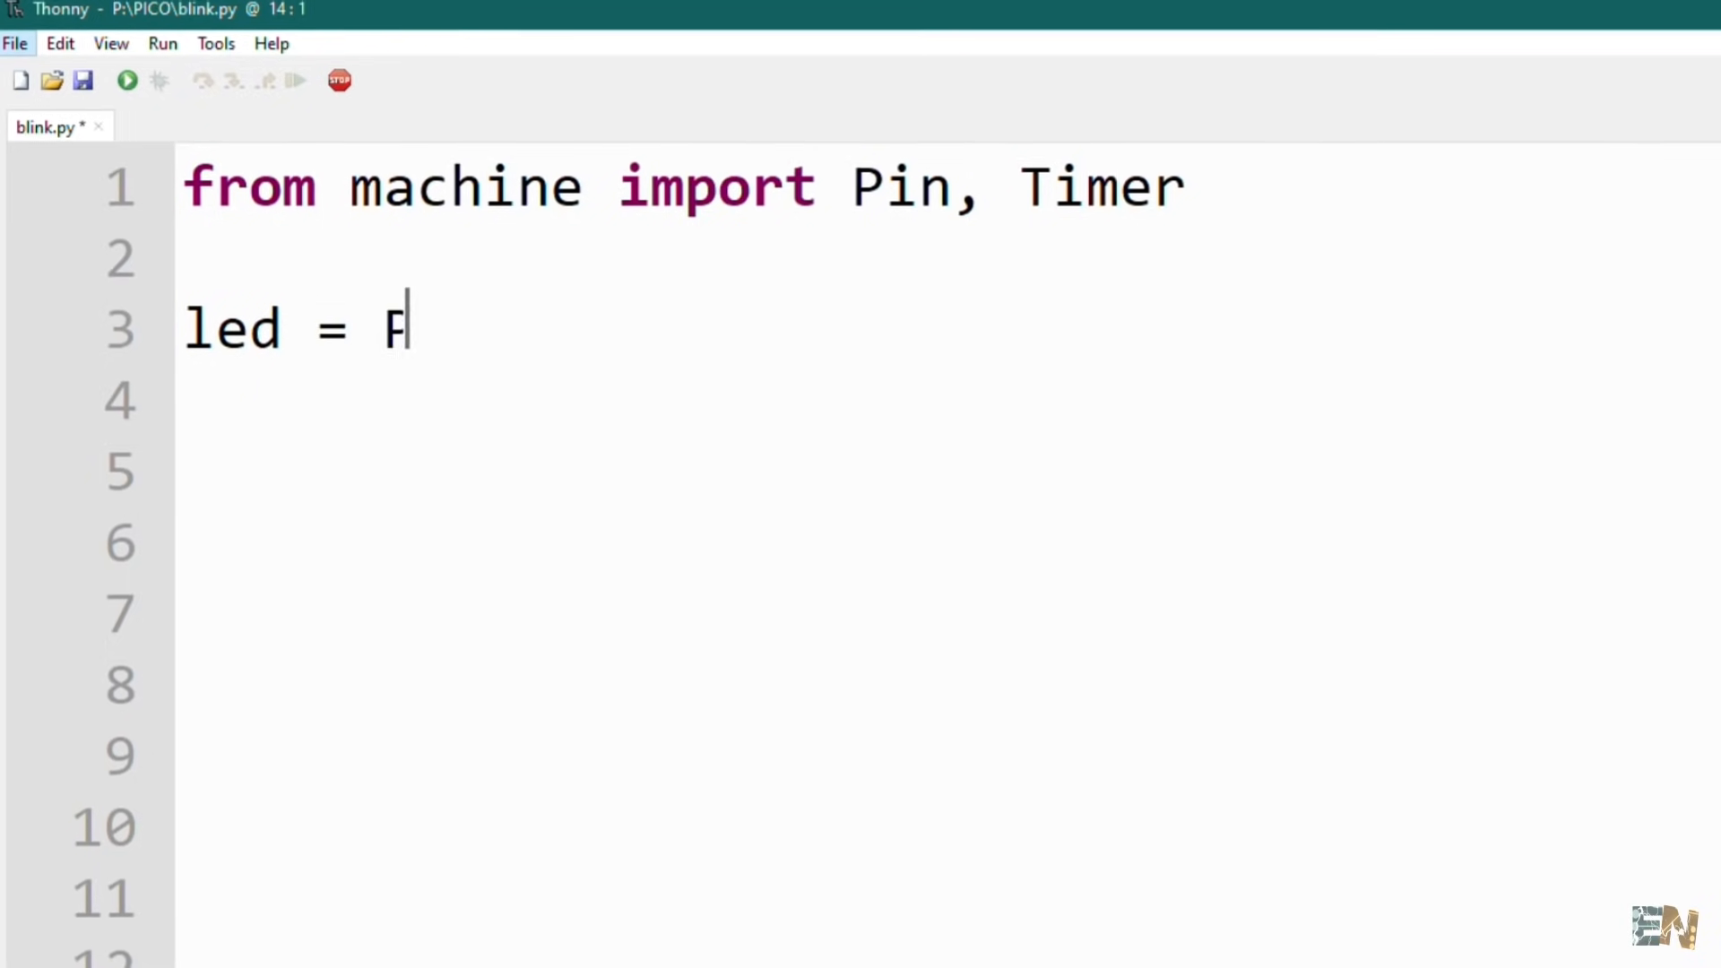
type("in(25, Pin.d")
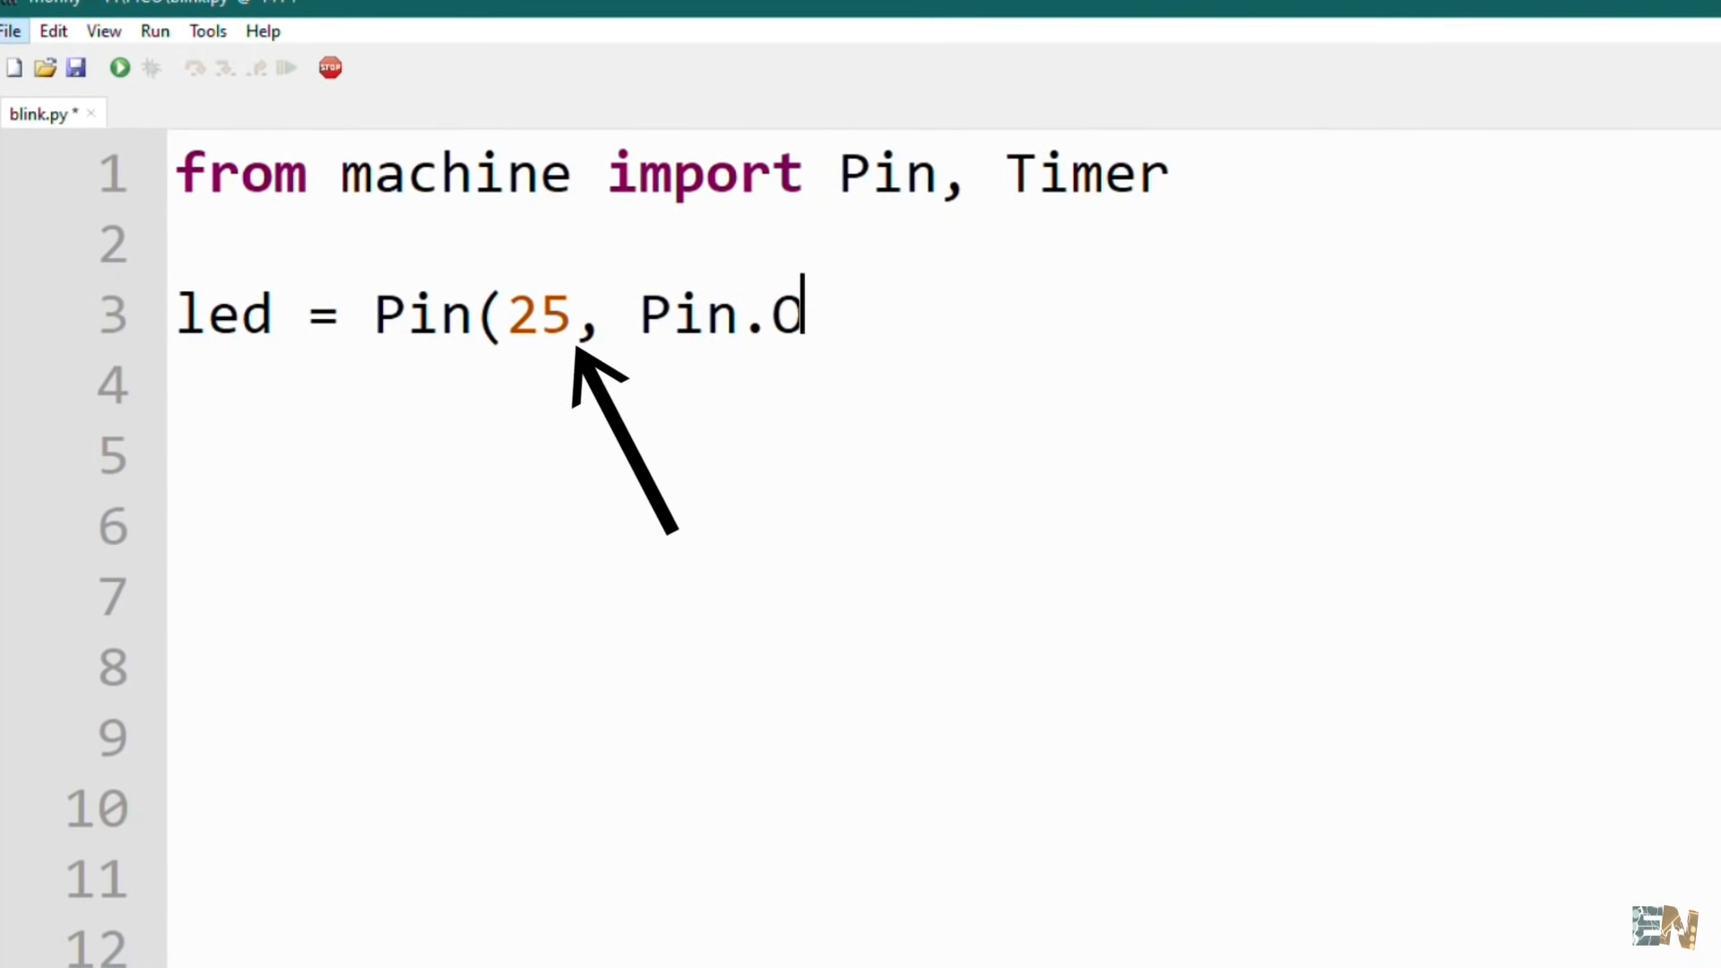
type("OUT)")
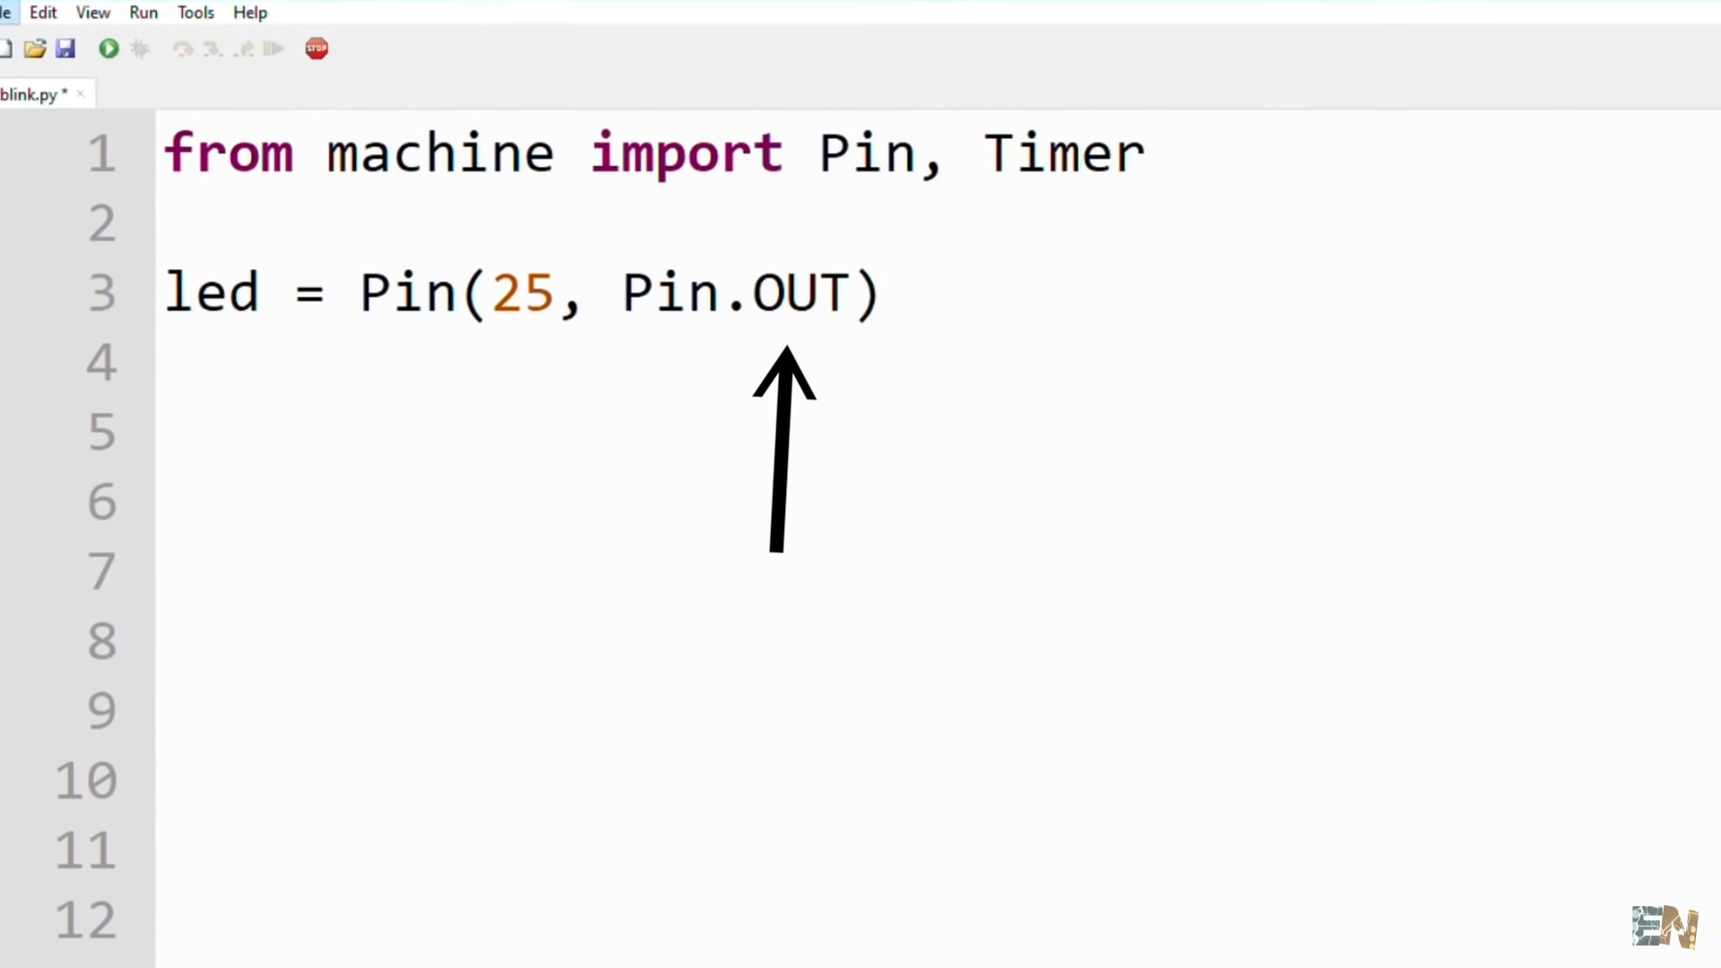
type("LED_state")
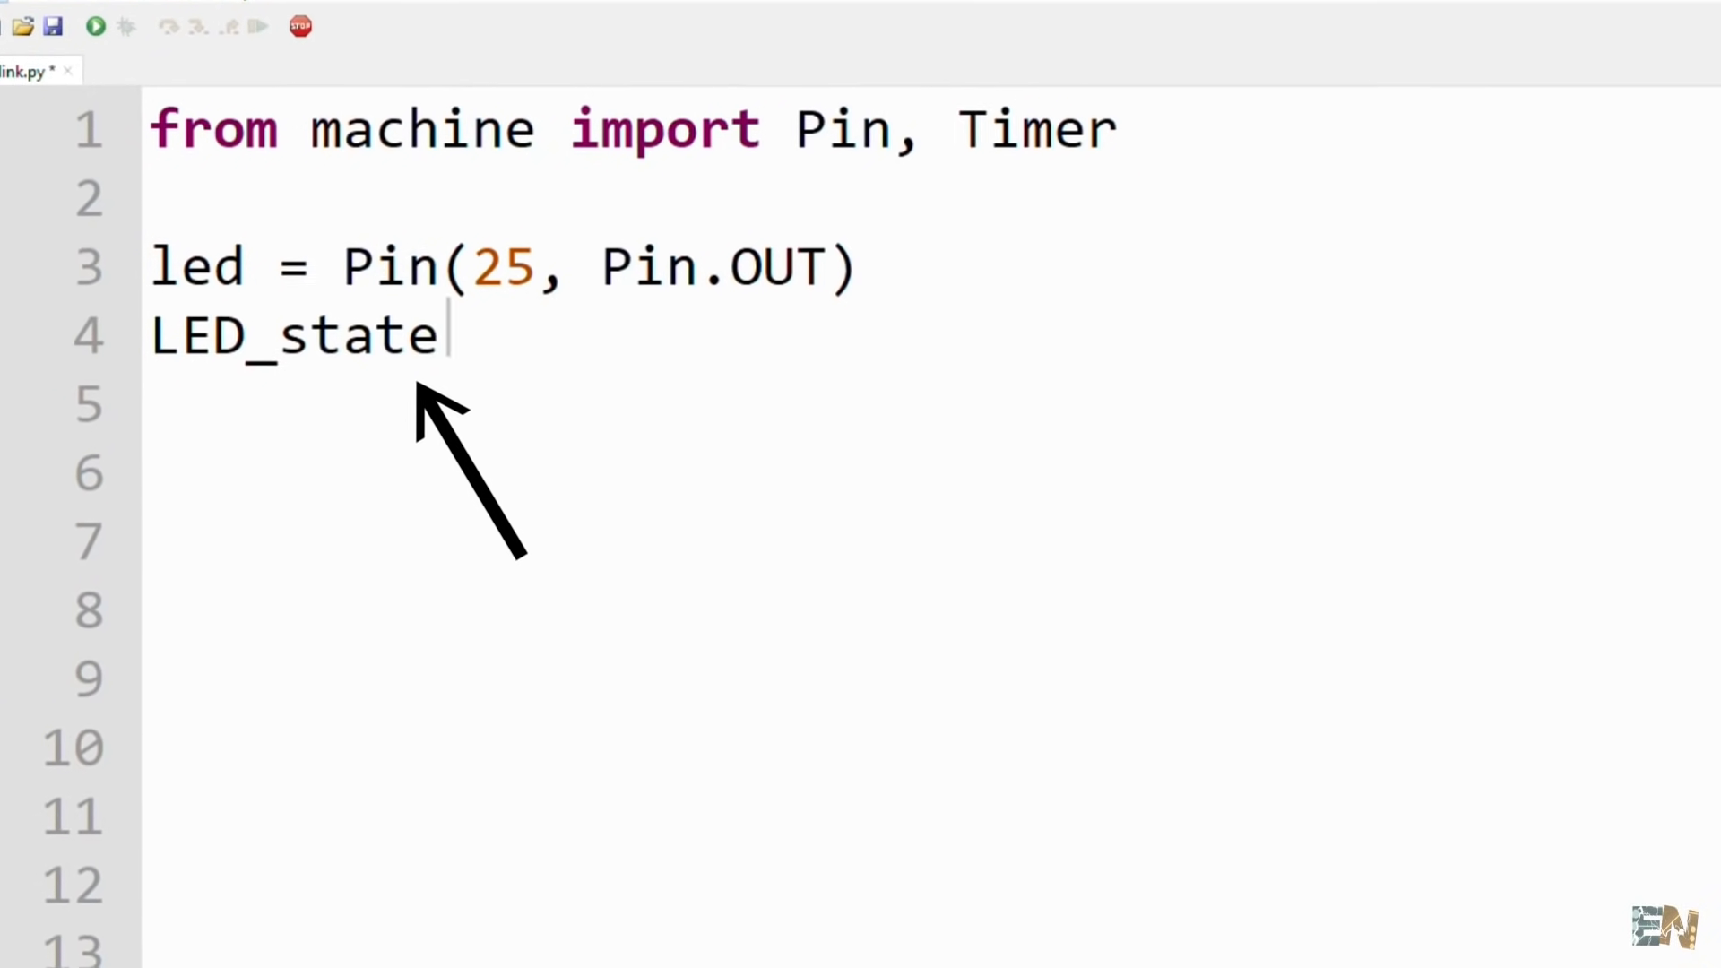
type("= True")
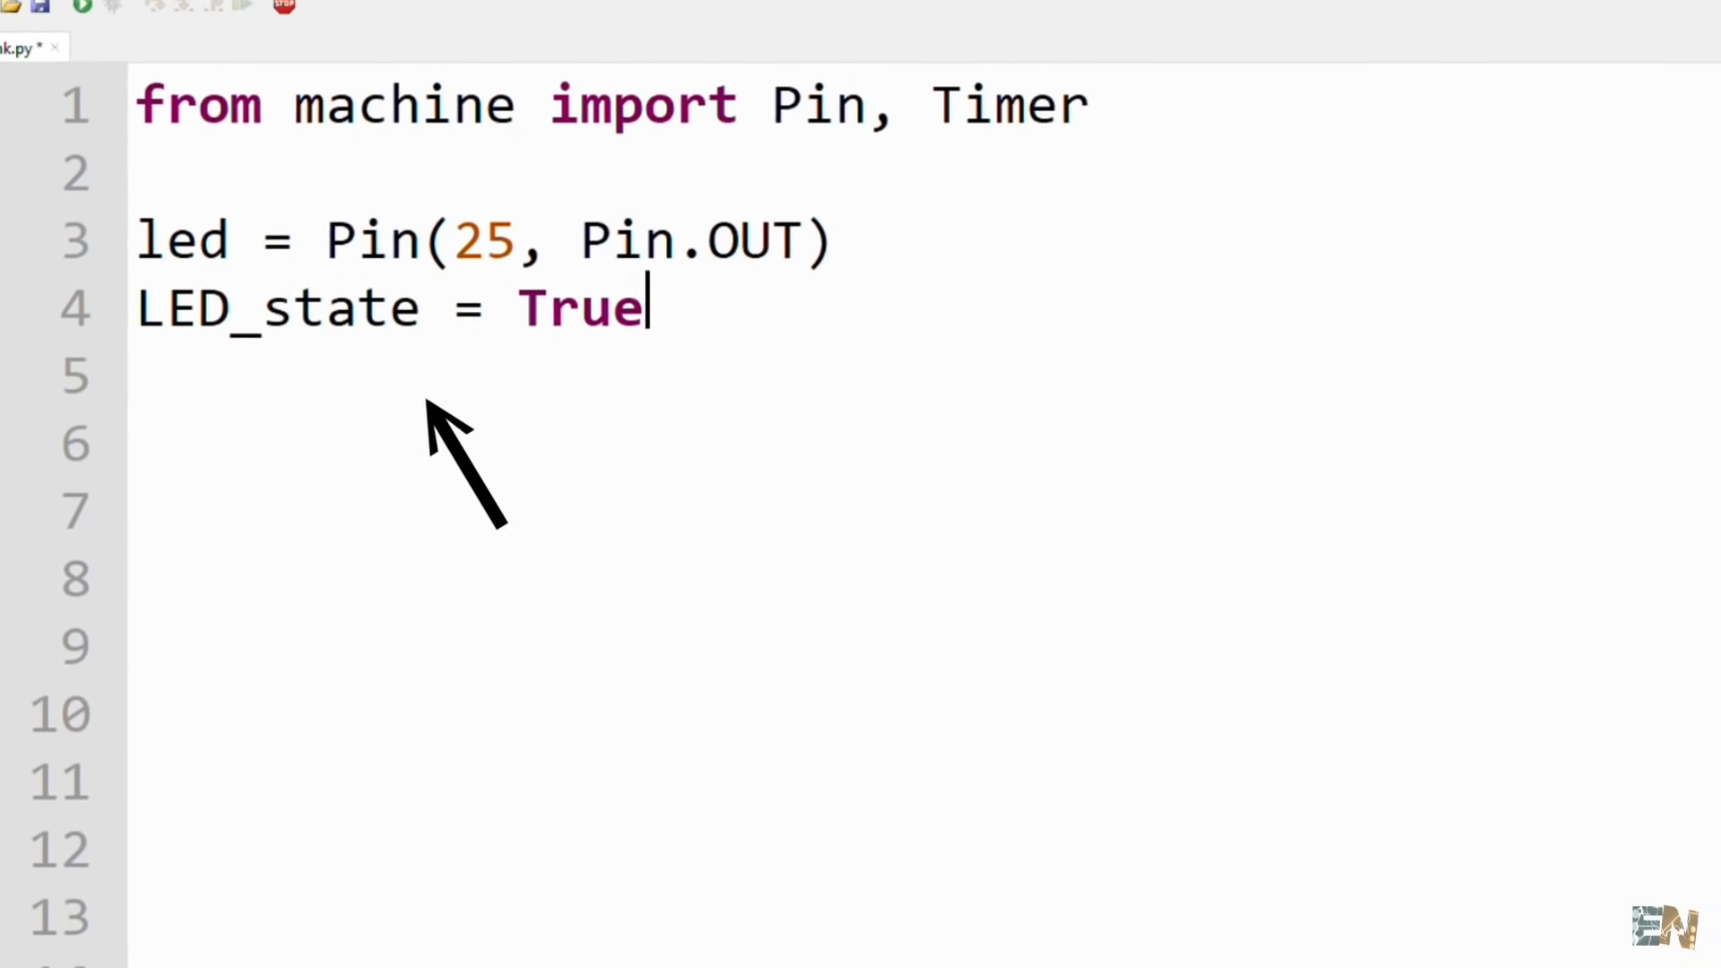
Start a 1 Hz periodic Timer whose tick callback toggles LED_state on the LED
type("tim = Timer()")
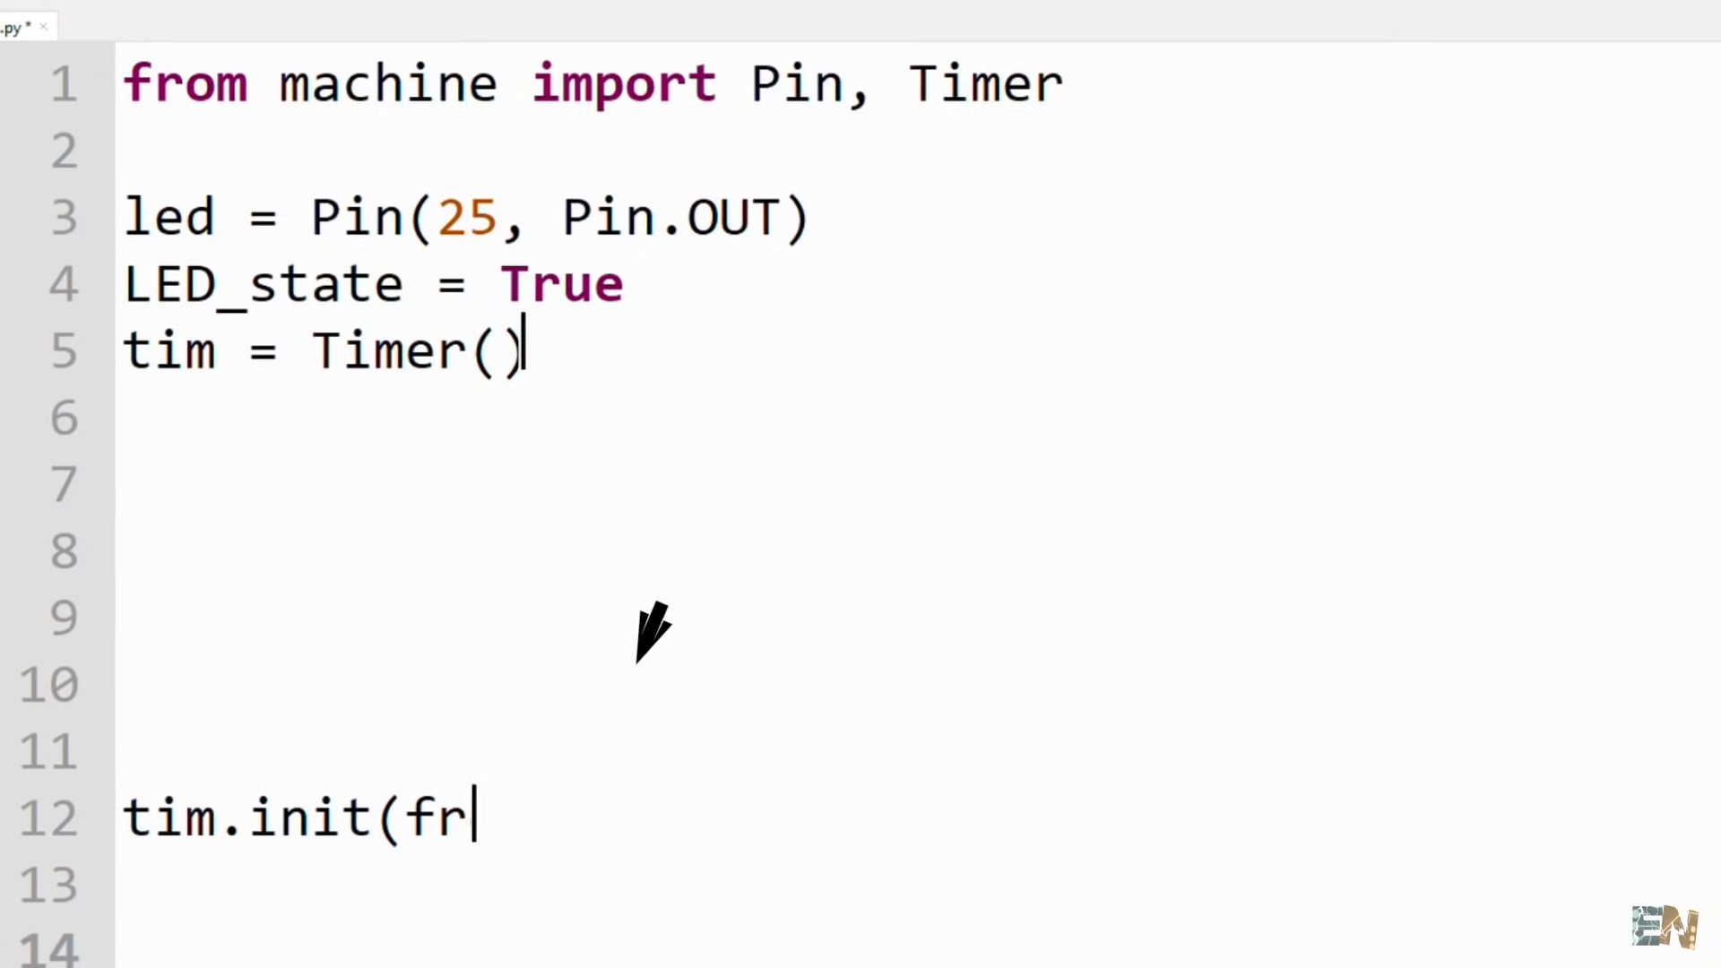
type("eq=1, mode=Timer.PERIODIC, cal")
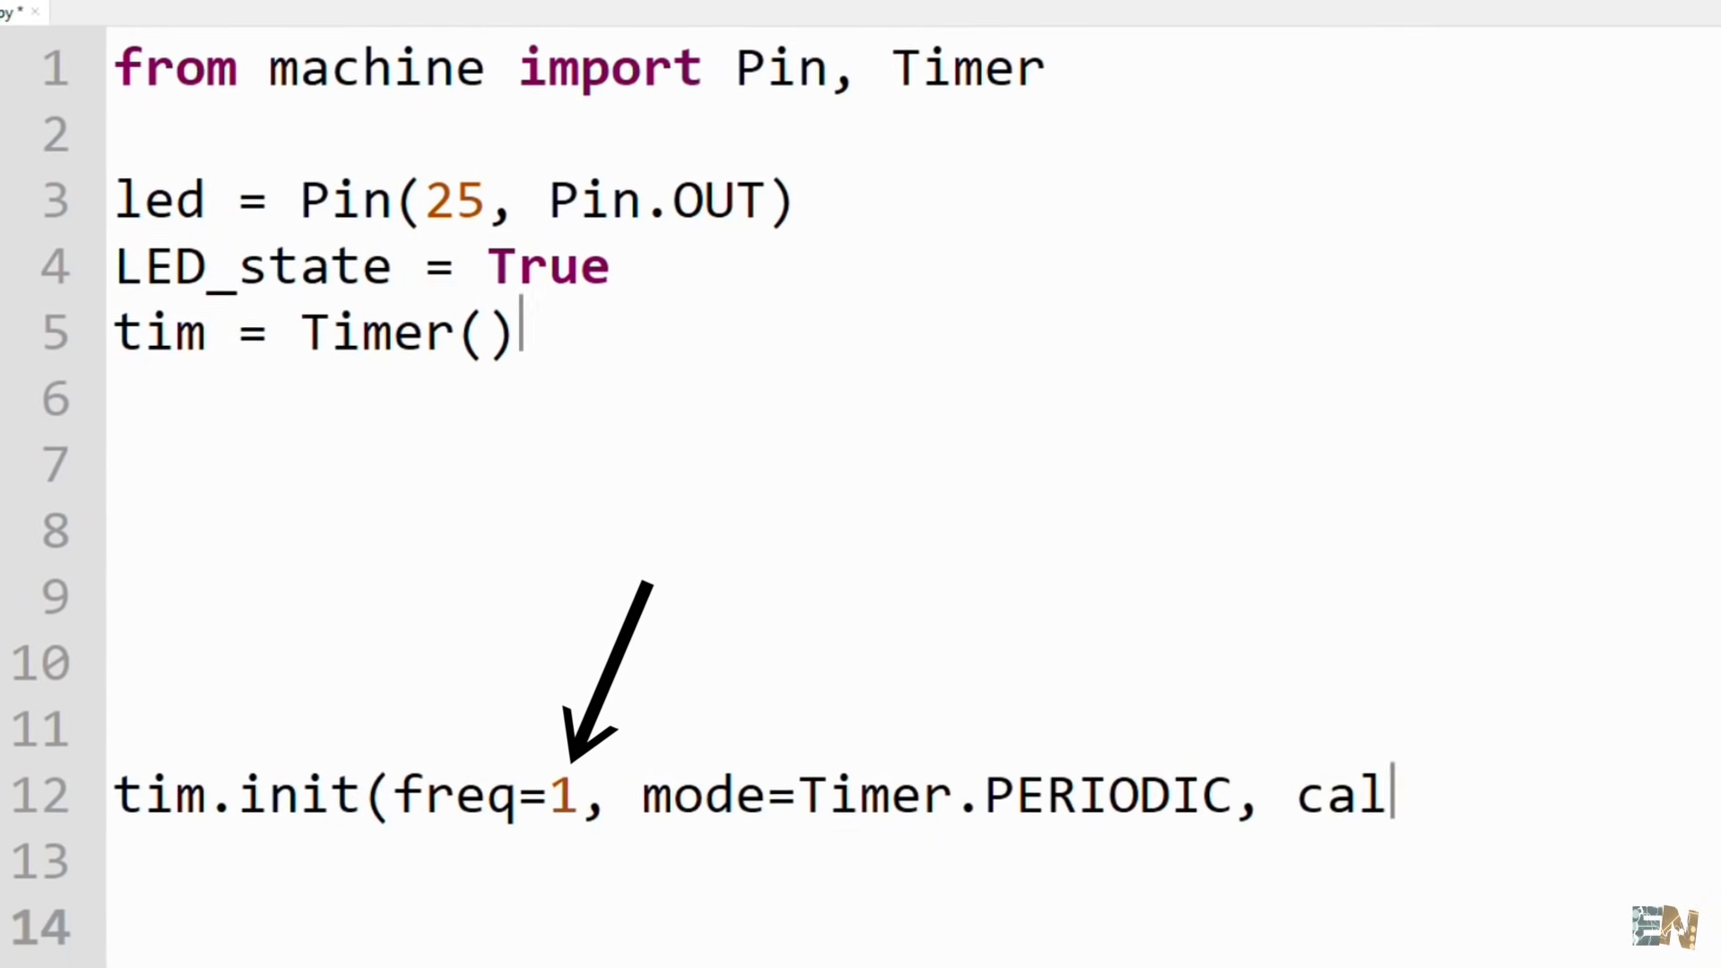
type("lback=tick)")
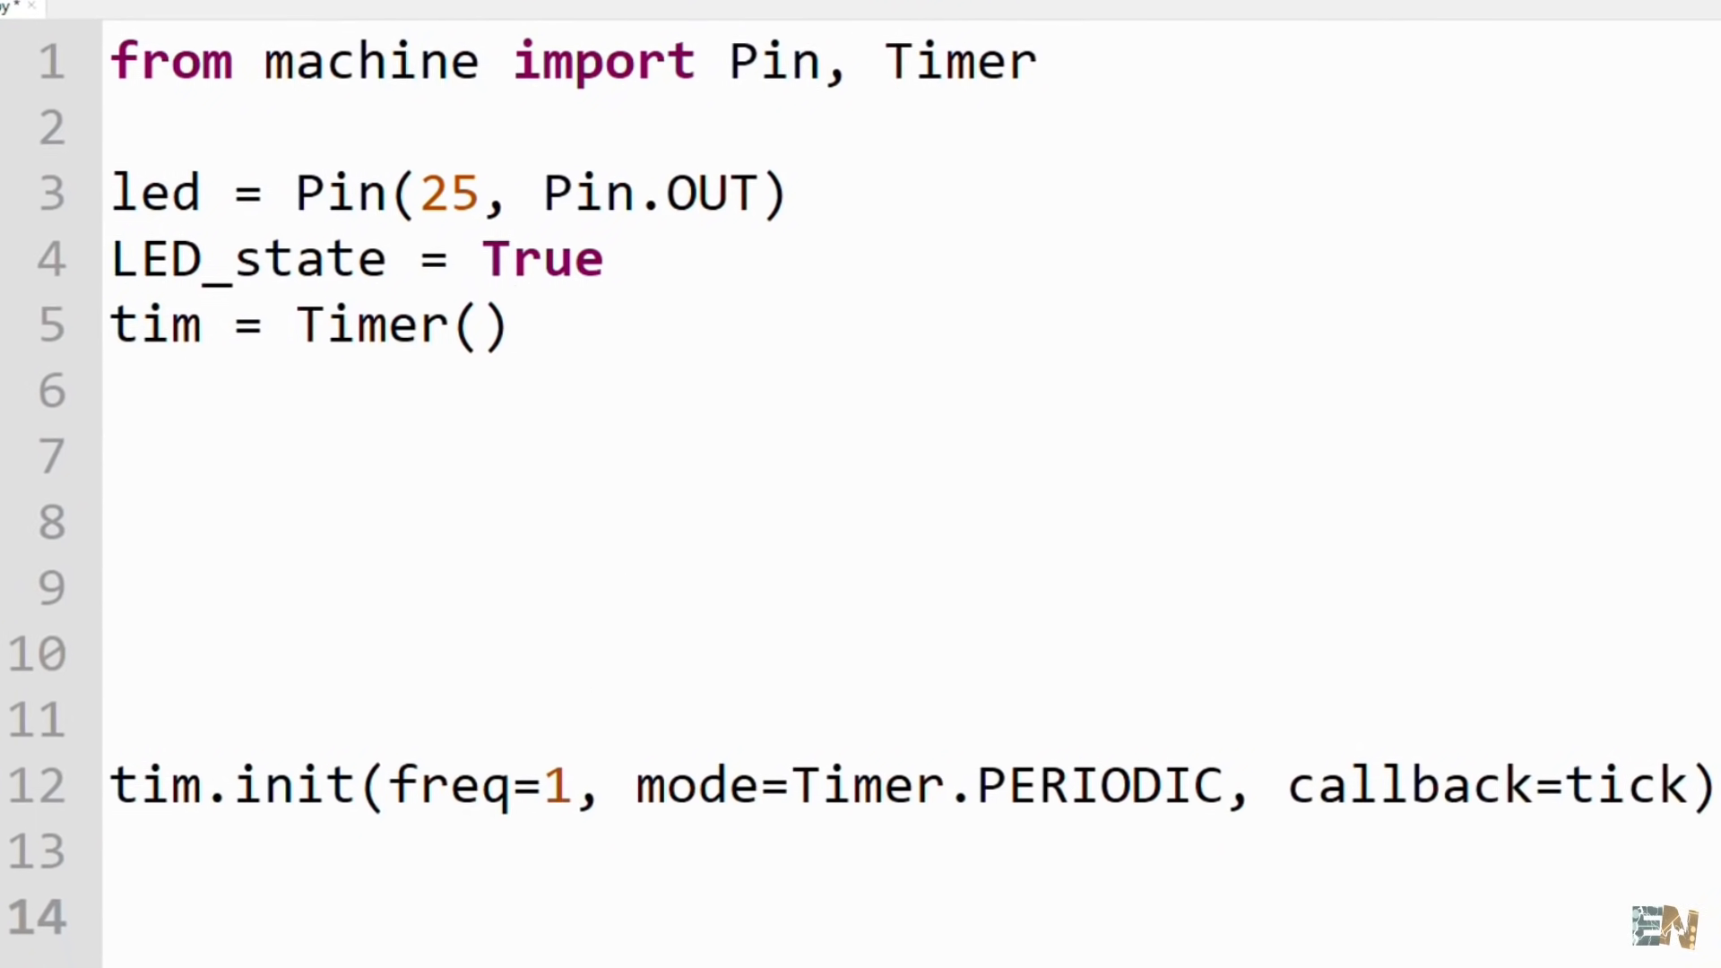
type("def tick(timer):")
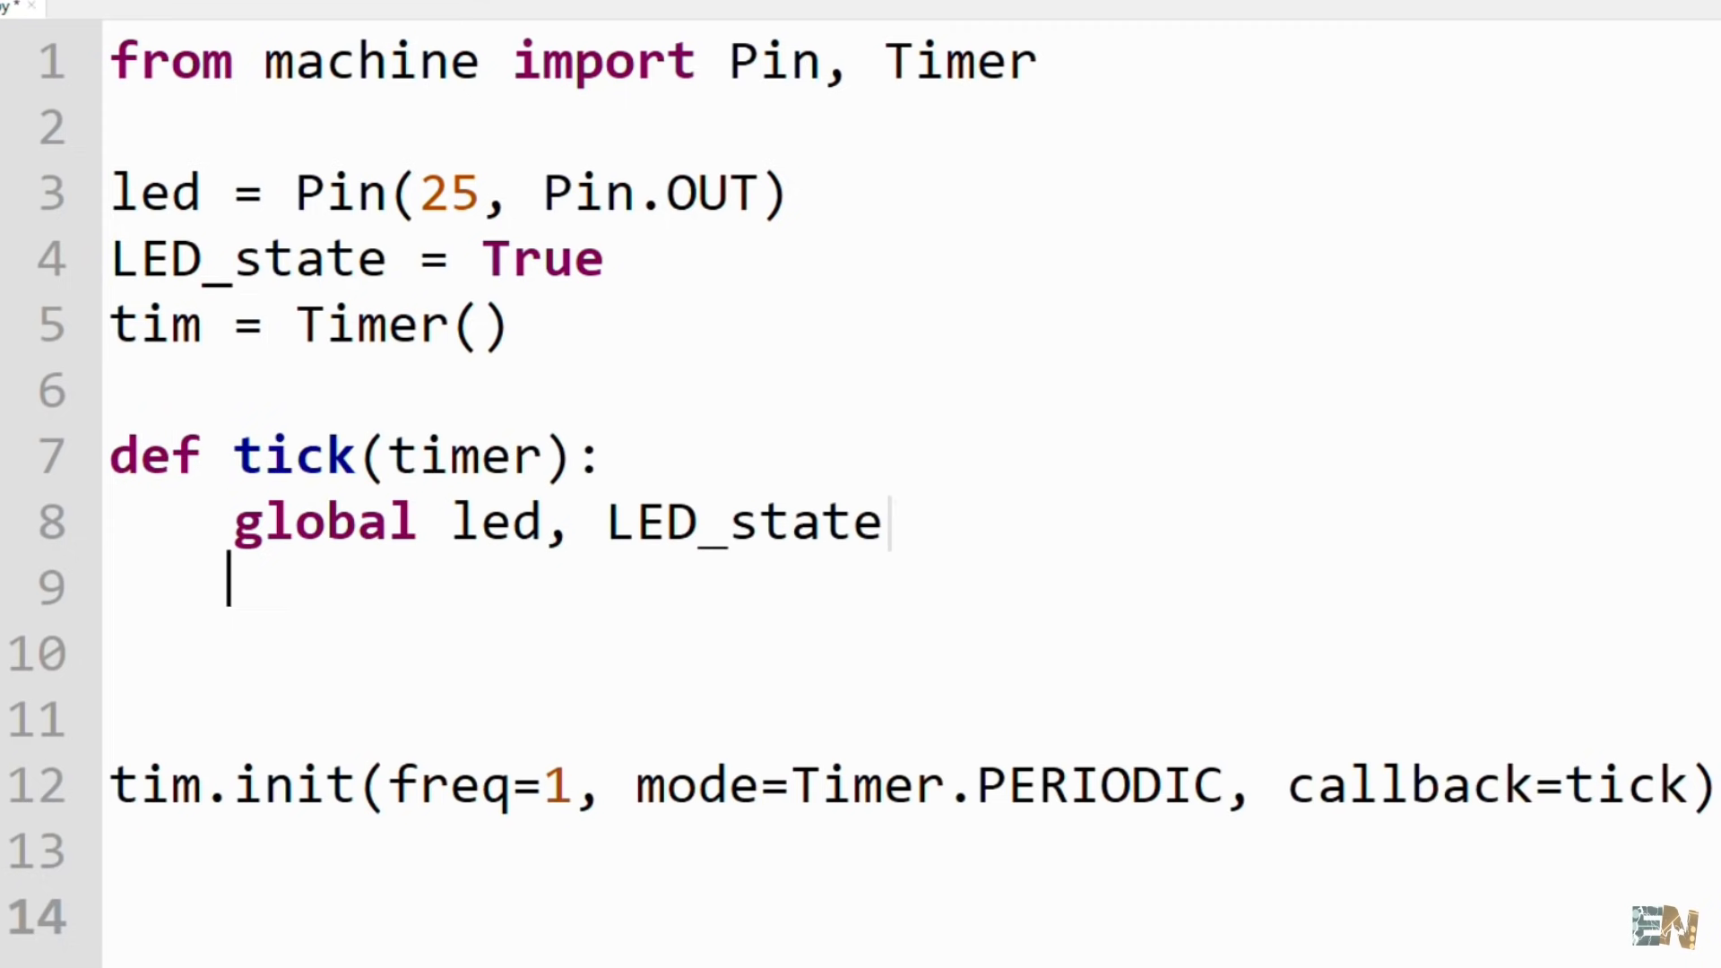
type("LED_state = not LED_state")
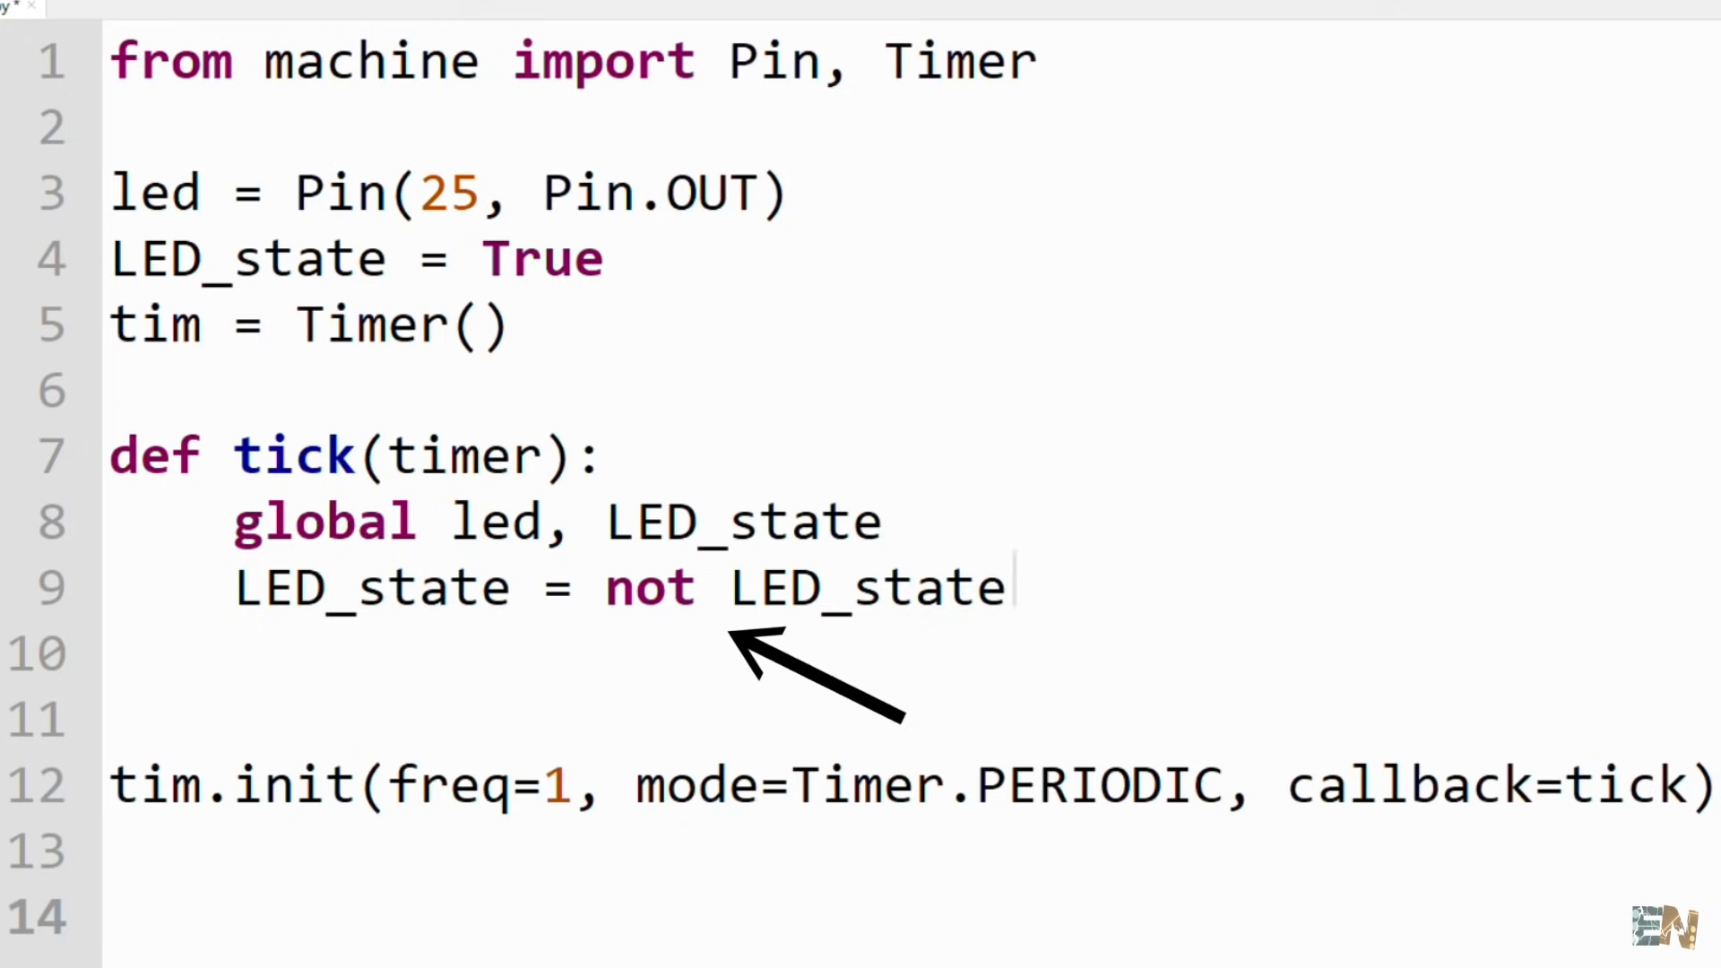
type("led.value(LED_state)")
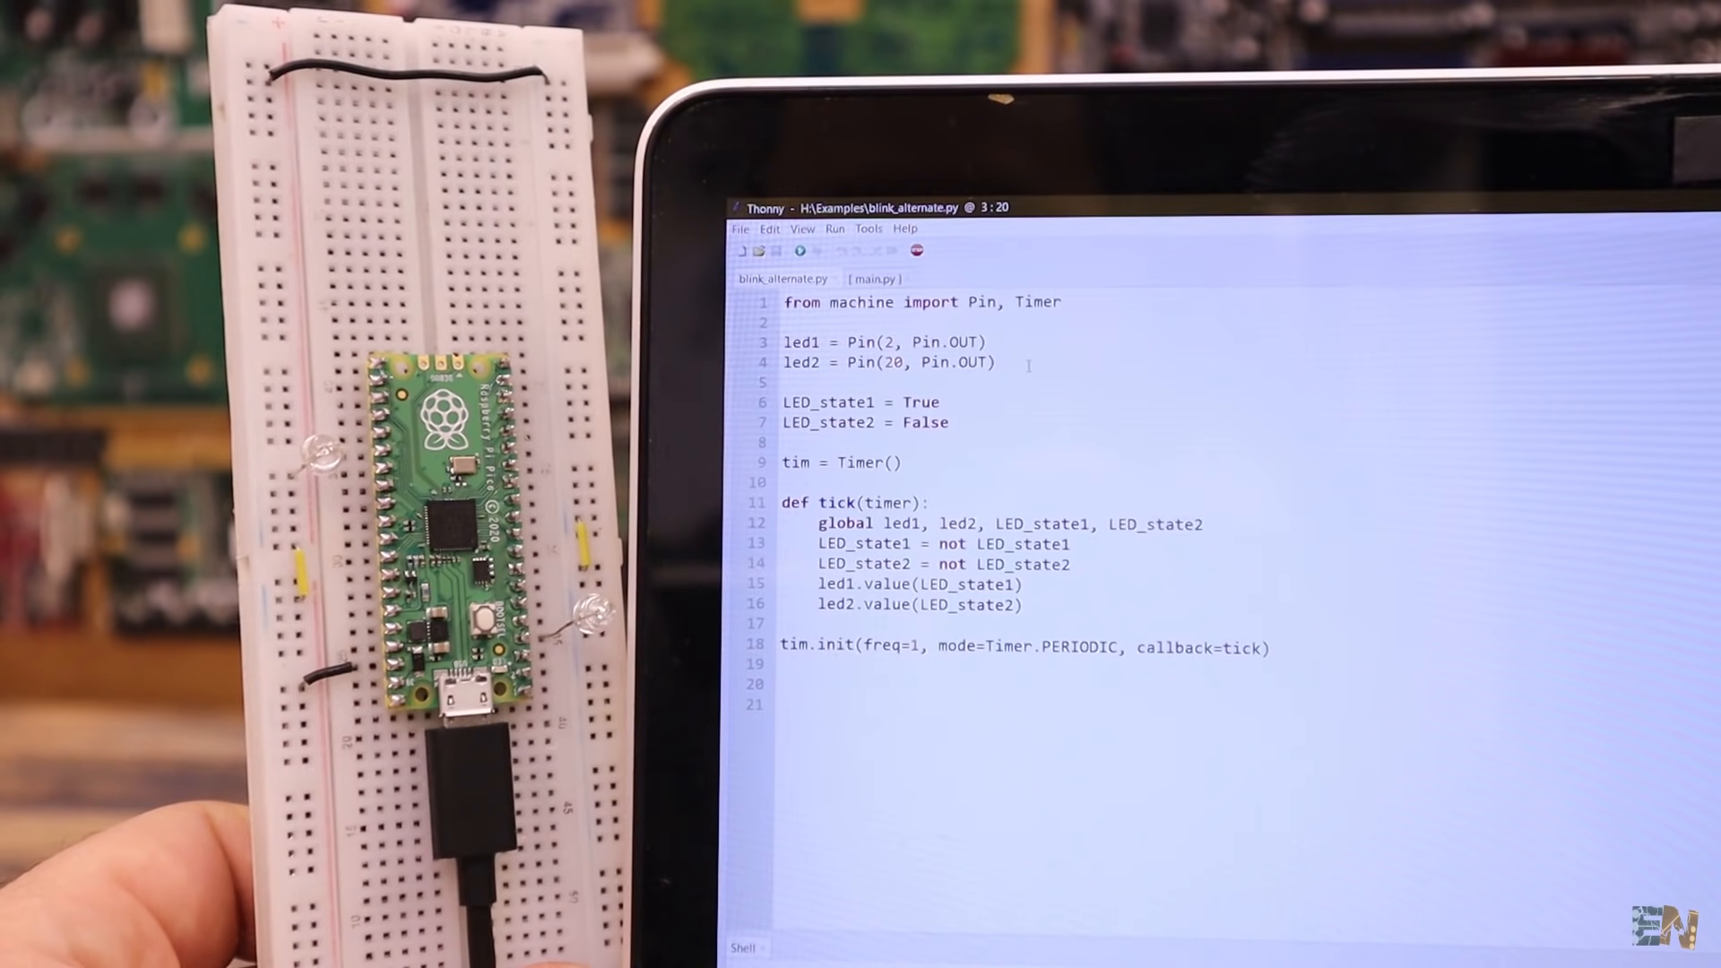
Place the cursor on the LED_state1 = True line of blink_alternate.py
left_click(946, 402)
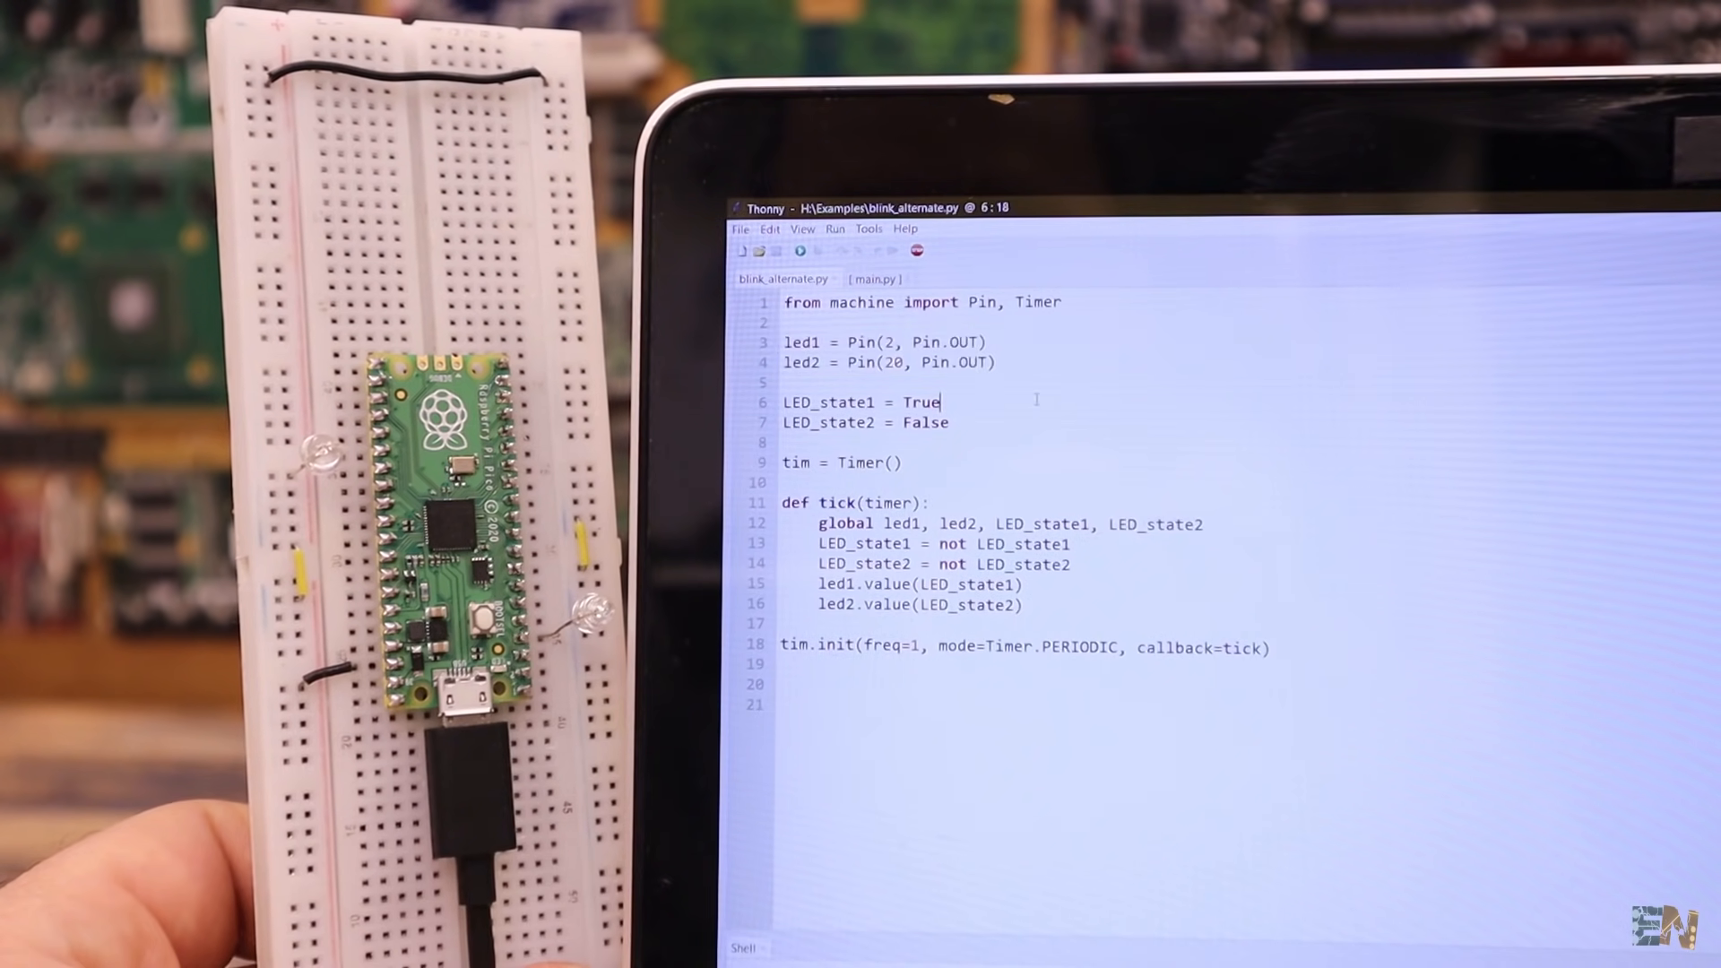
mouse_move(800, 251)
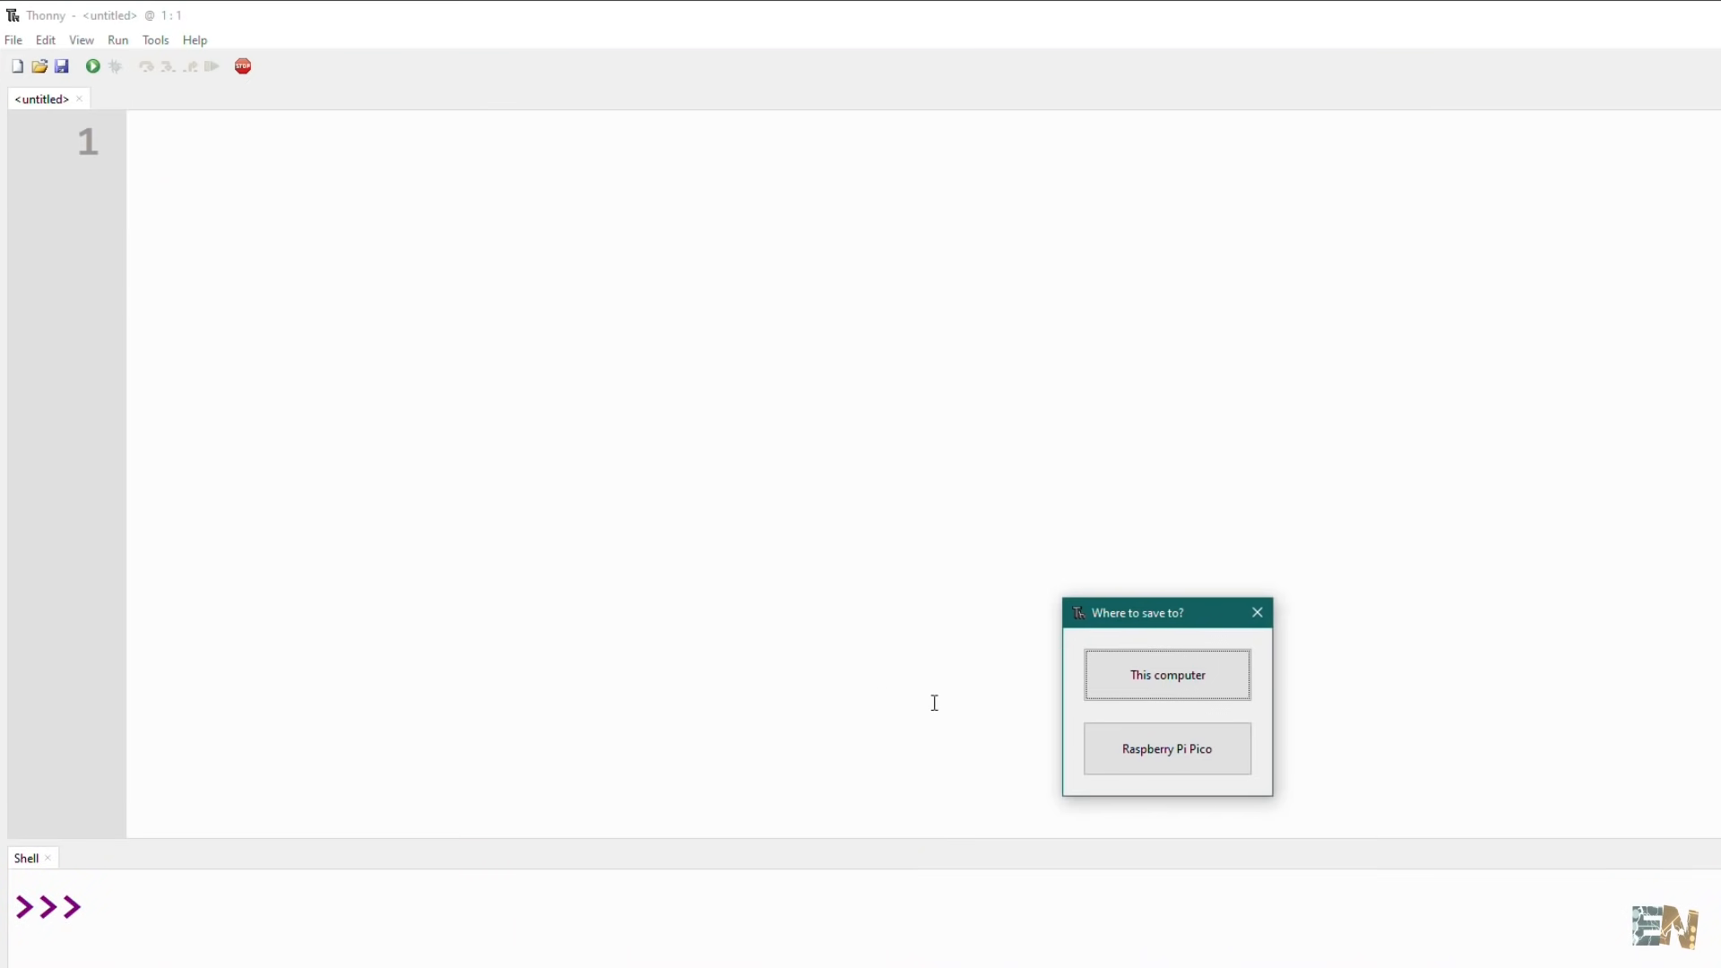
Save the two-LED script to the Raspberry Pi Pico as main.py and close it
left_click(1167, 748)
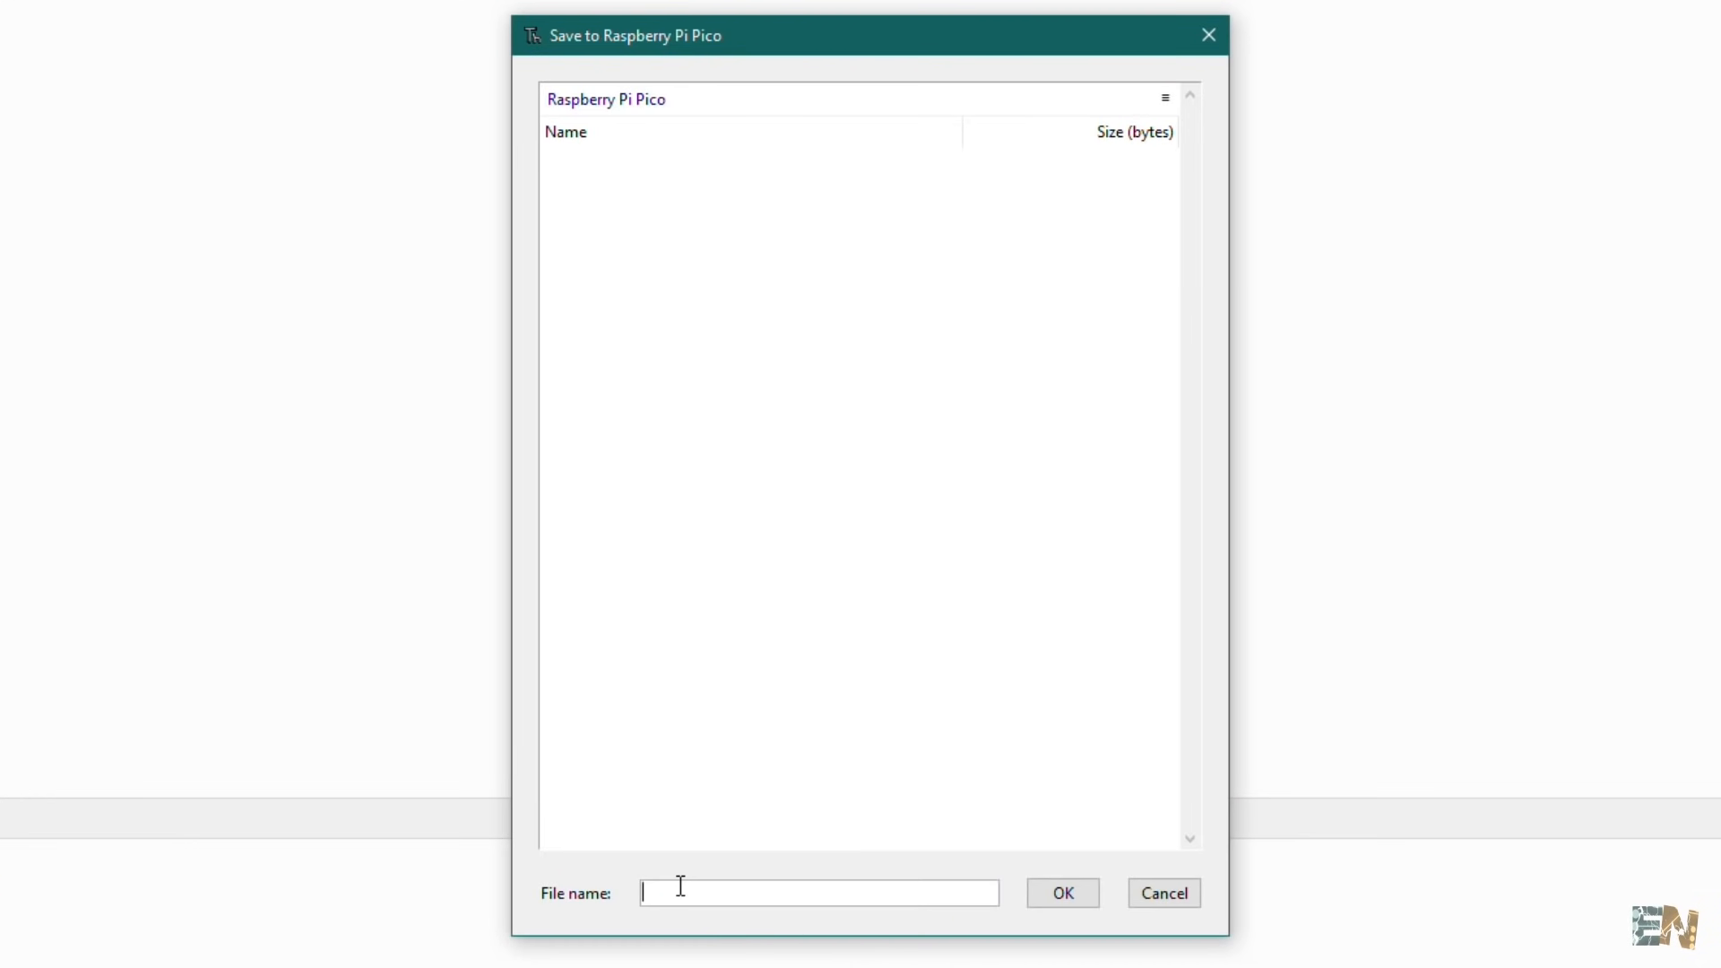
type("main.py")
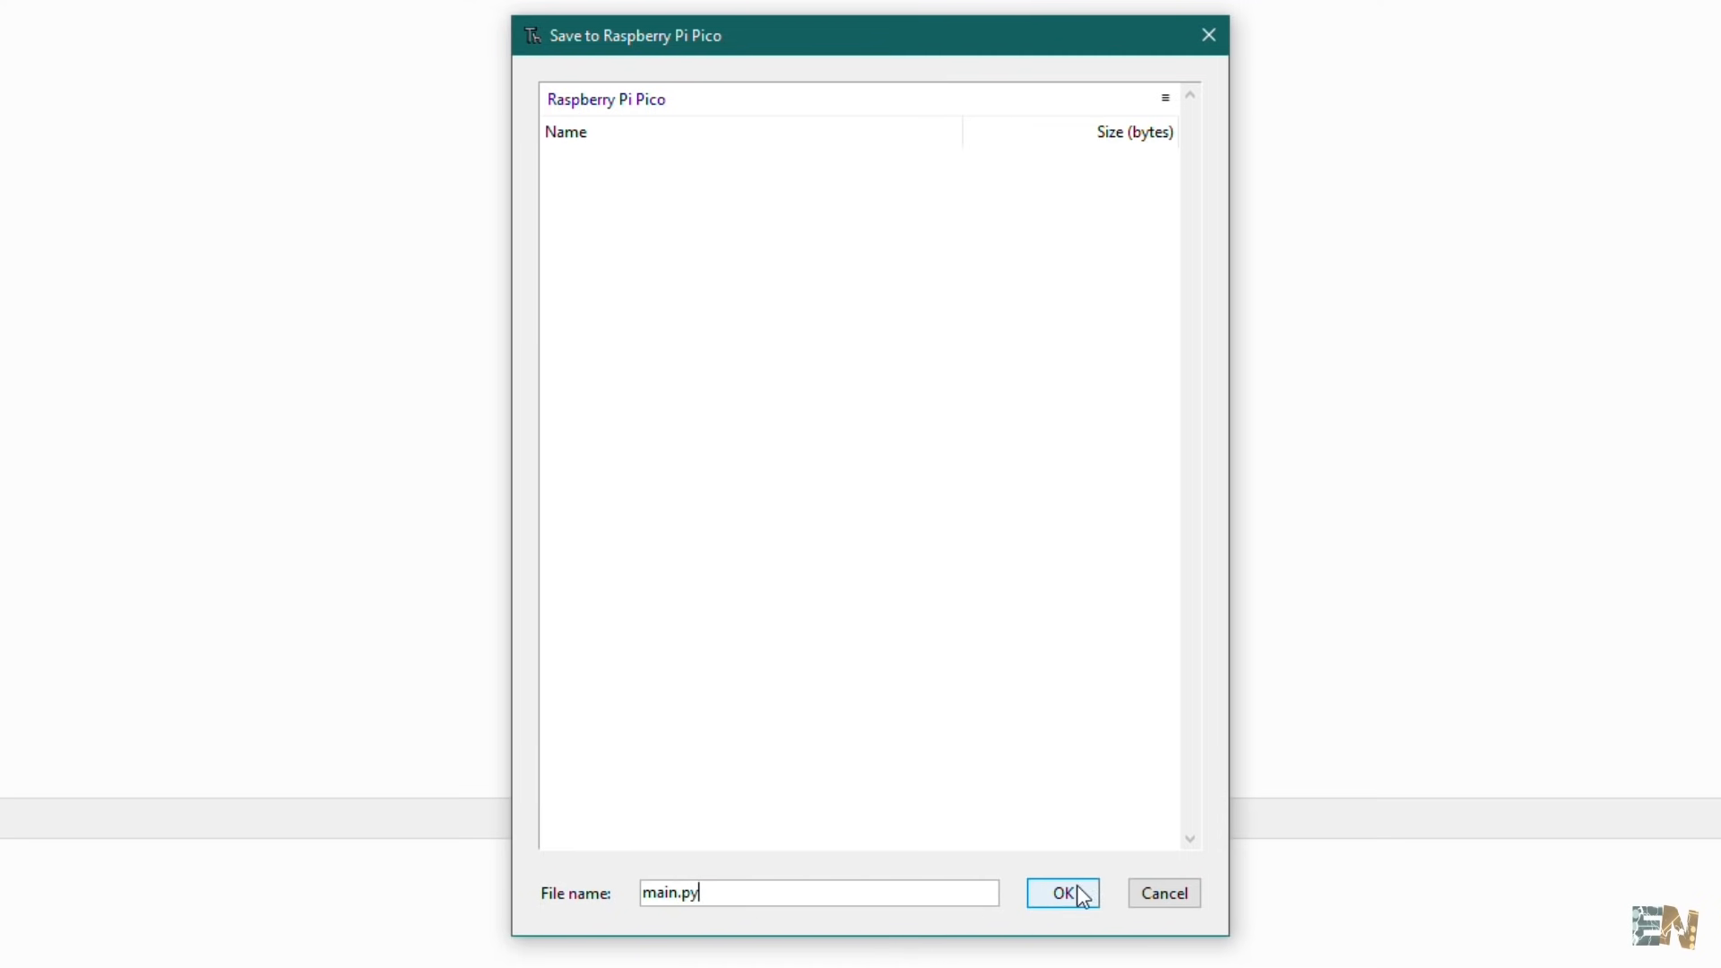
left_click(1068, 893)
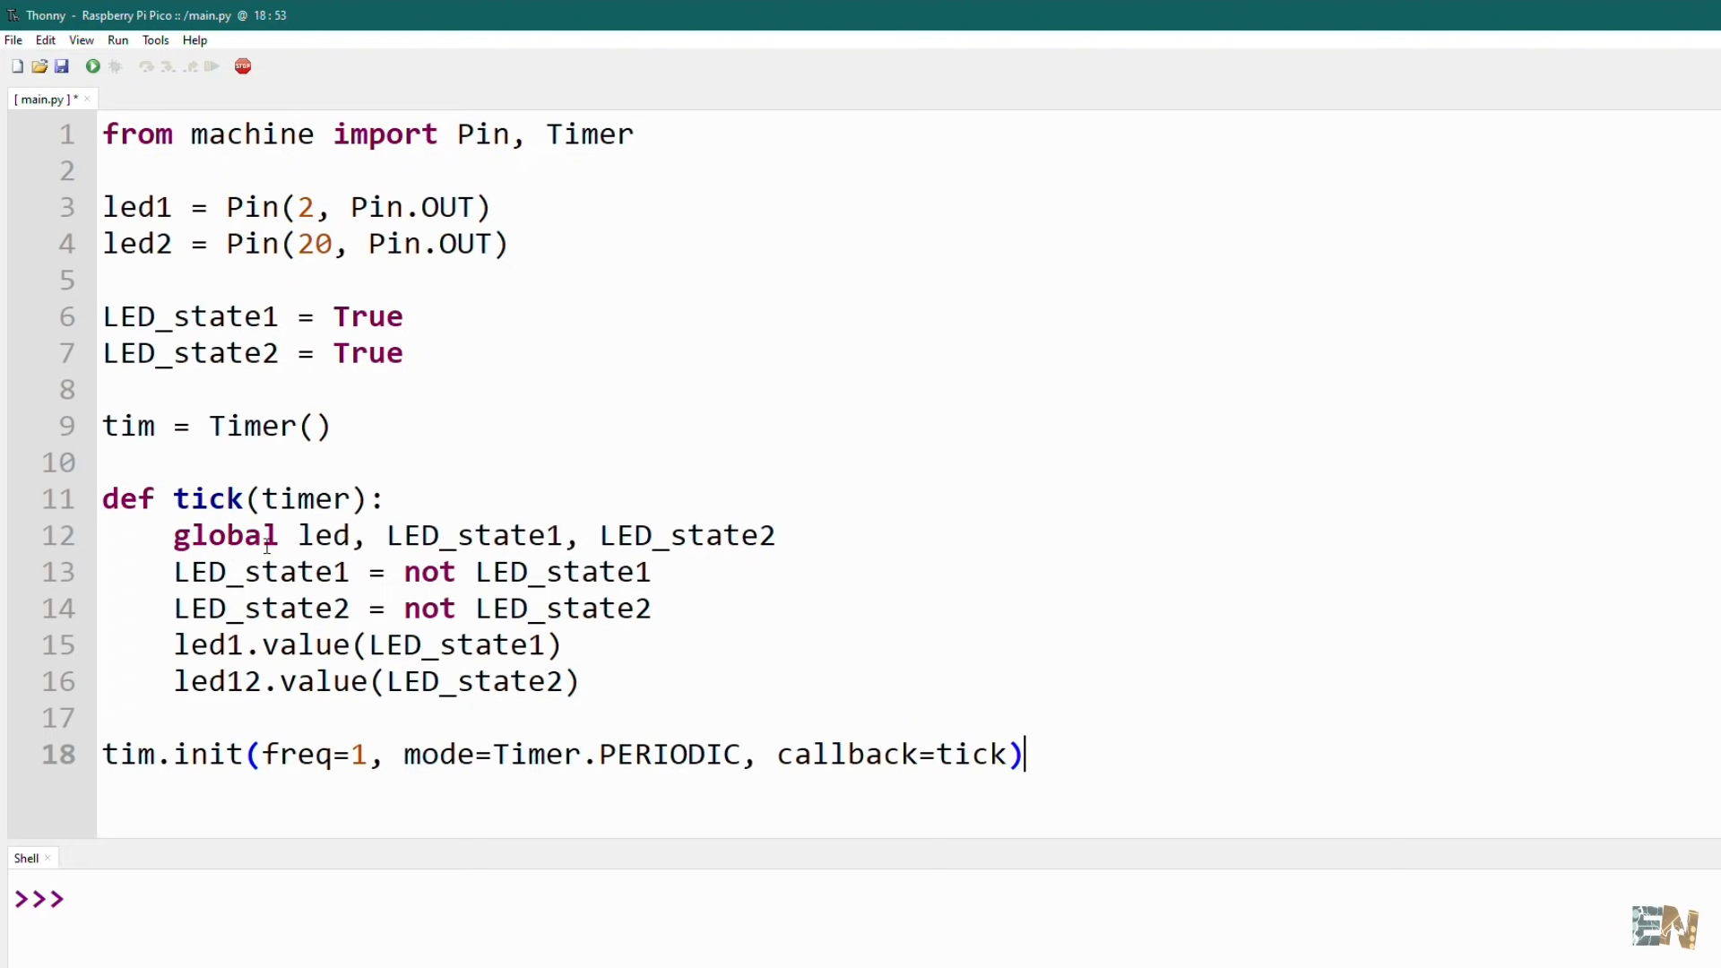
left_click(12, 40)
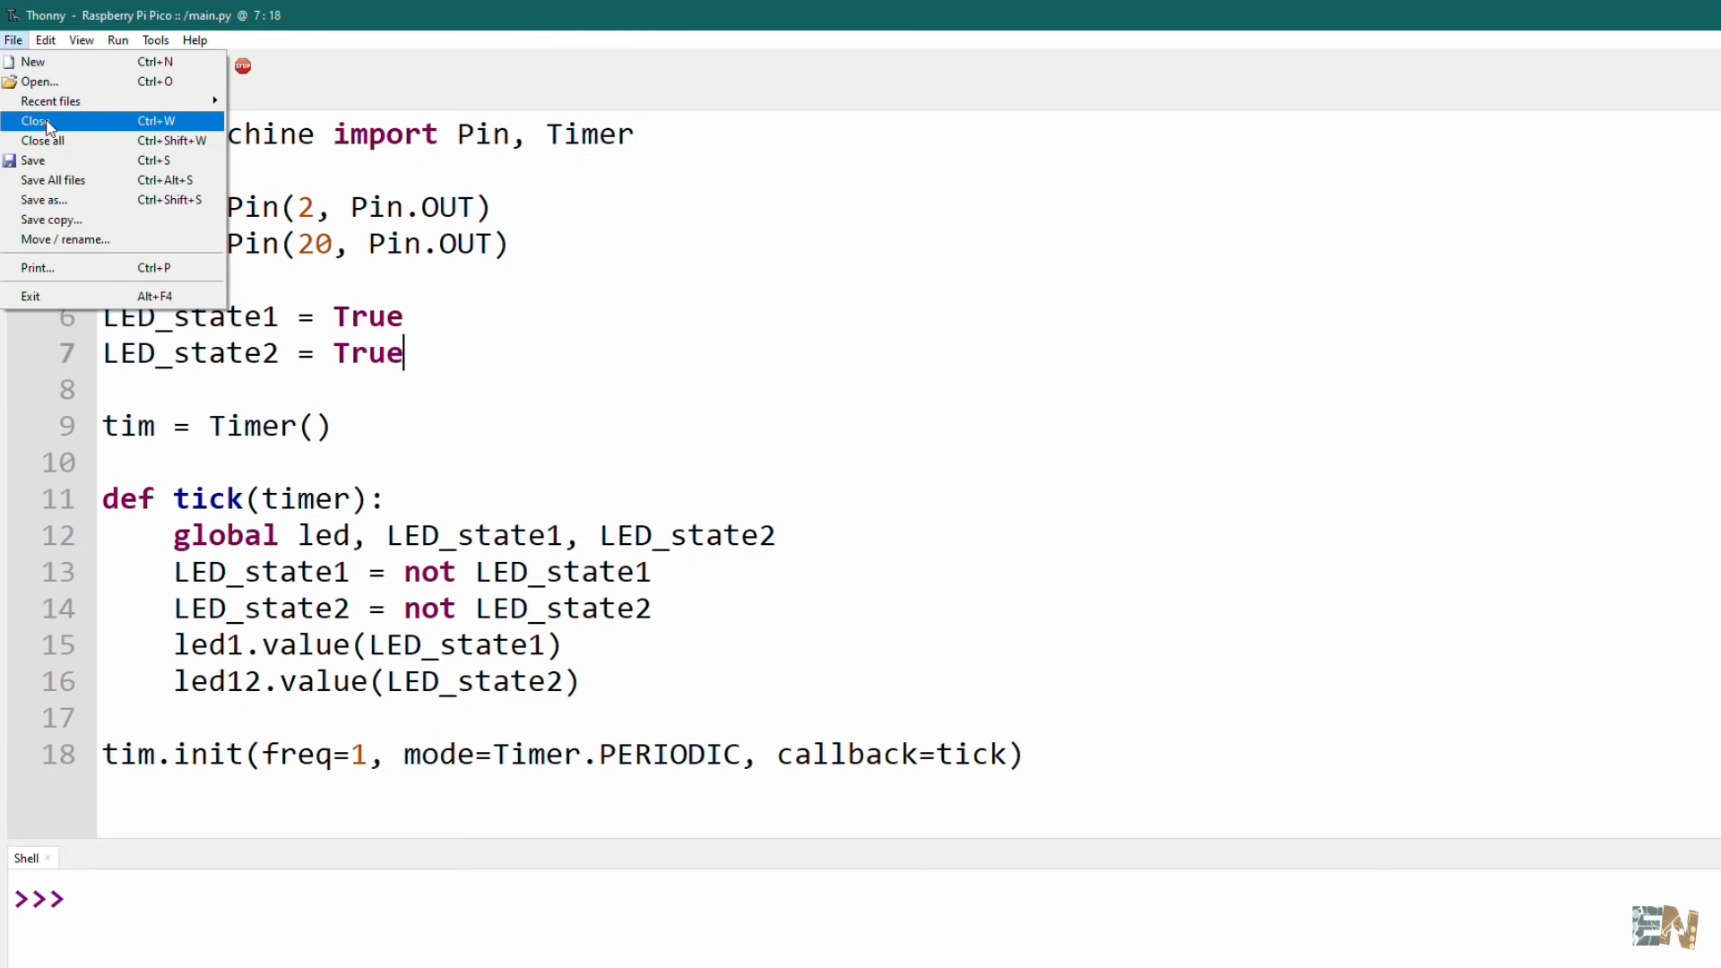
left_click(33, 160)
type("a")
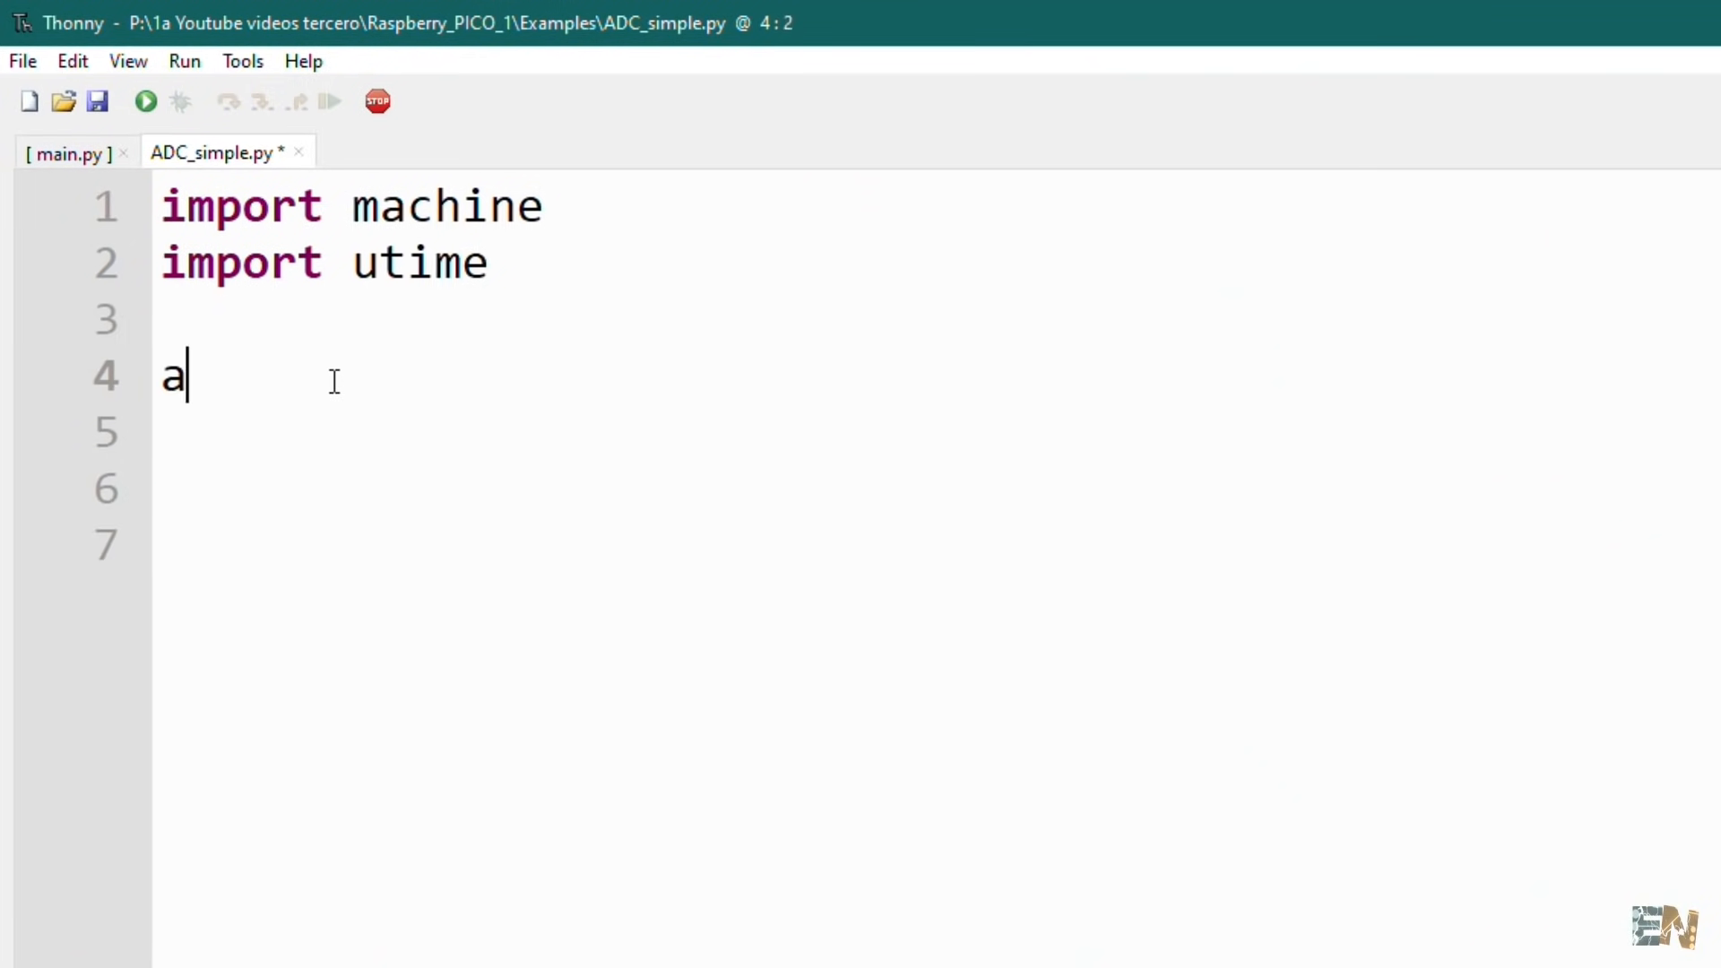
Type the loop reading ADC(28) with read_u16(), printing "ADC: " and sleeping 0.1 s
type("dc_read = machine.ADC(")
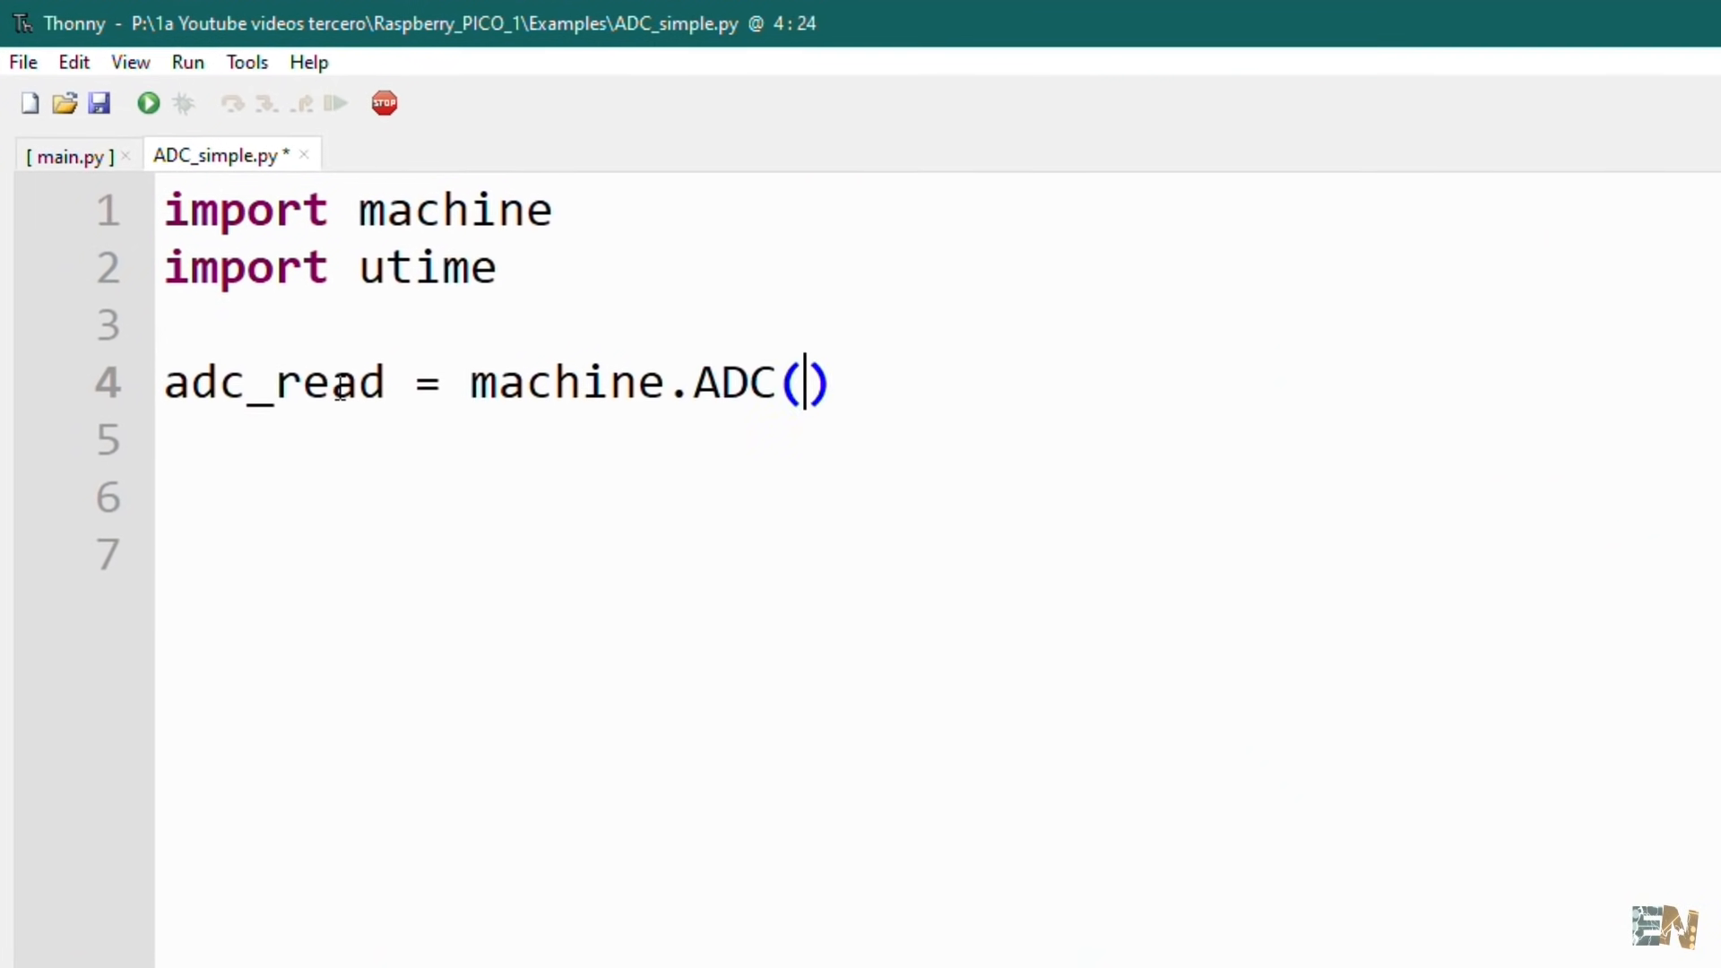
type("28")
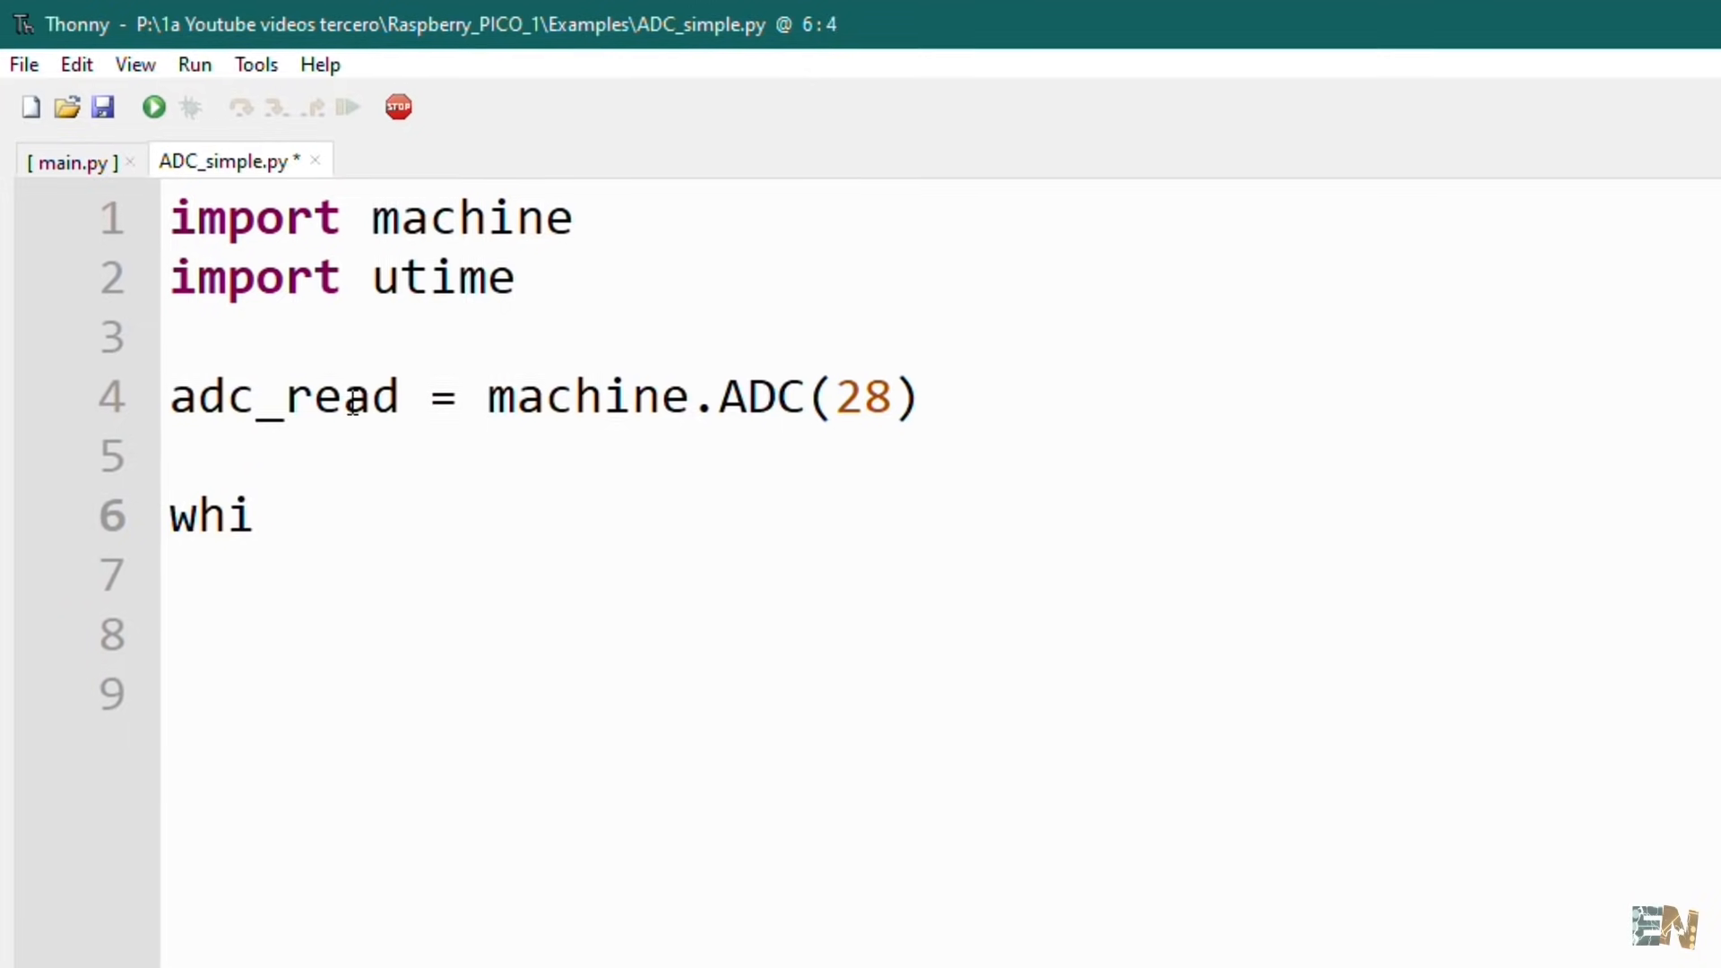
type("le True:")
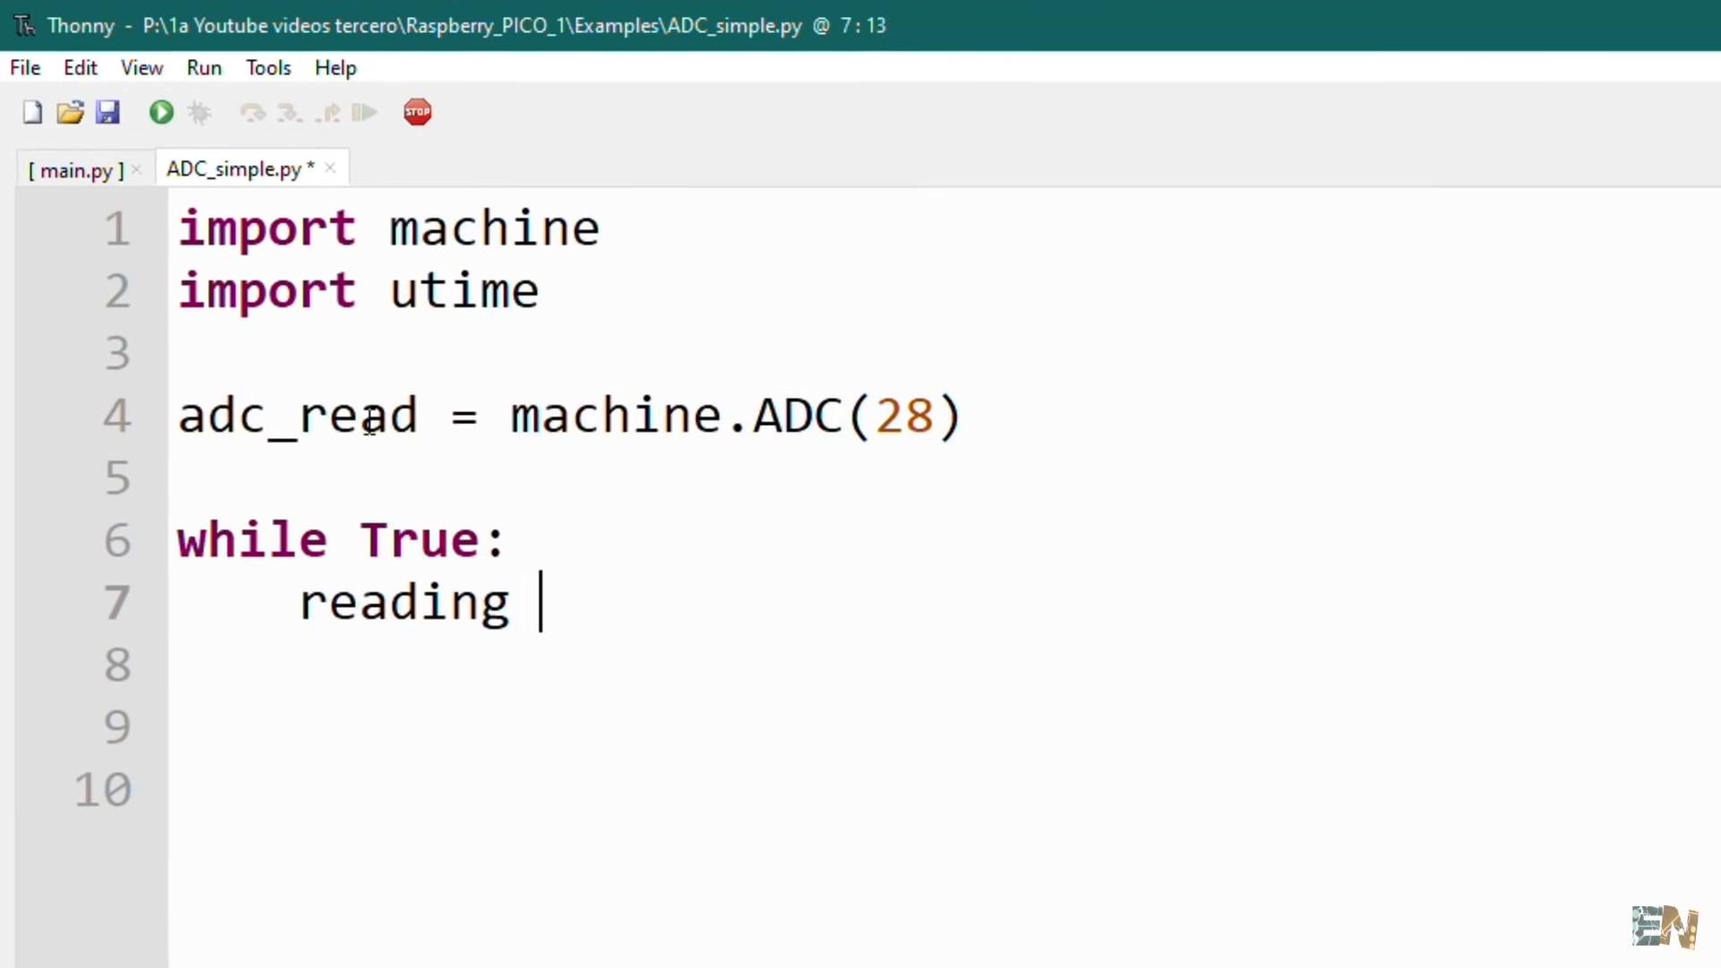
type("= adc_read.read")
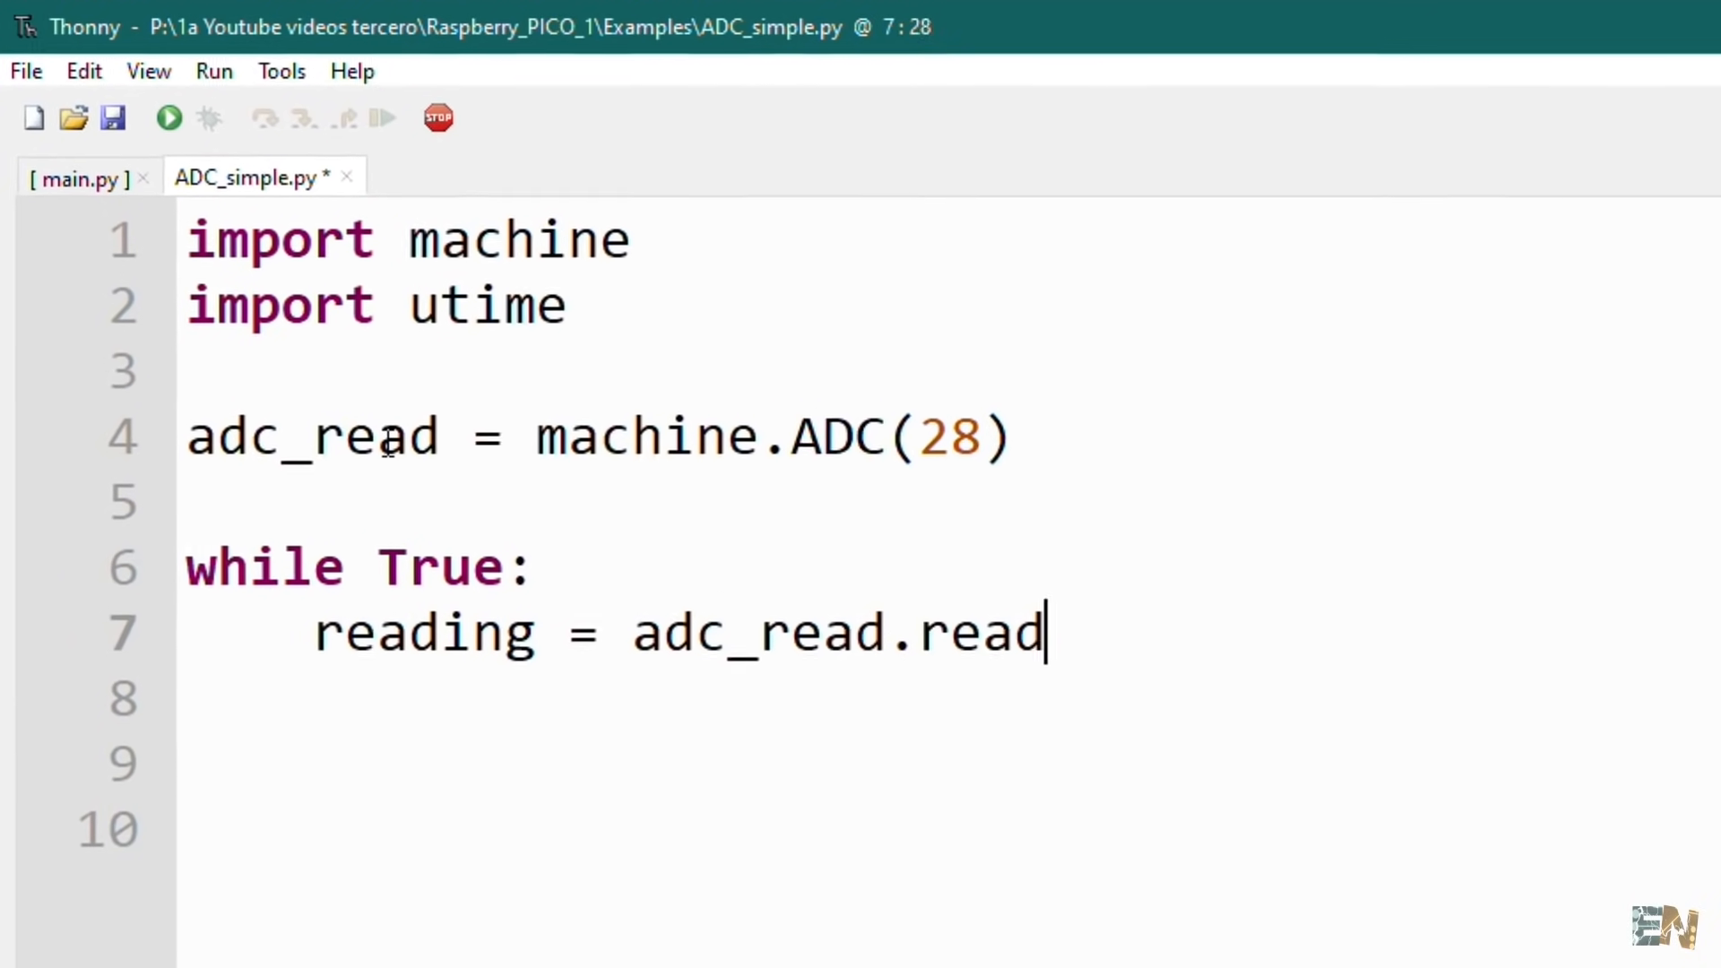
type("u16()")
left_click(947, 699)
type("print(")
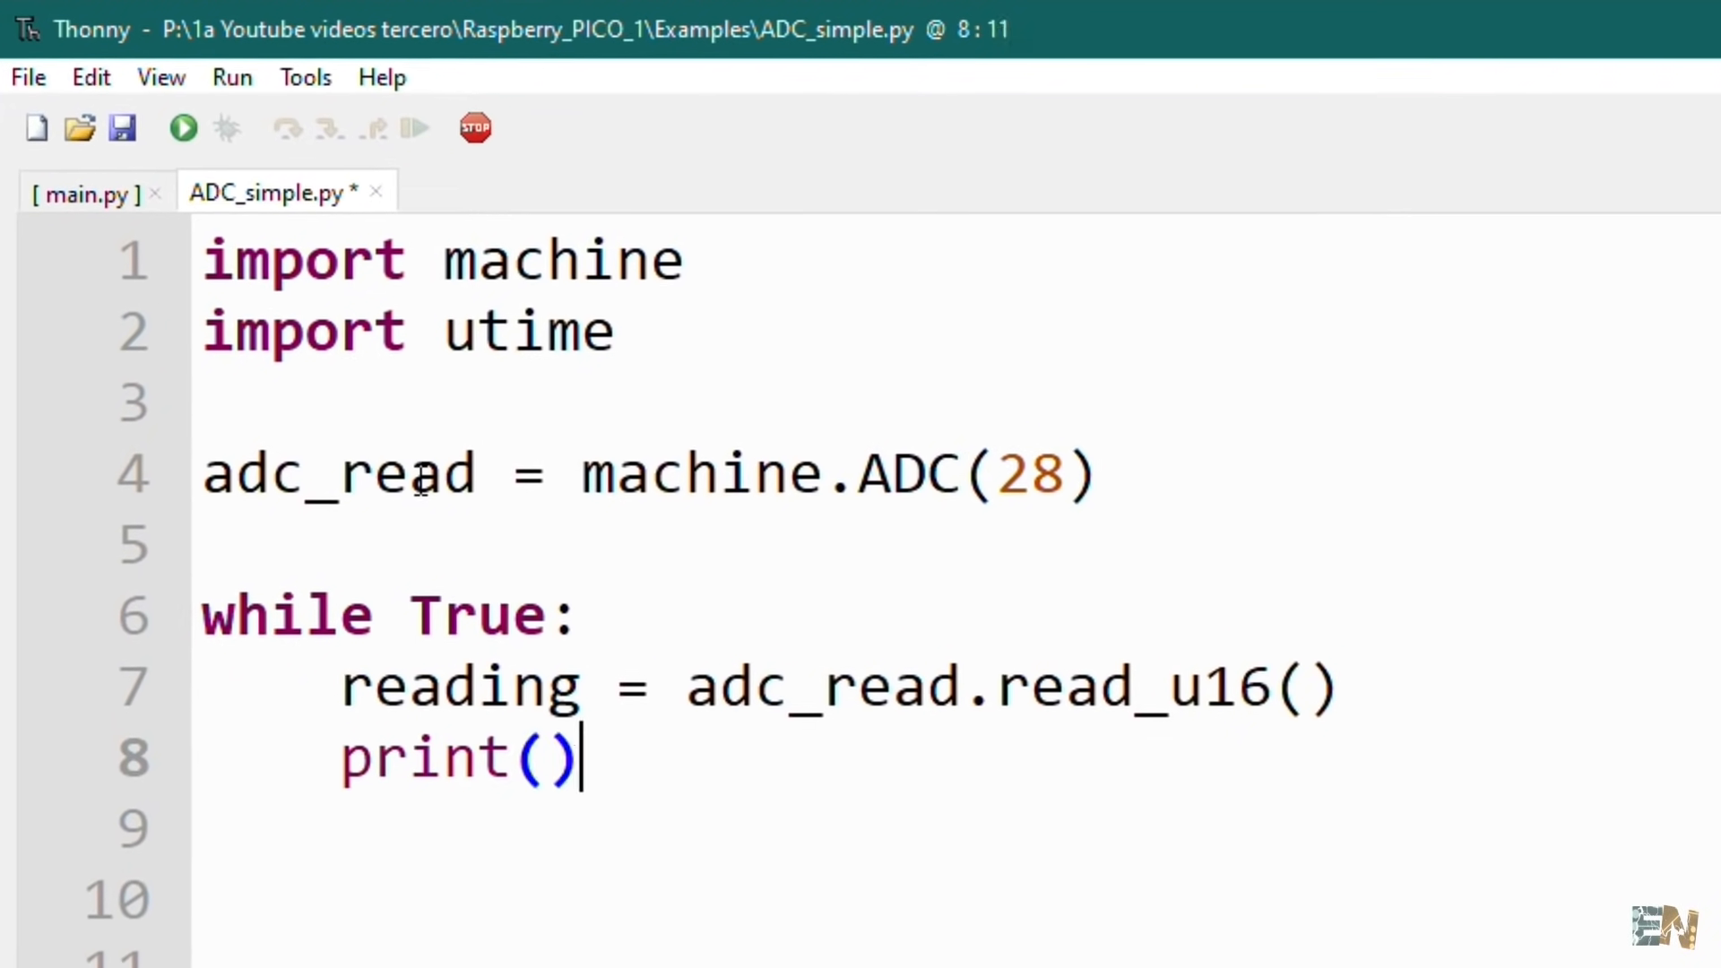
type("\"ADC: \", reading)")
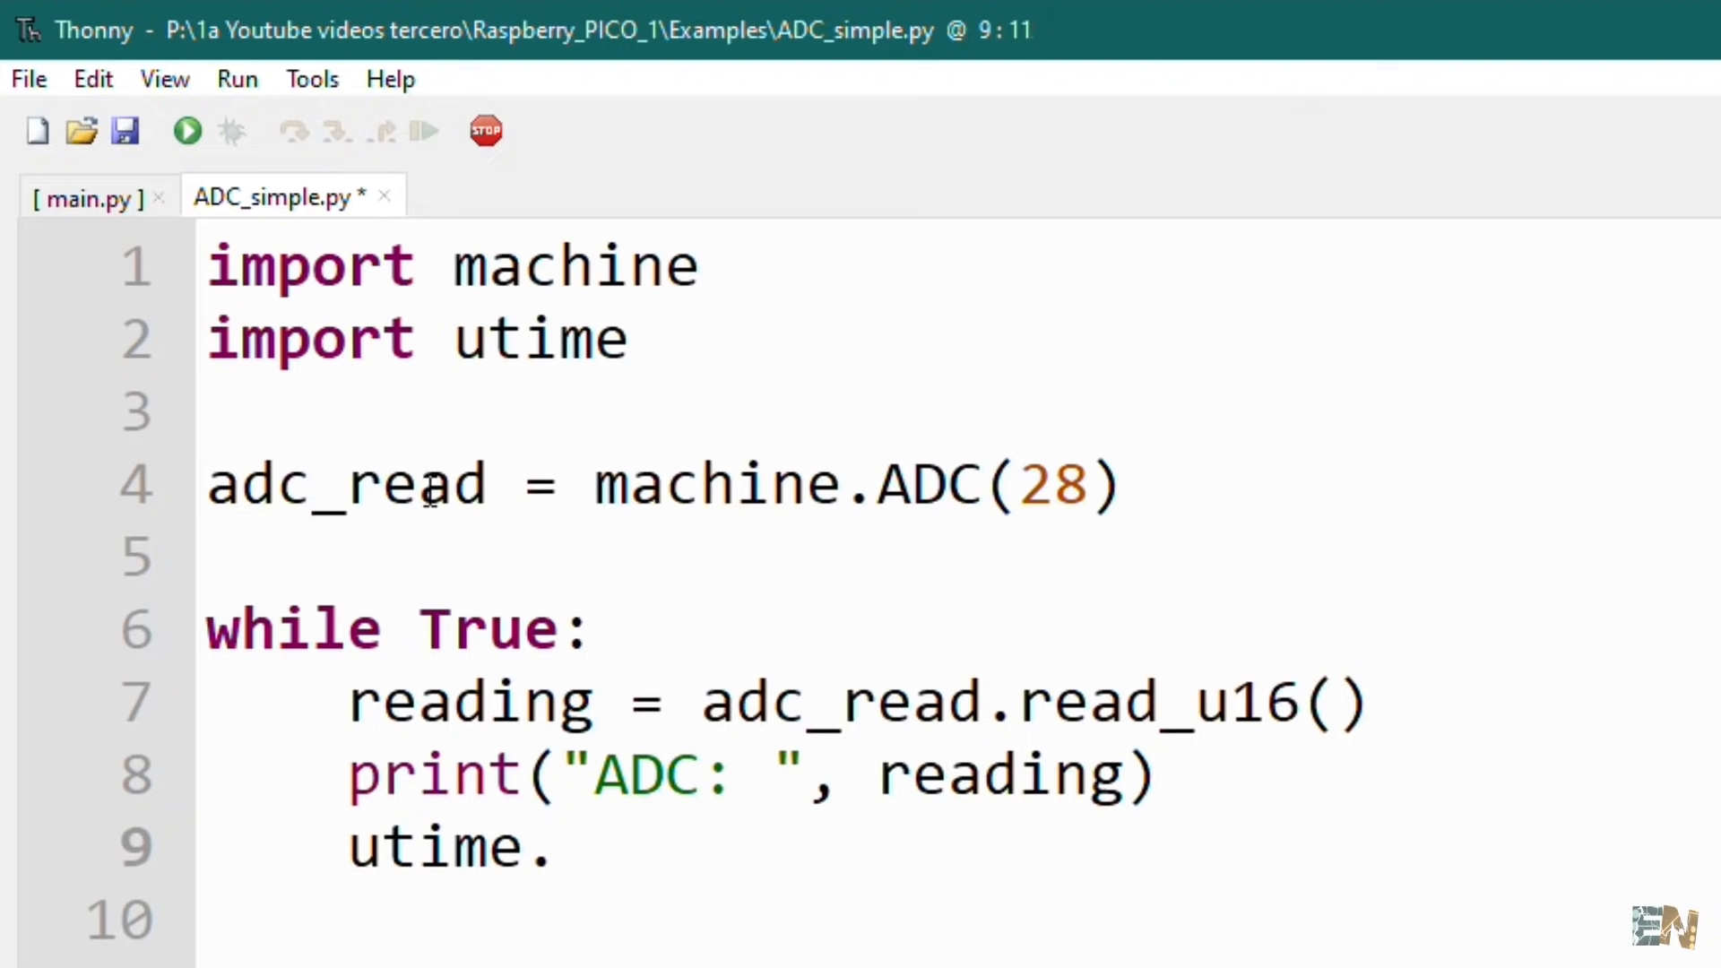
type("sleep(0.1)")
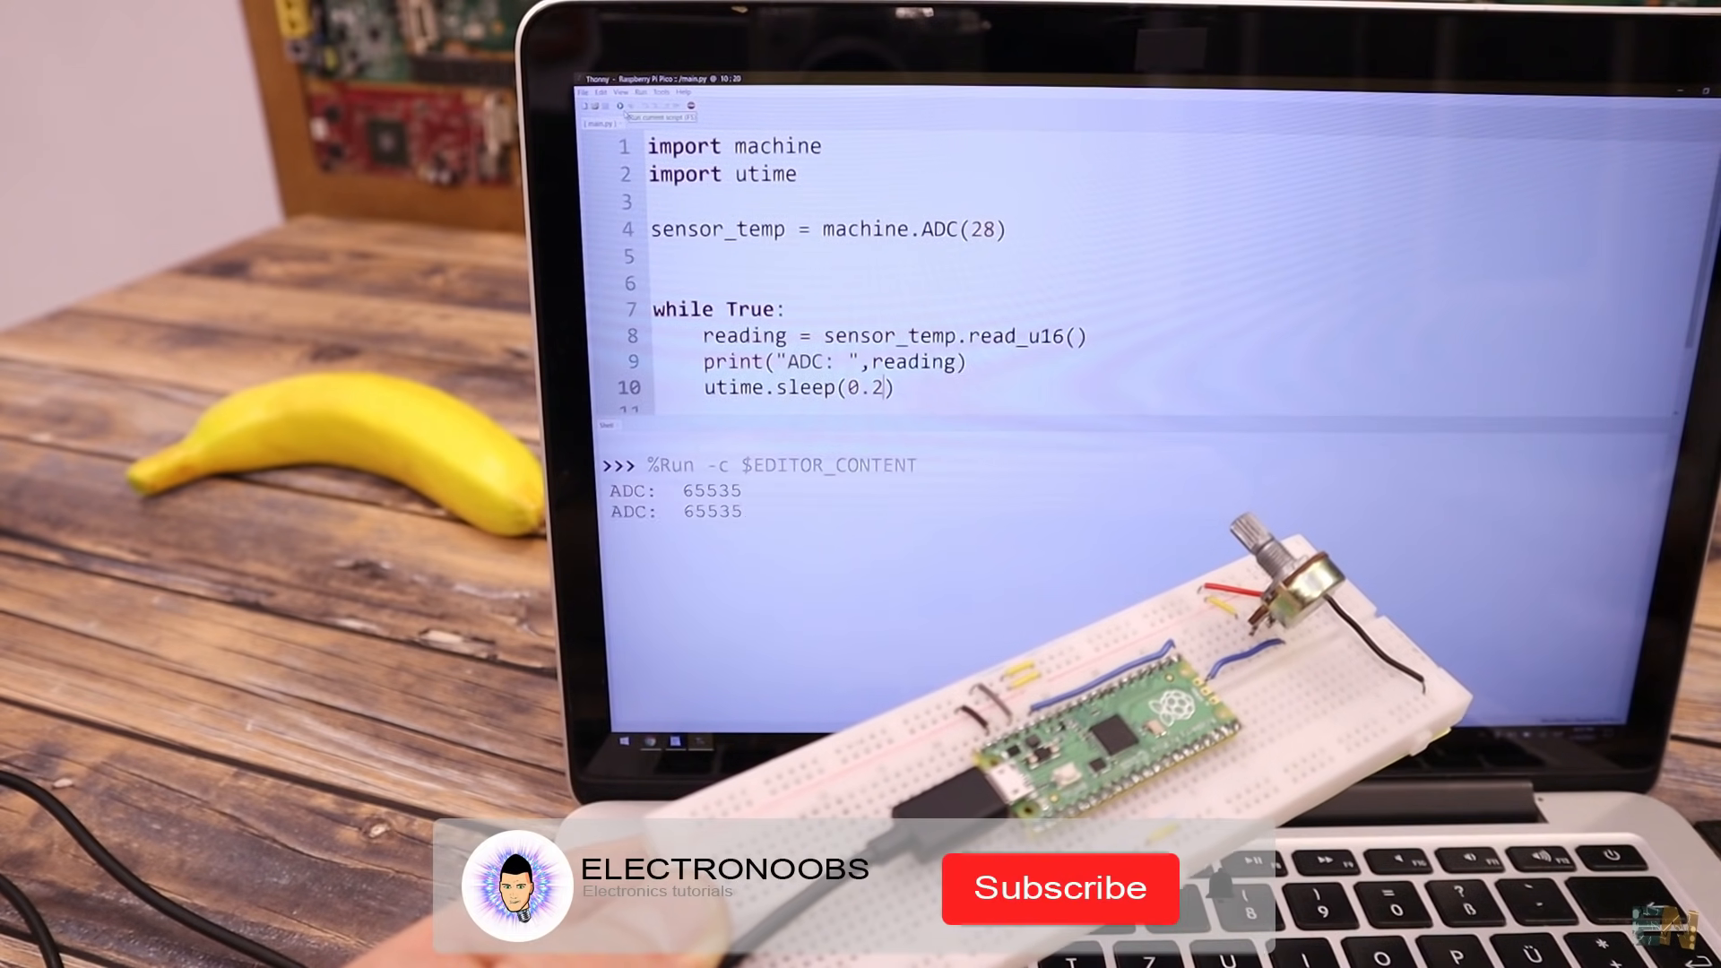
Run the ADC script on the Pico to stream pin 28 potentiometer values
left_click(1061, 889)
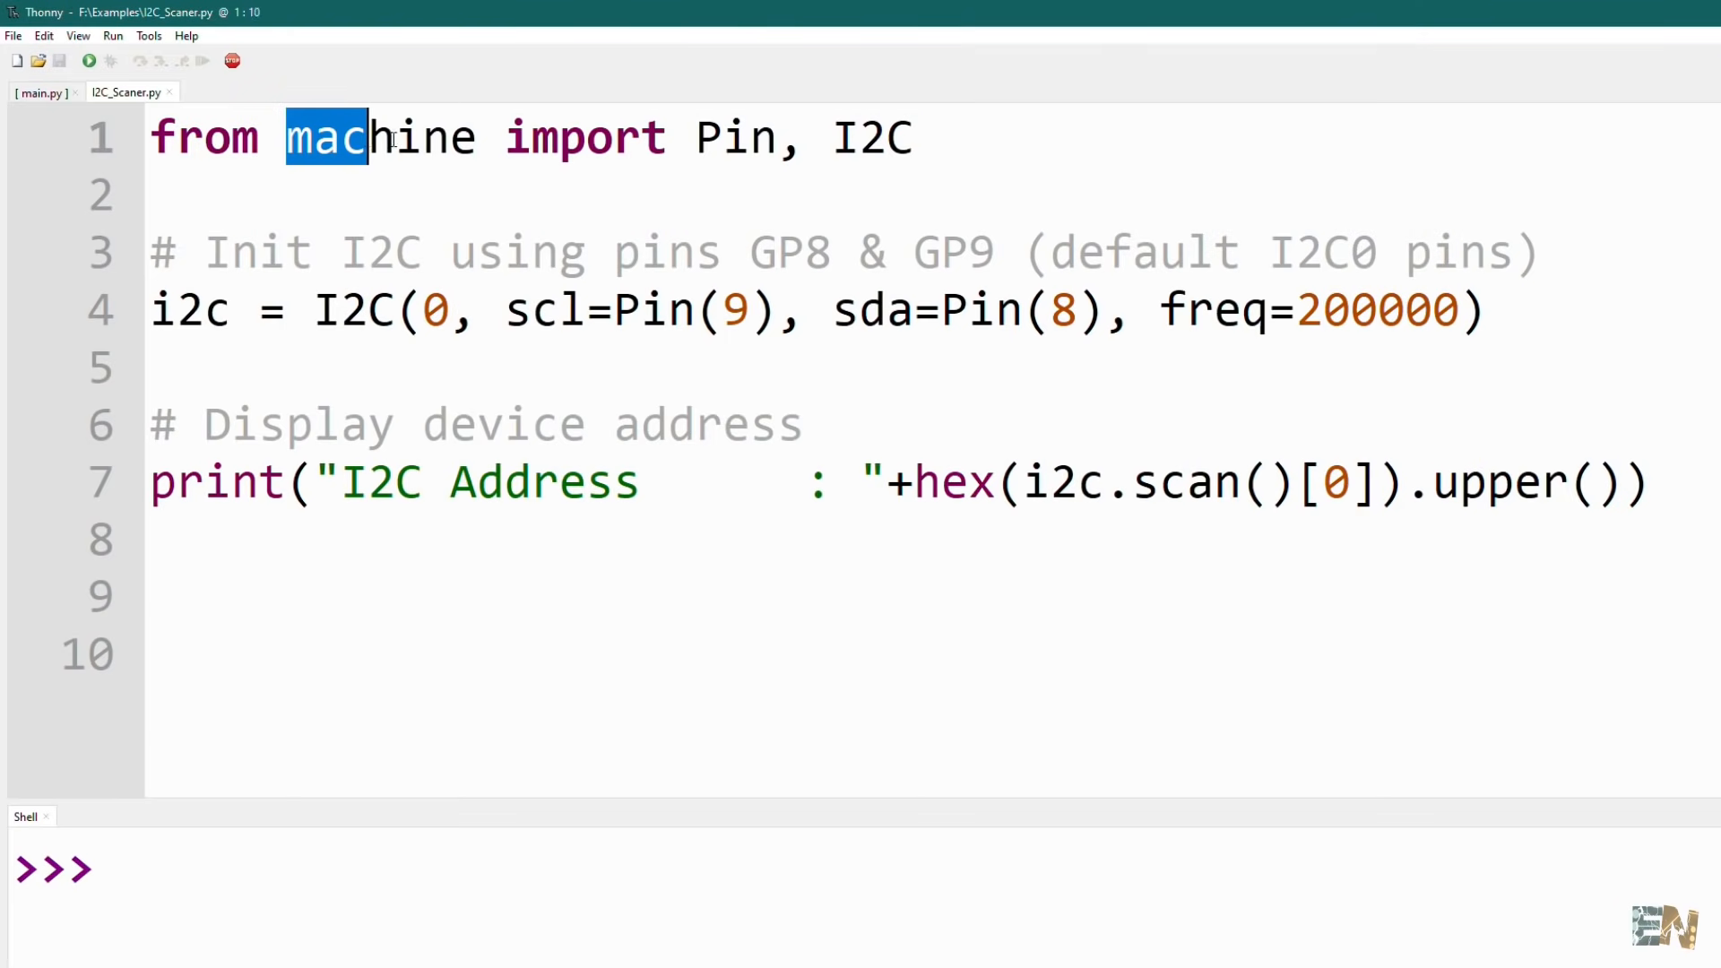
Highlight the machine import and the SDA Pin(8) argument in I2C_Scaner.py
double_click(734, 137)
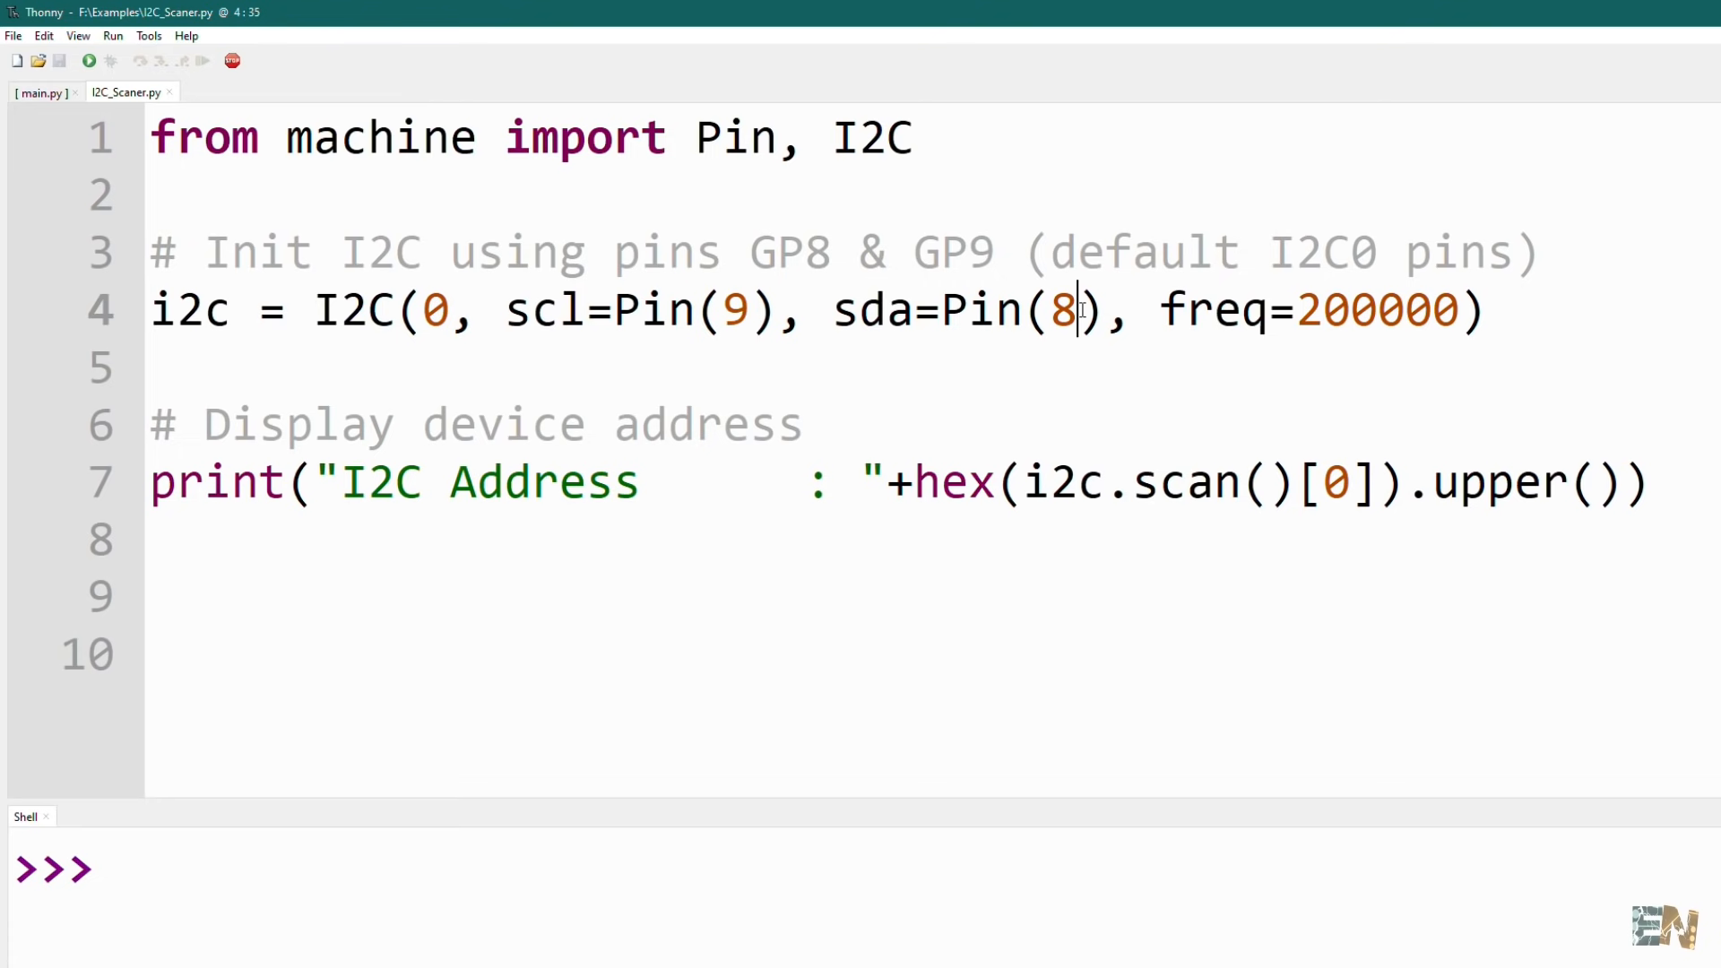
double_click(1068, 311)
type("from ssd")
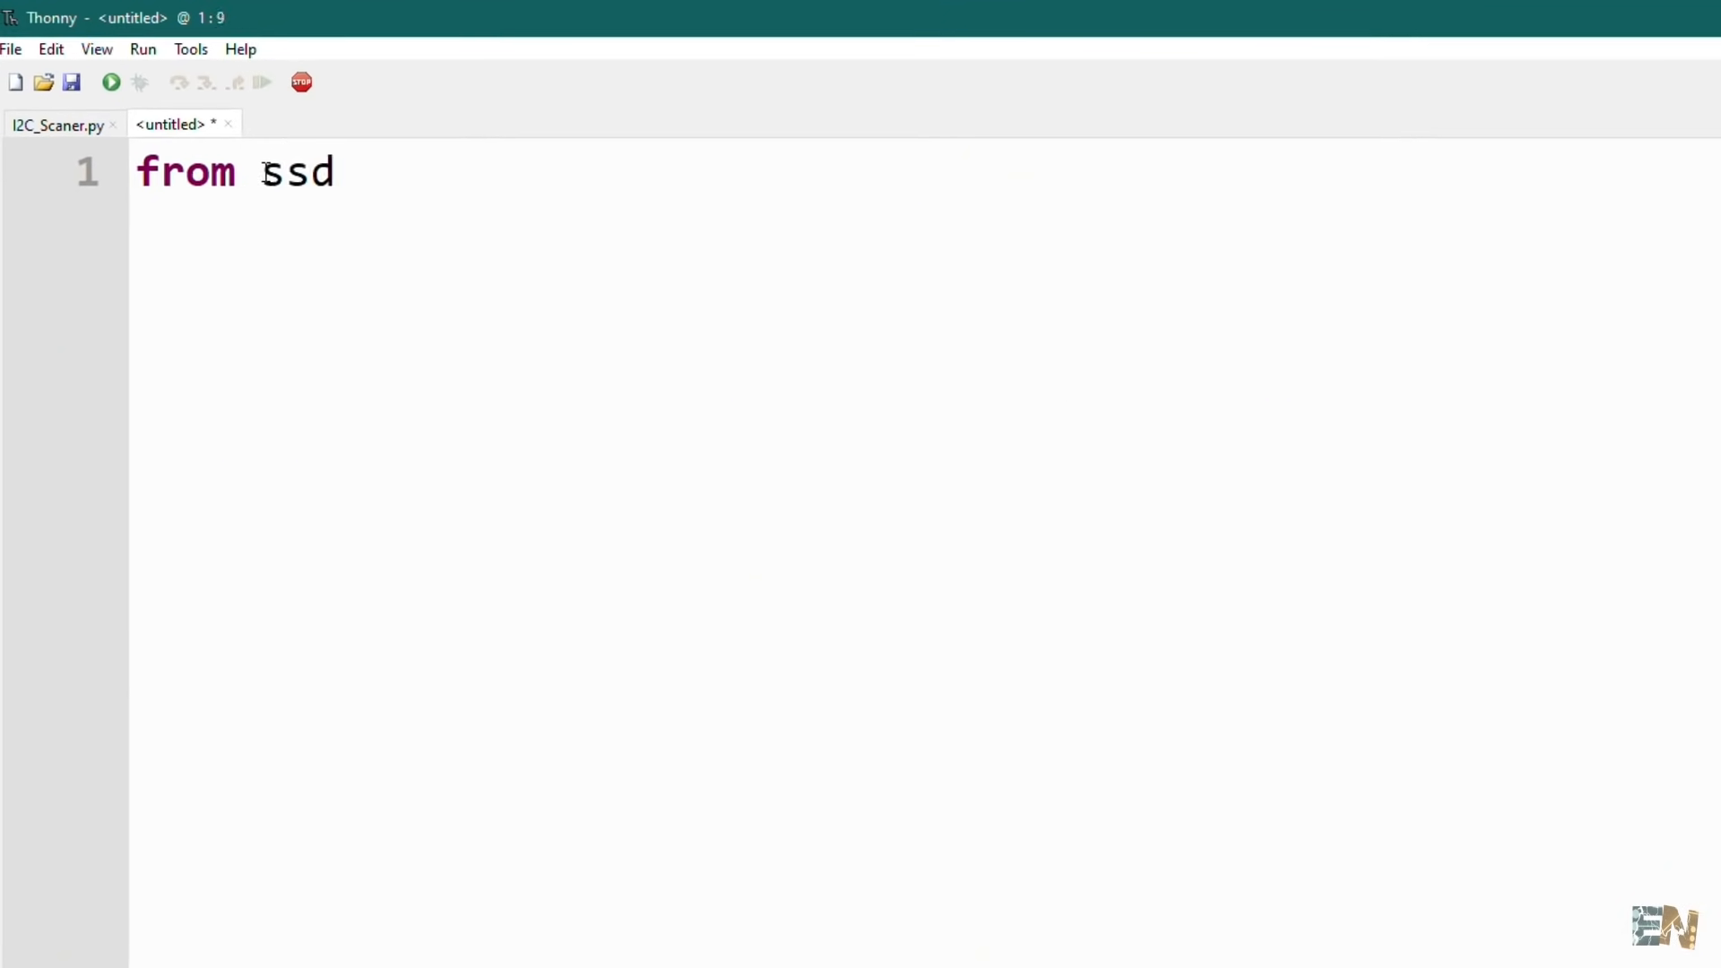
Run the OLED example importing SSD1306, highlight the missing ssd1306 module error, and browse the driver
type("1306 import SSD1306_I2C")
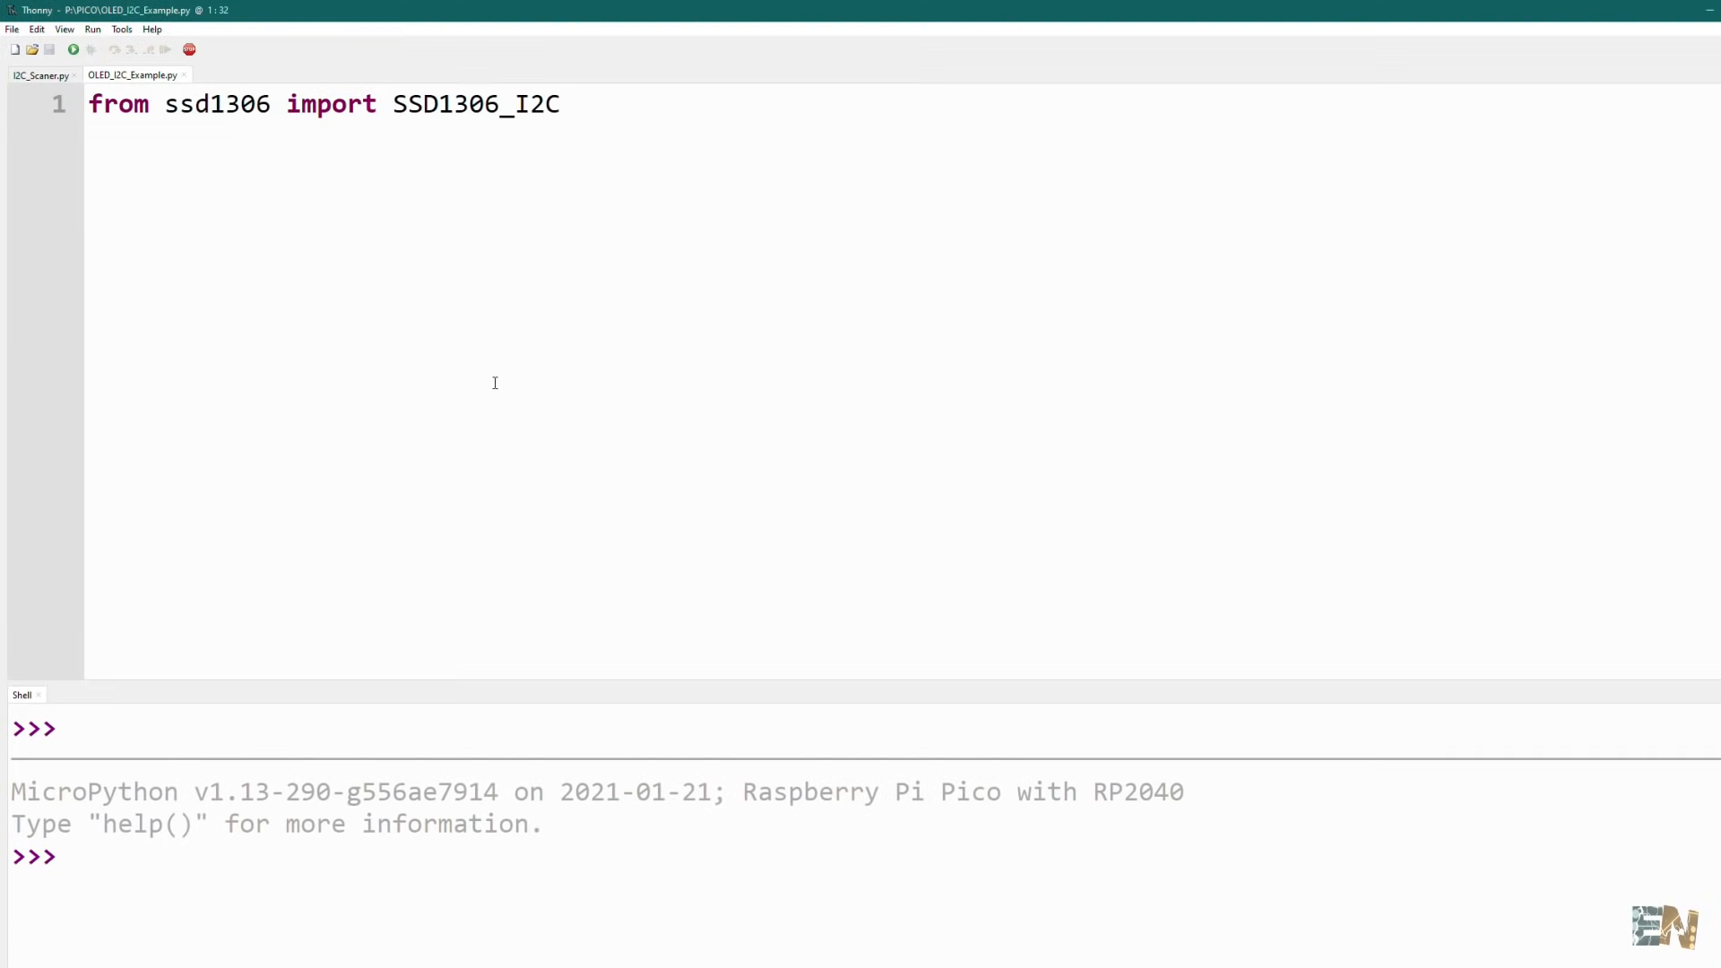
left_click(77, 28)
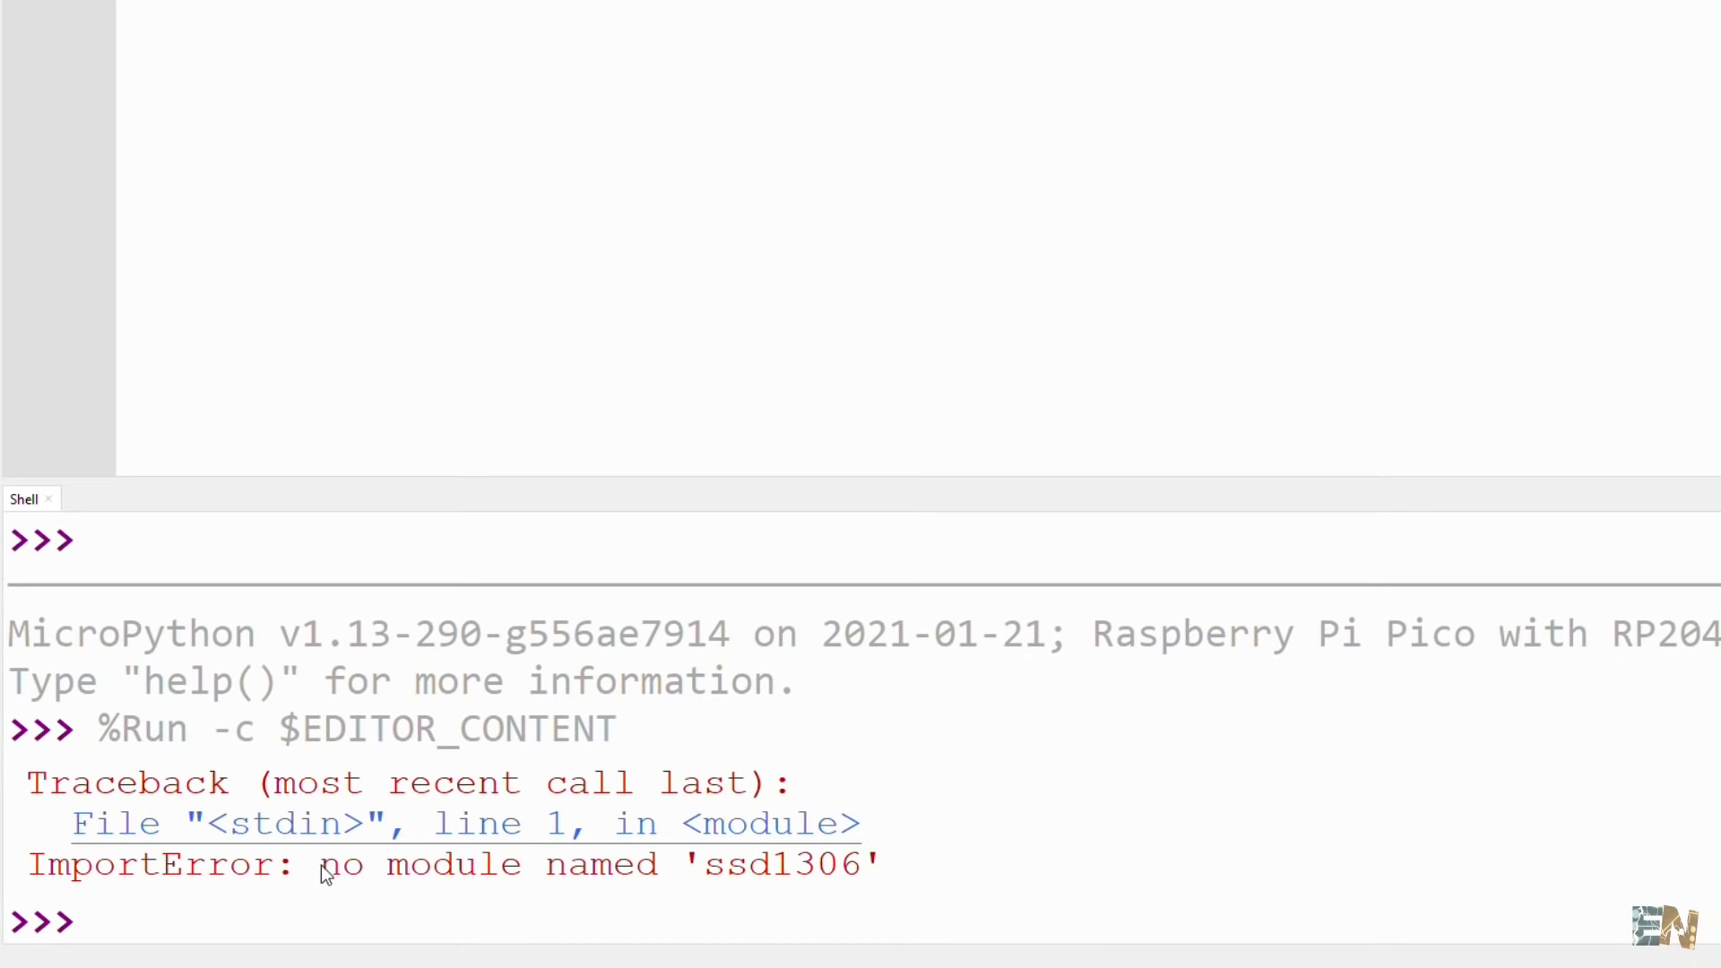
left_click_drag(318, 864, 878, 864)
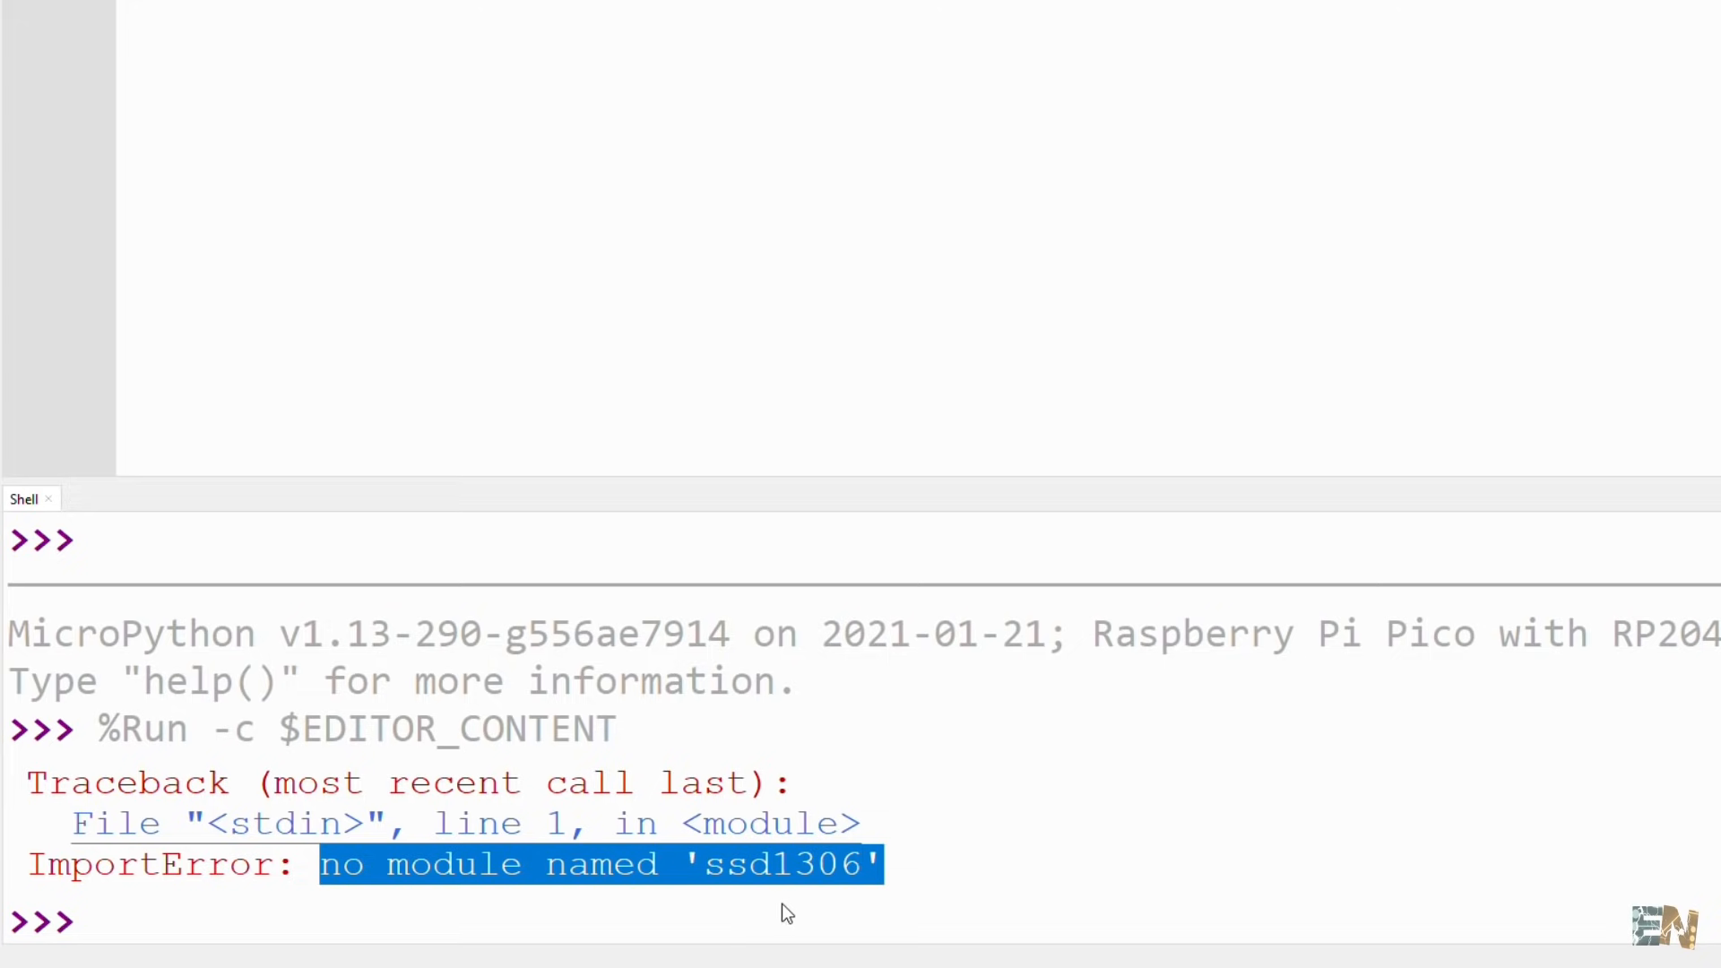
mouse_move(671, 843)
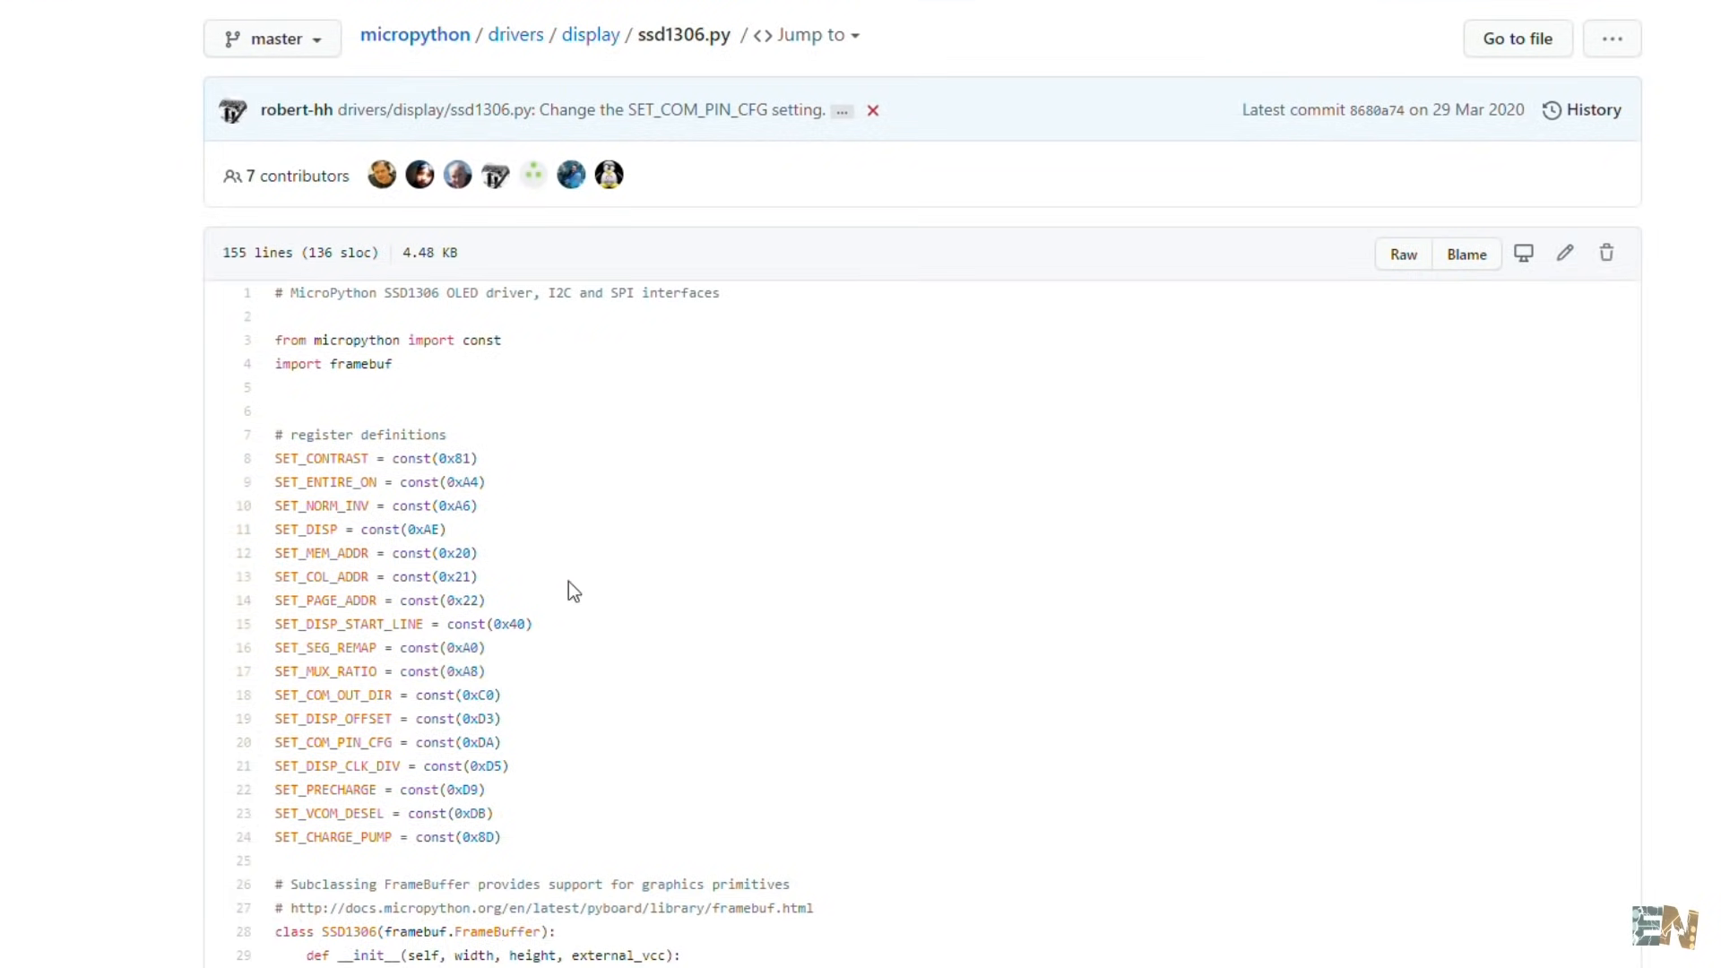
scroll("down", 3)
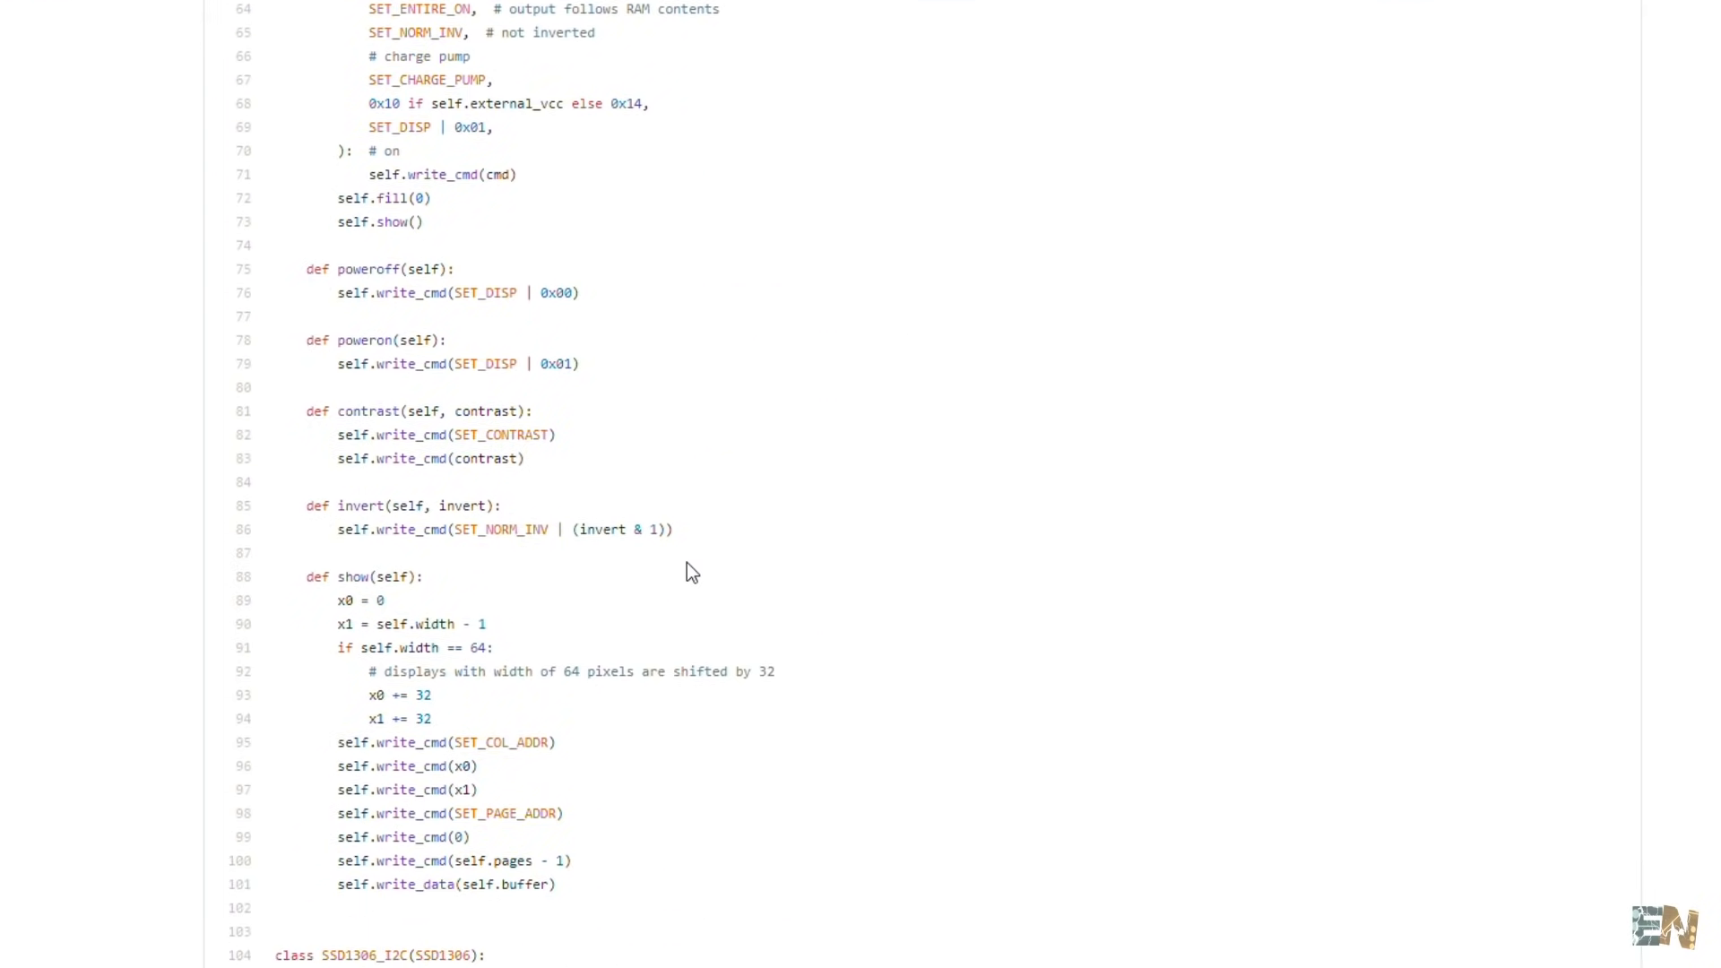
Save a new empty script on the Raspberry Pi Pico as ssd1306.py and check the Pico's files
left_click(10, 31)
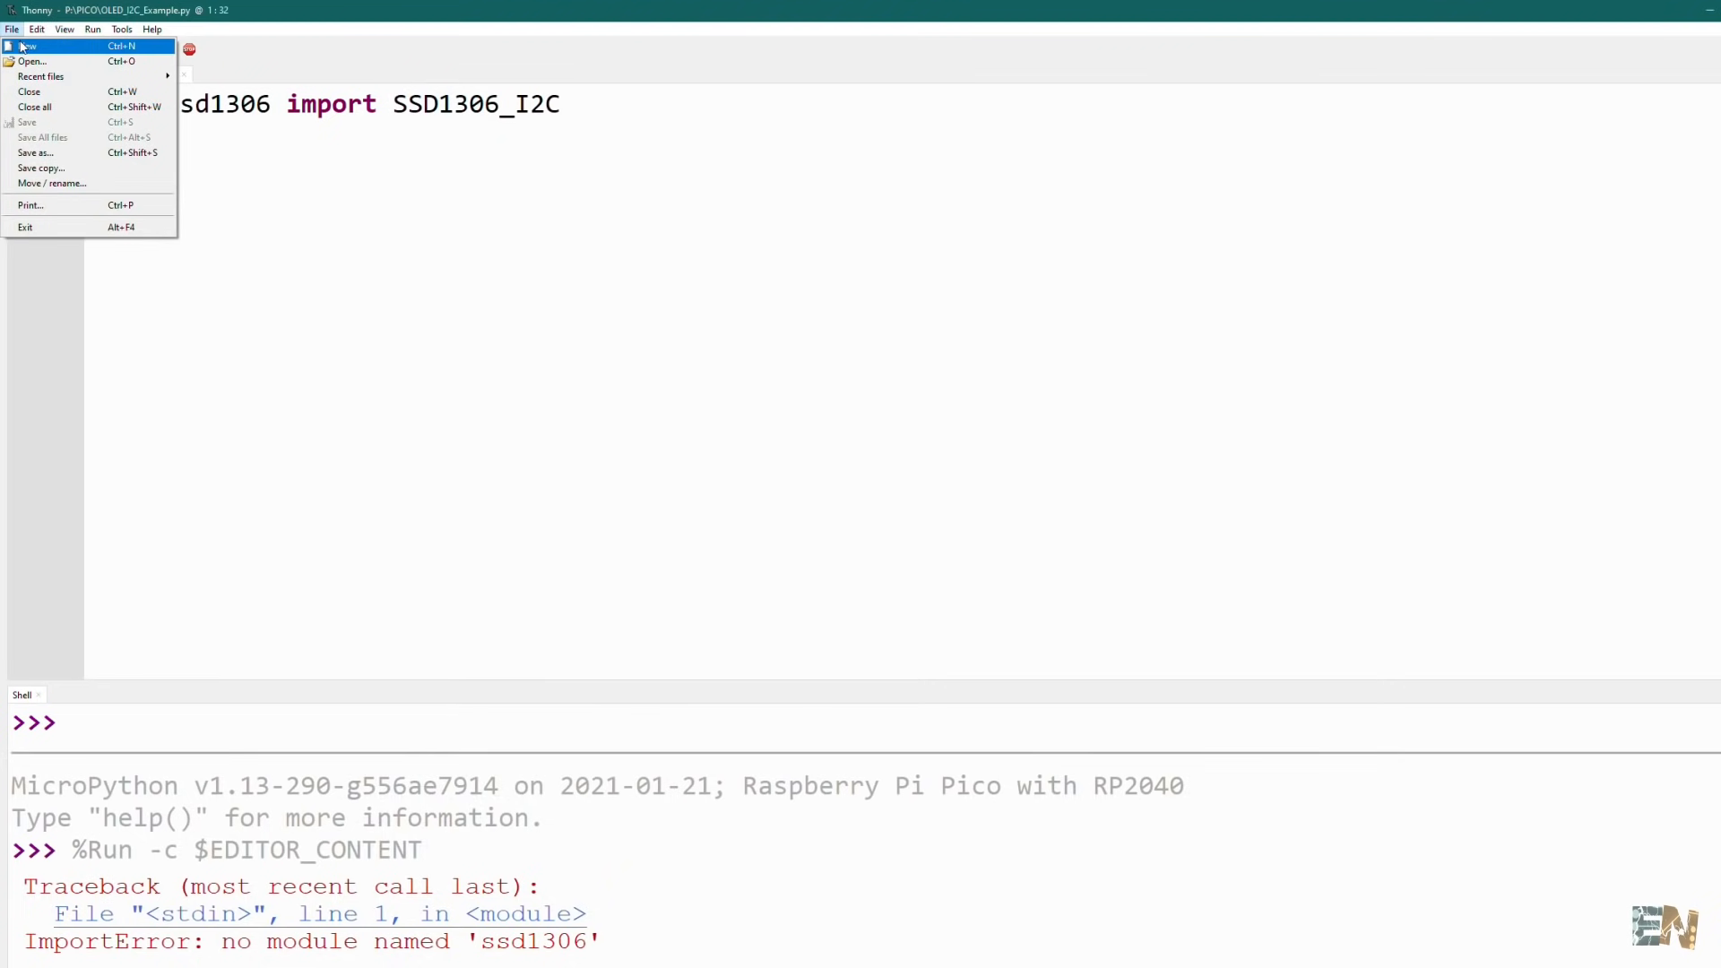
left_click(26, 42)
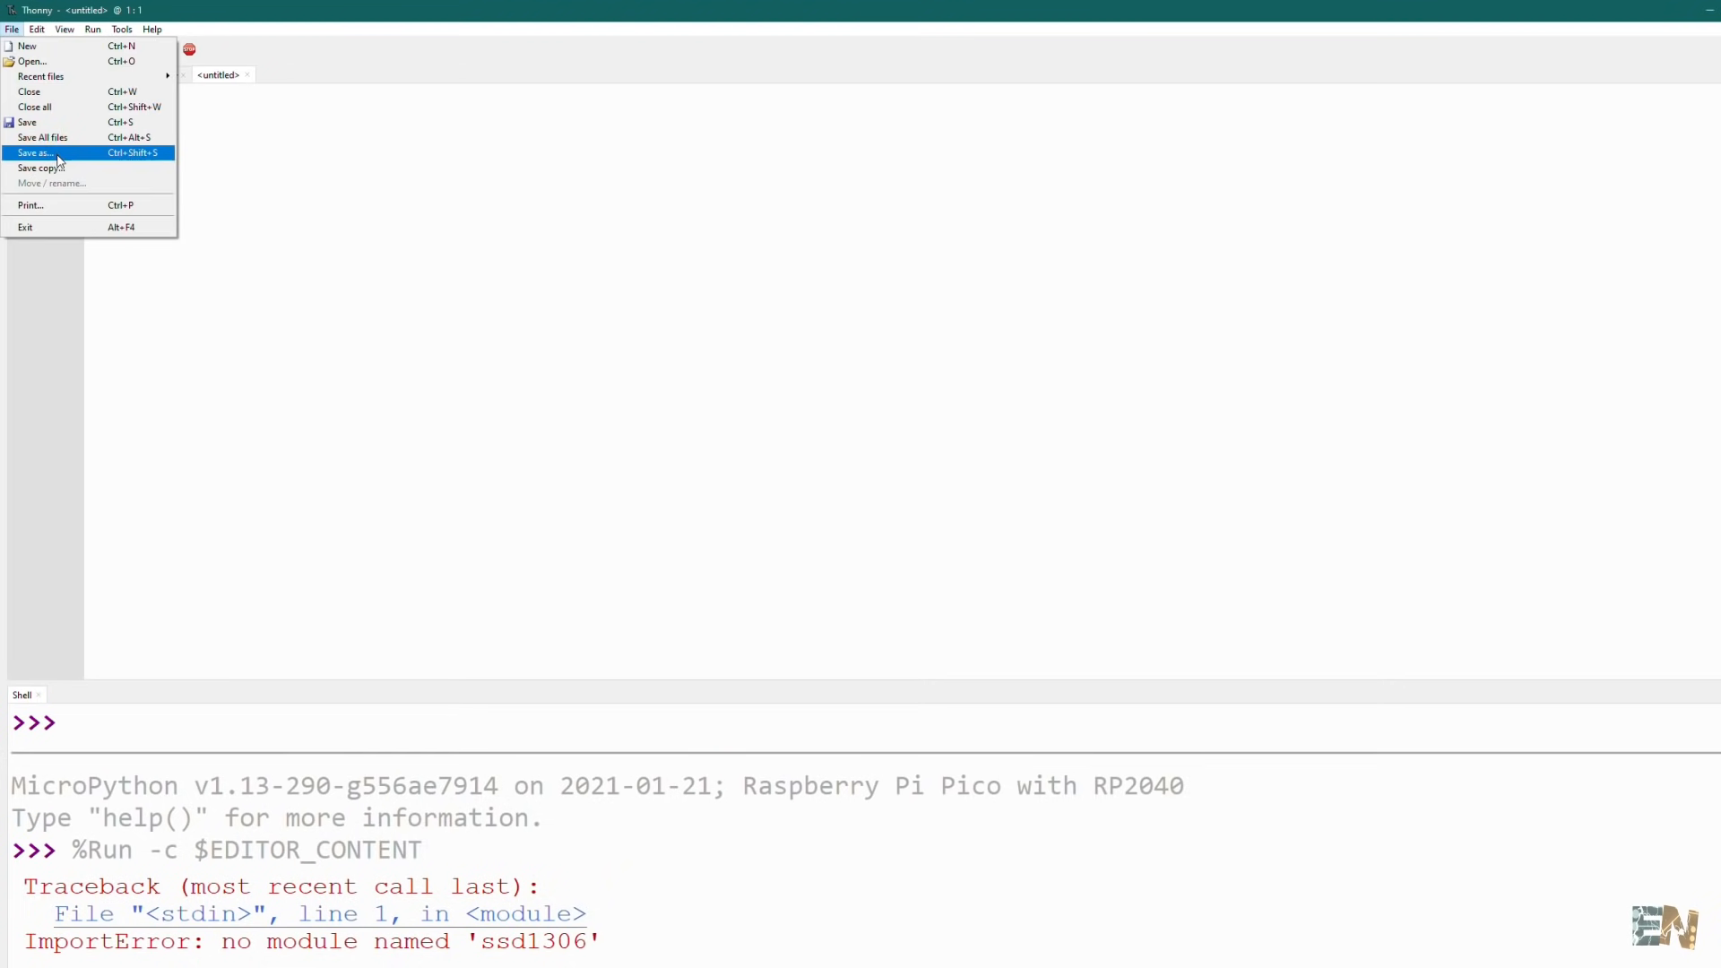
left_click(36, 153)
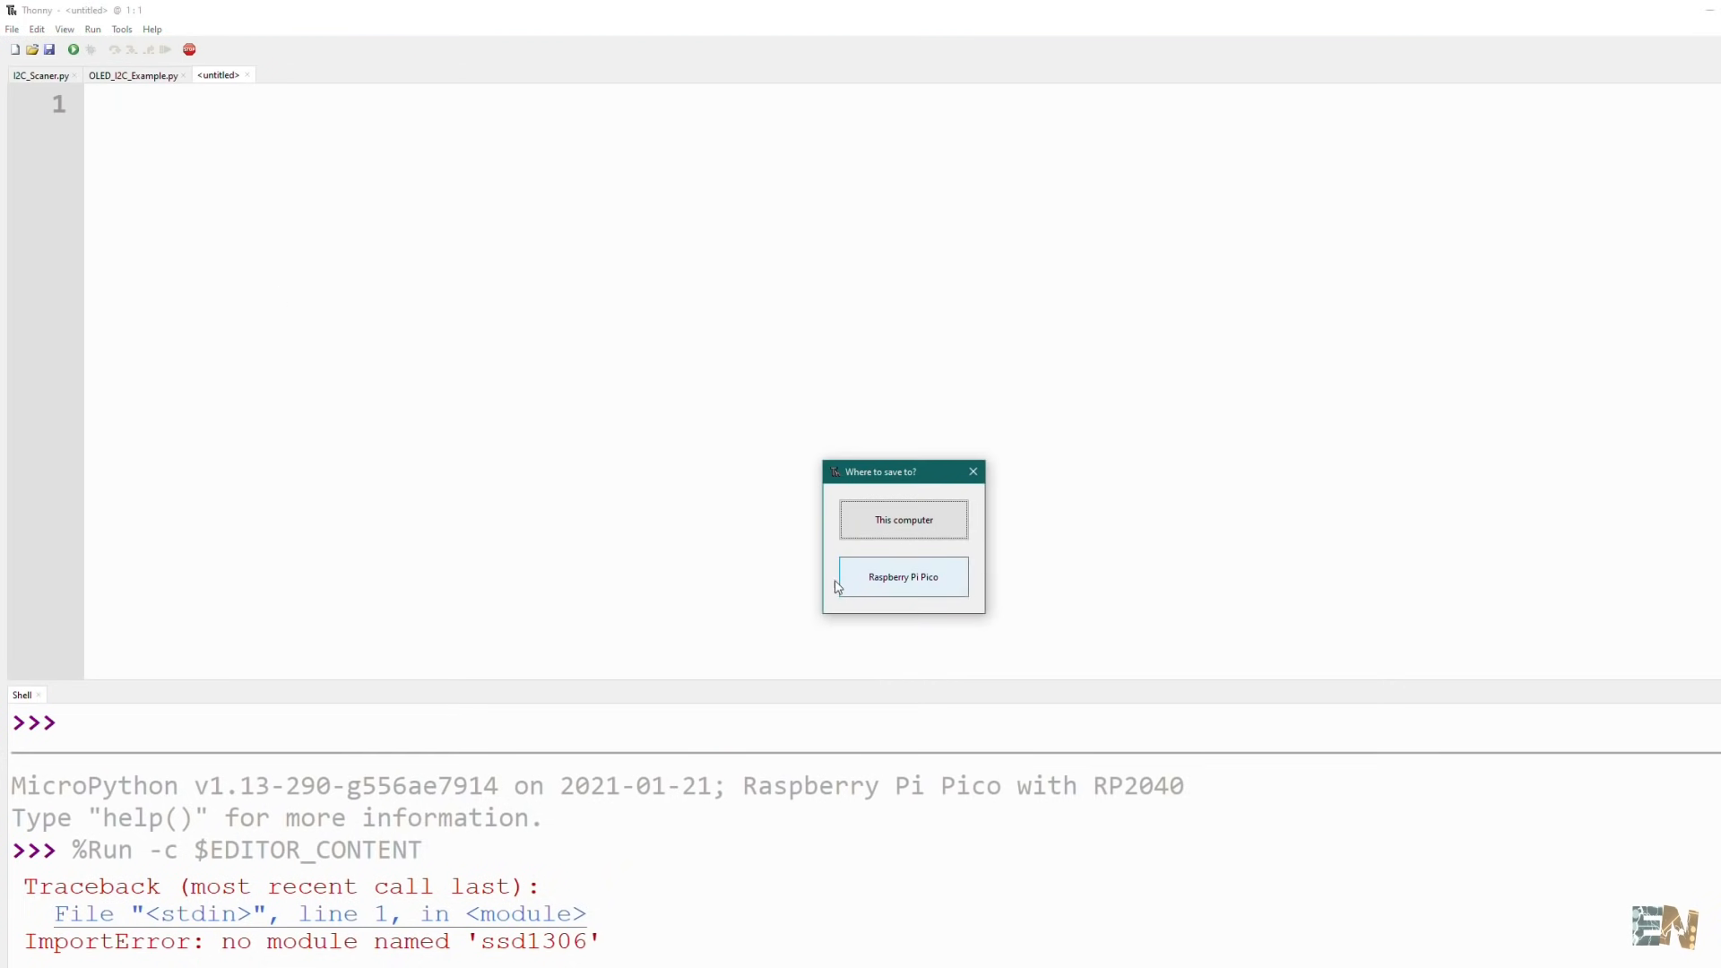
left_click(903, 577)
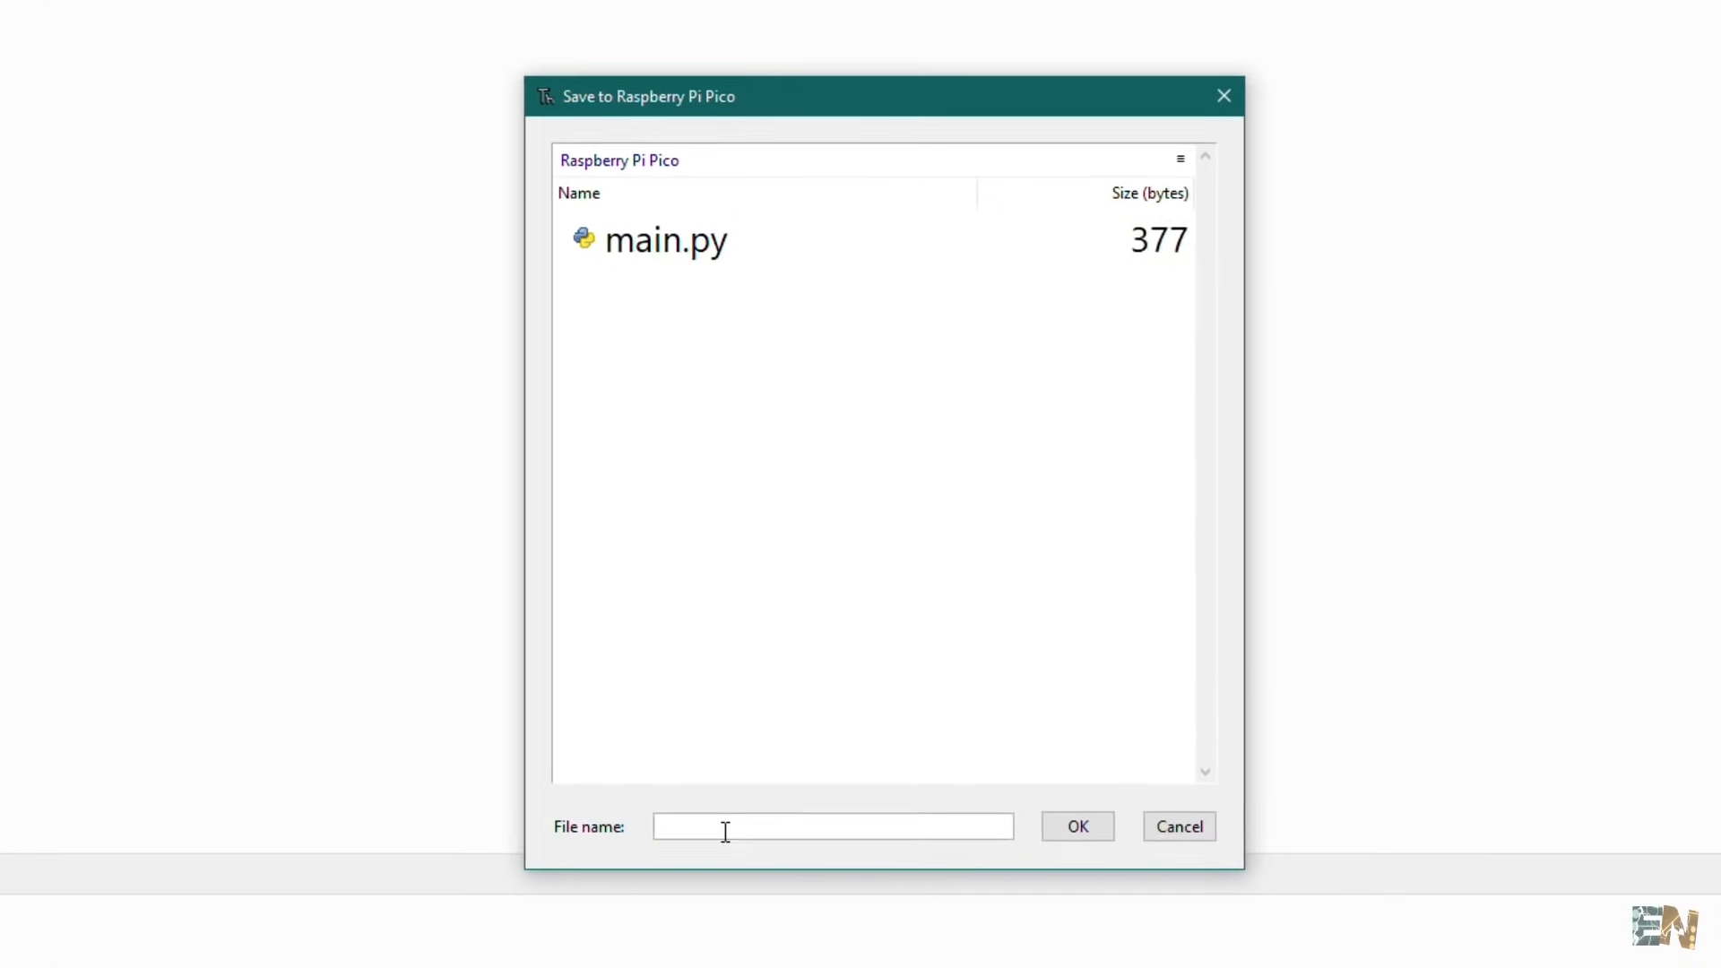
type("ssd1306.py")
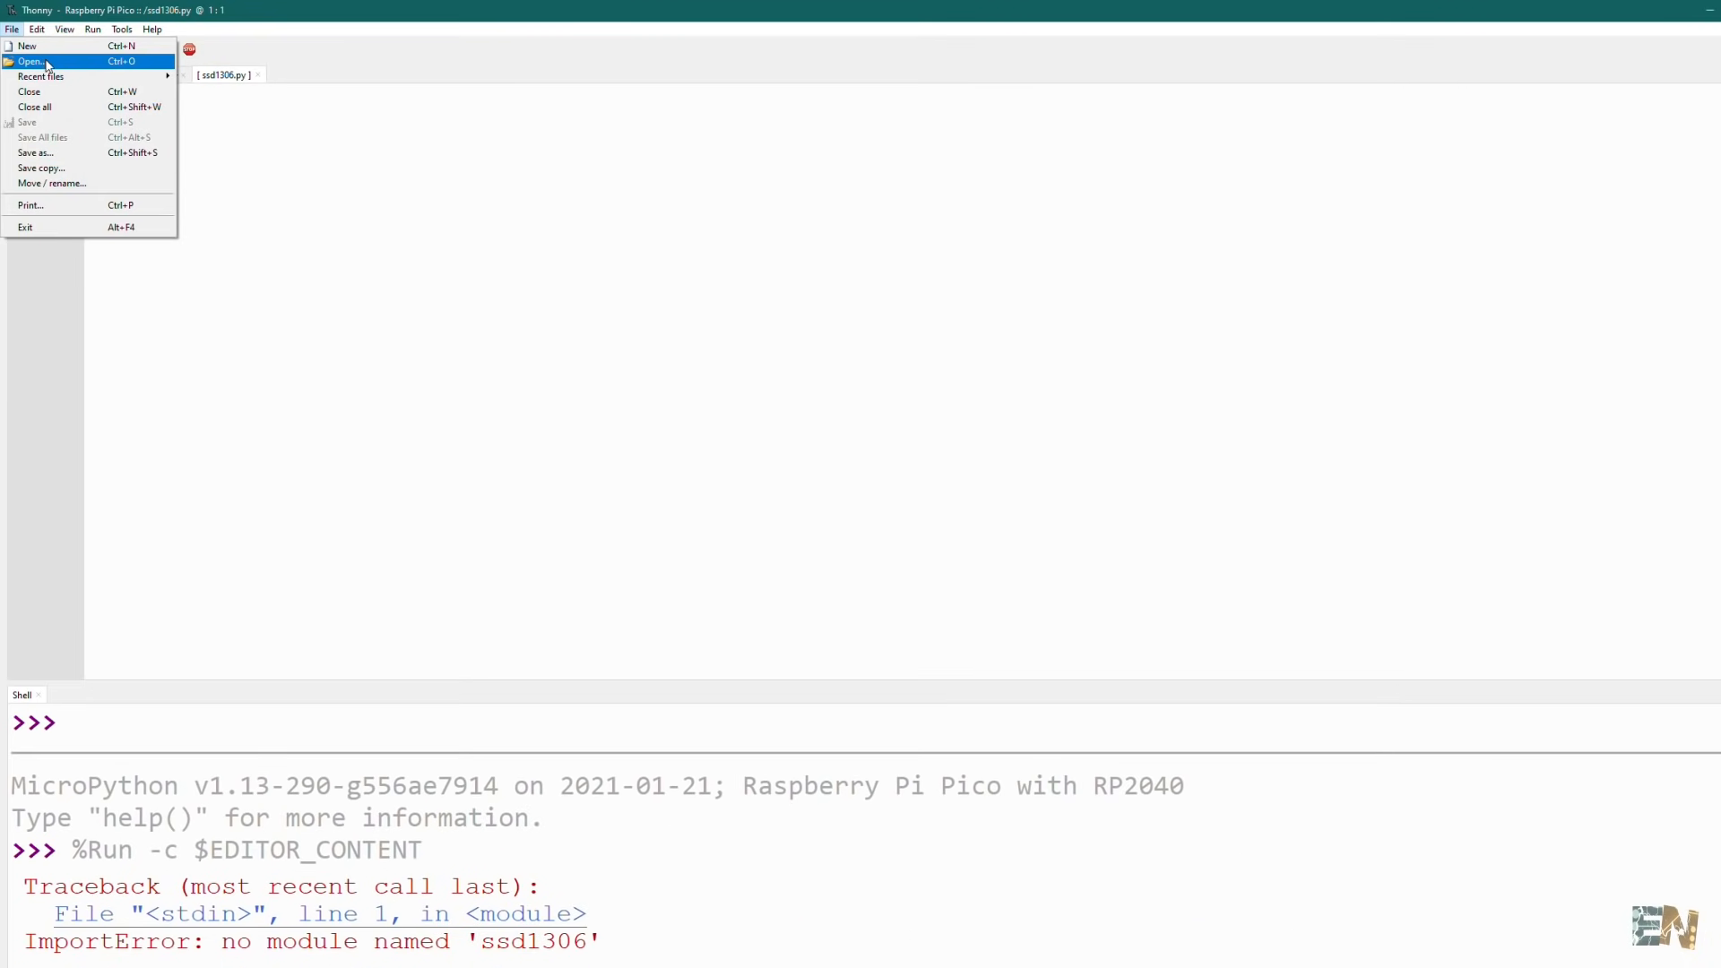
left_click(31, 61)
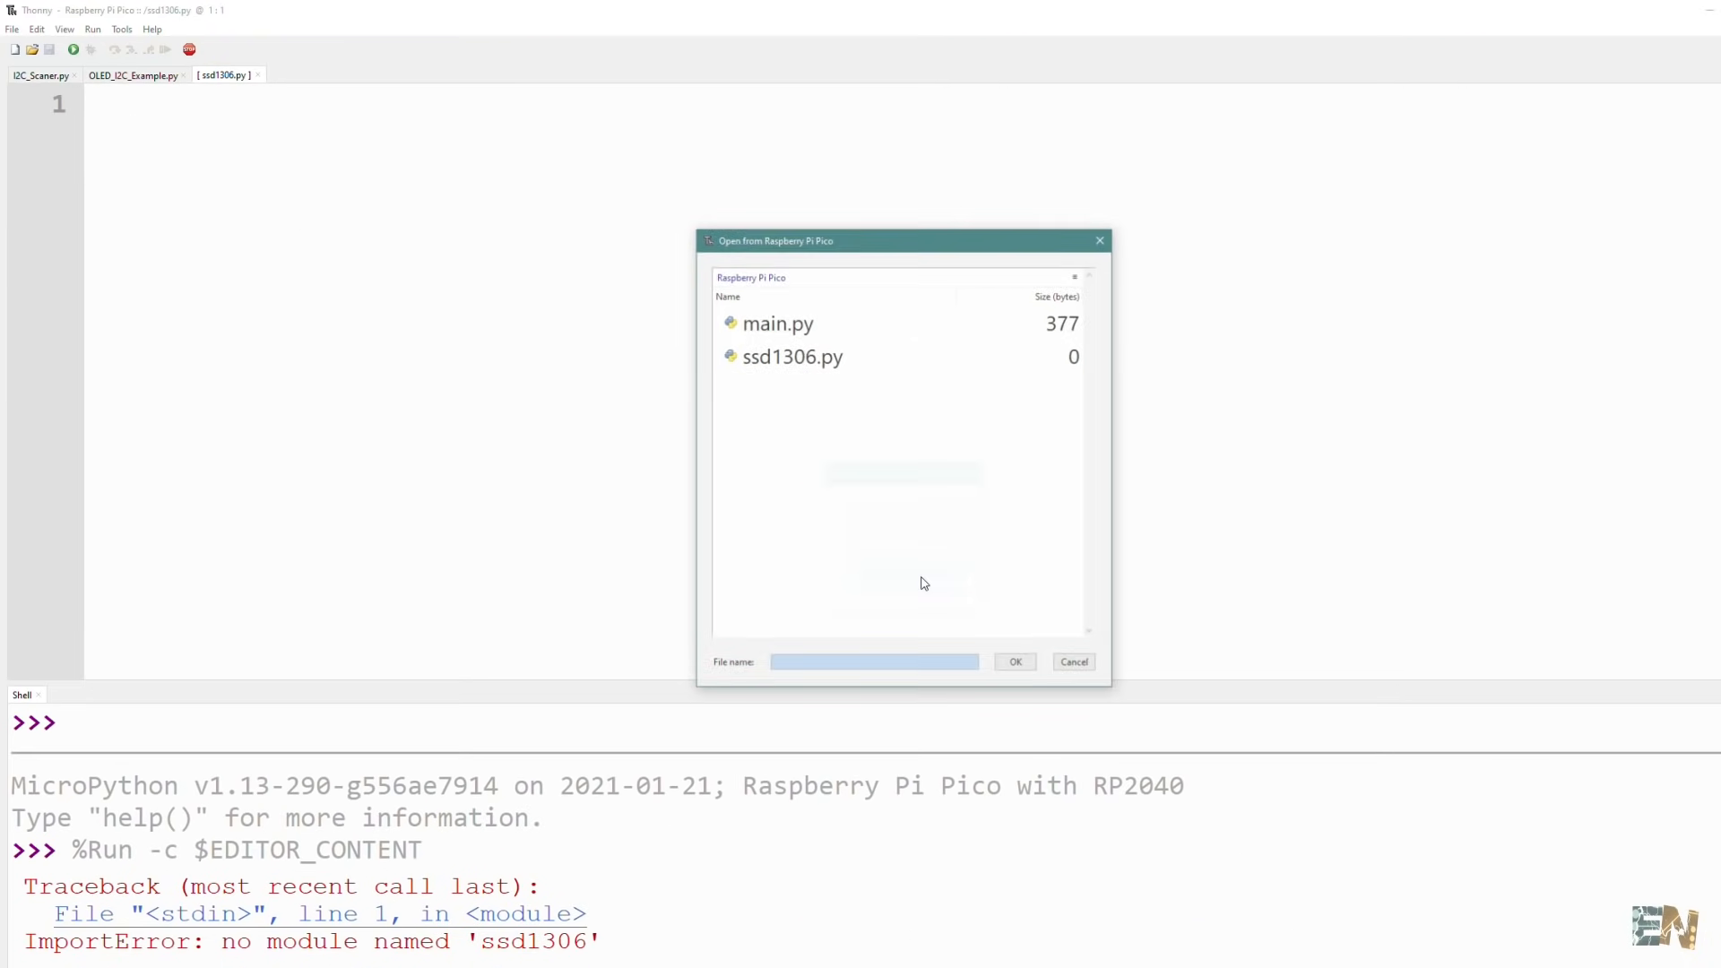
left_click(790, 356)
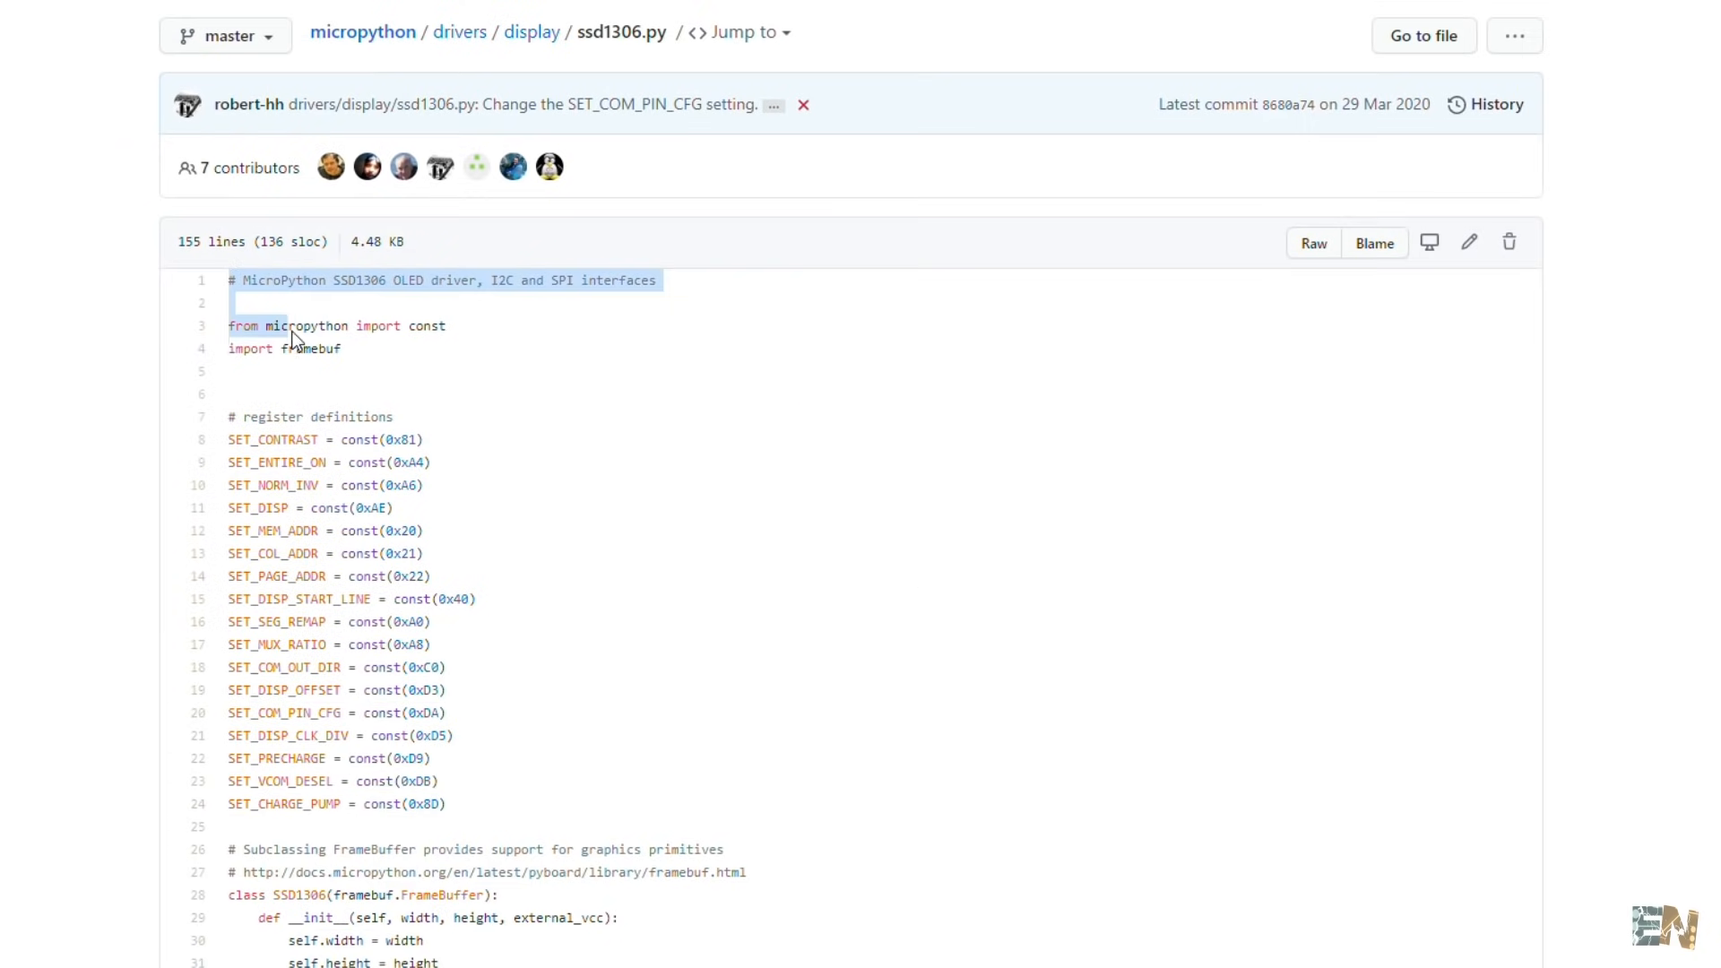
Scroll through the ssd1306 driver source to copy it into ssd1306.py
scroll("down", 3)
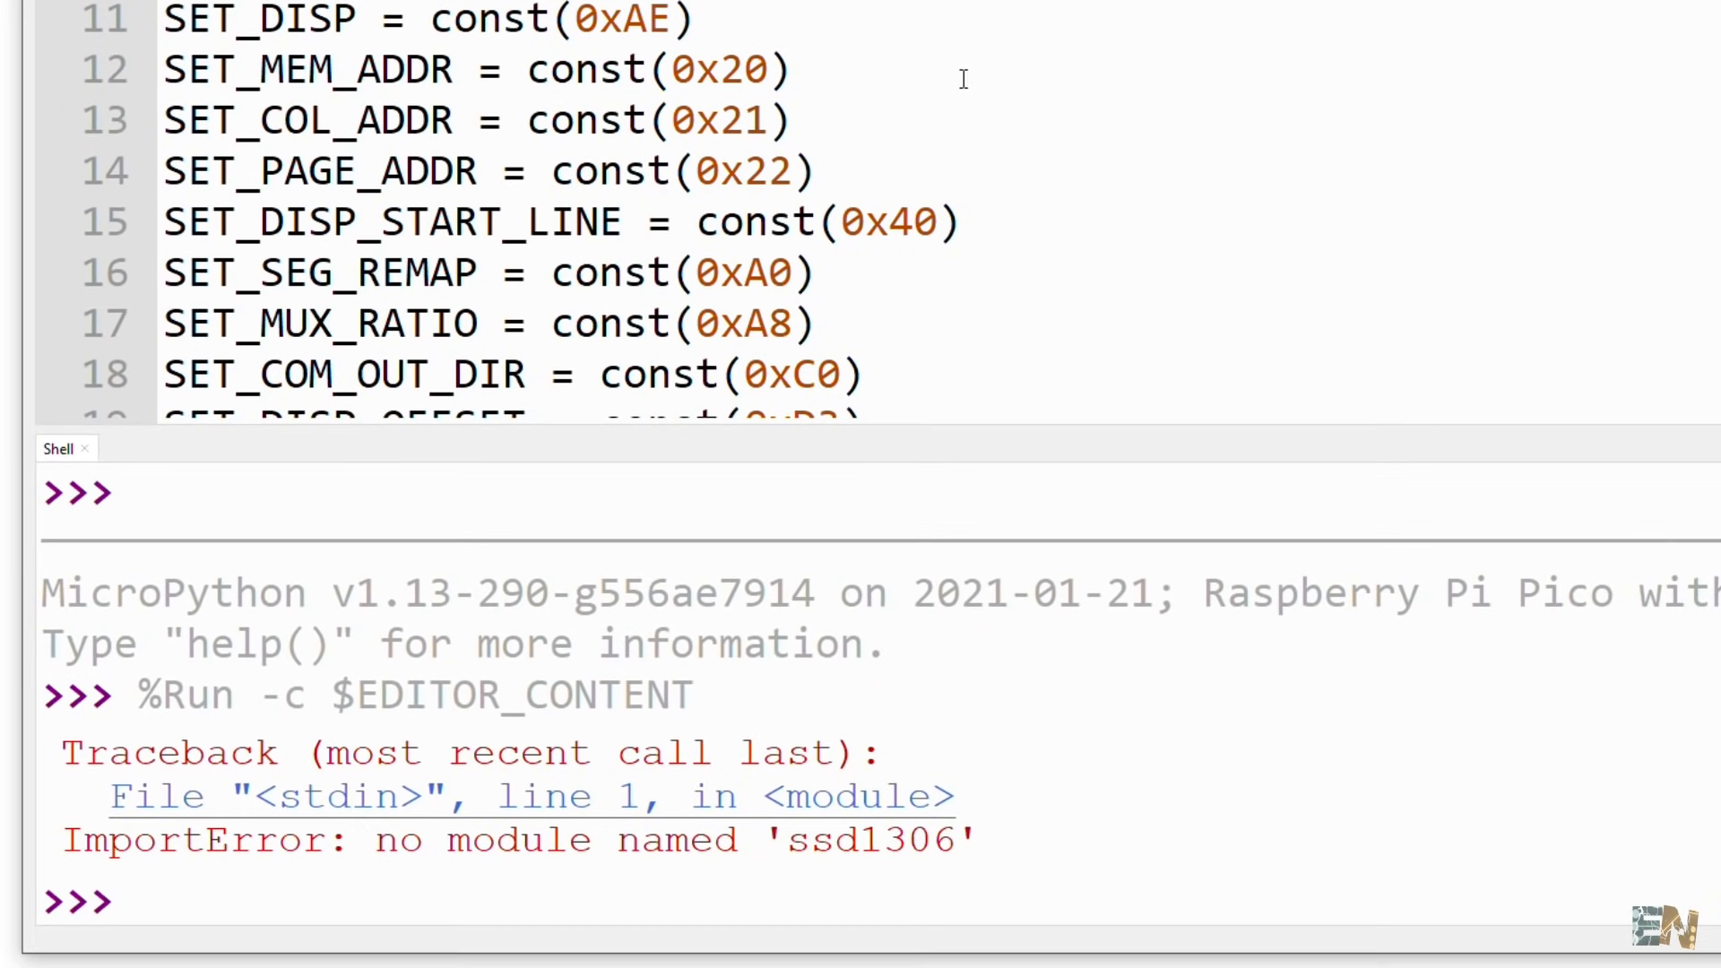
mouse_move(977, 58)
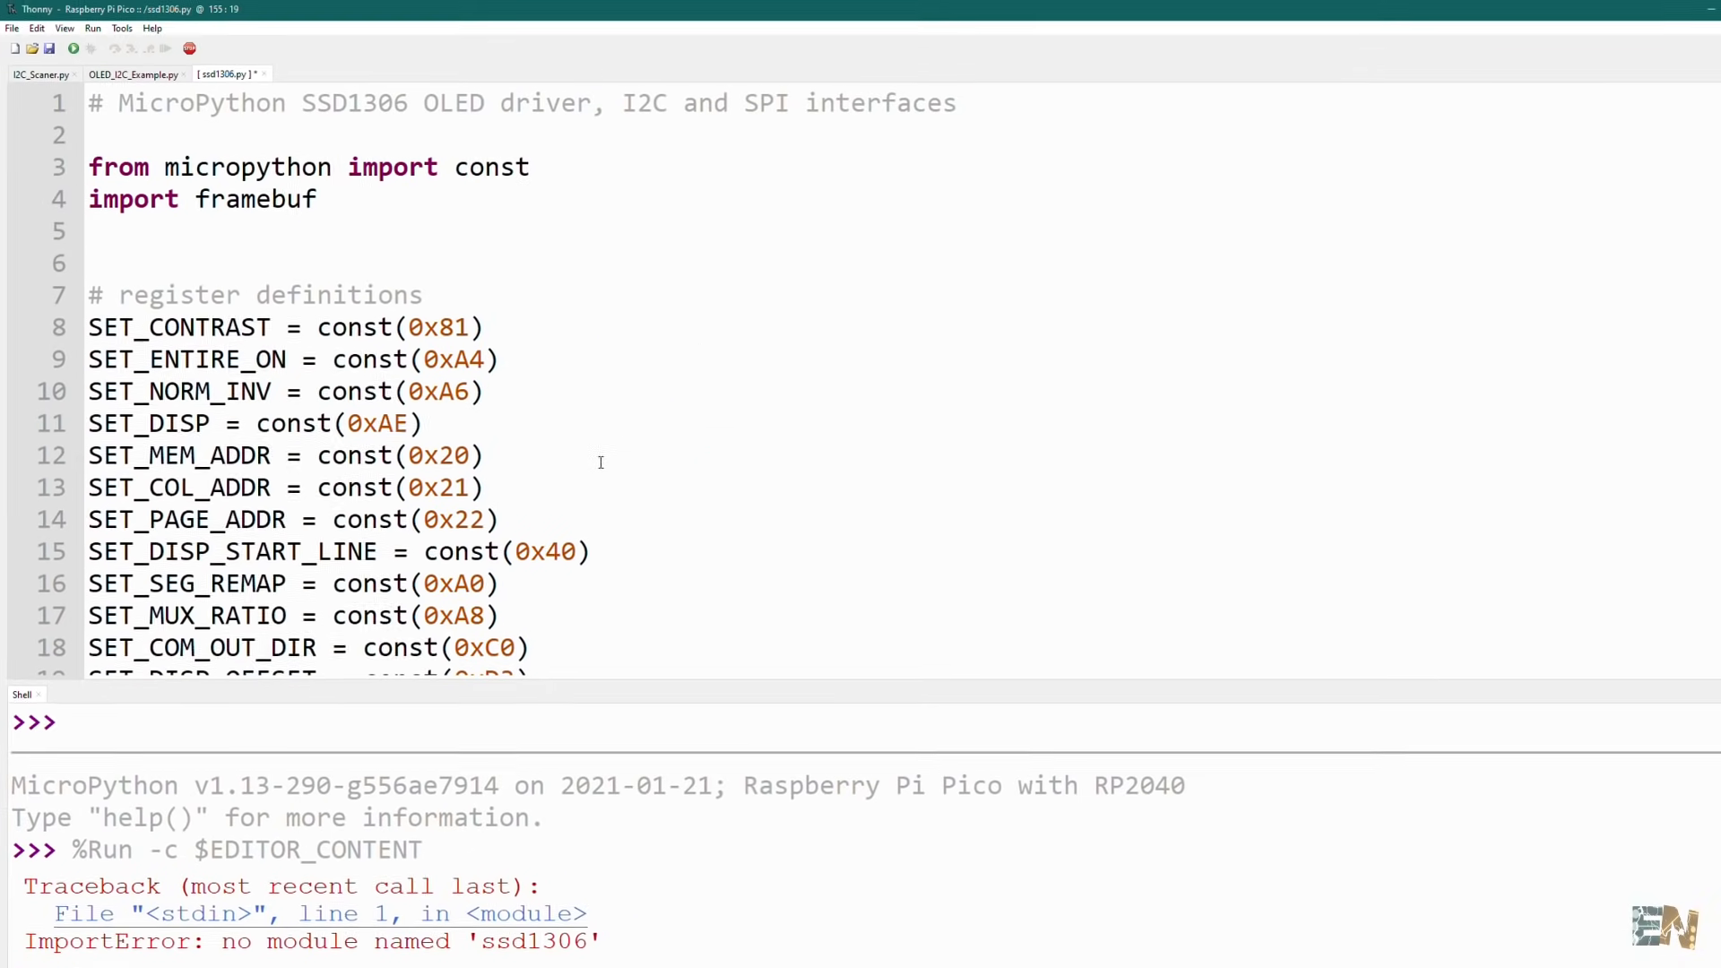
Review the display-clear value and ELECTRONOOBS text line in OLED_I2C_Example.py, then run it
left_click(125, 74)
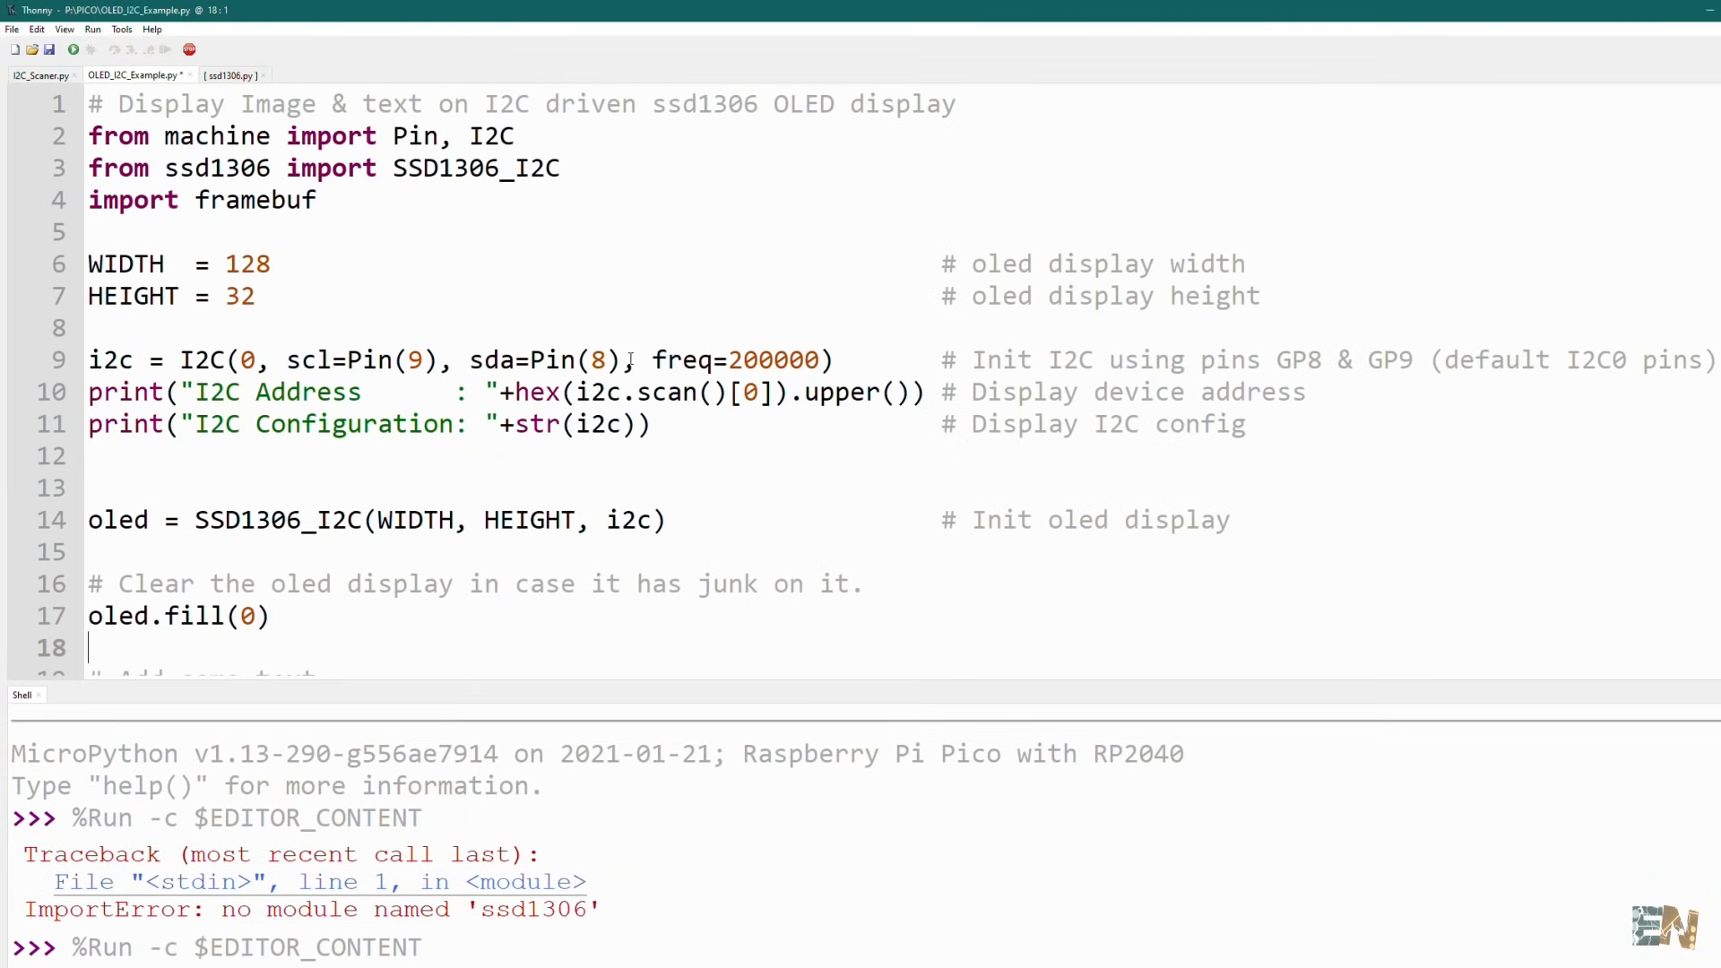
left_click_drag(287, 359, 621, 358)
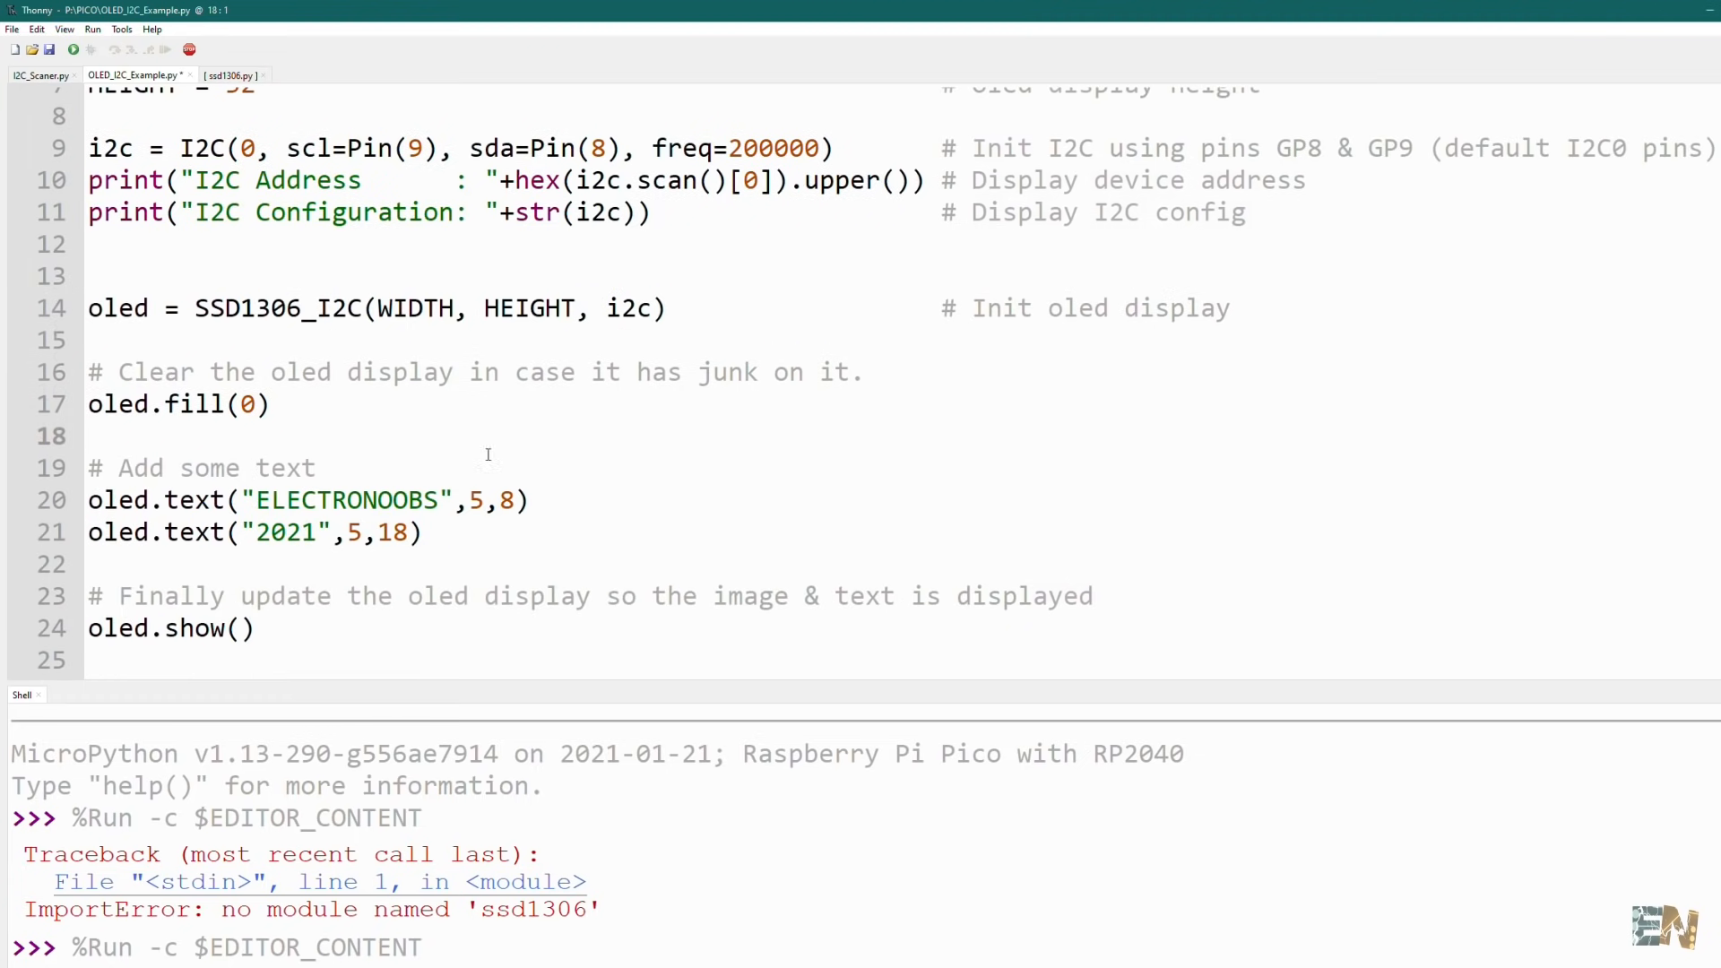
double_click(193, 404)
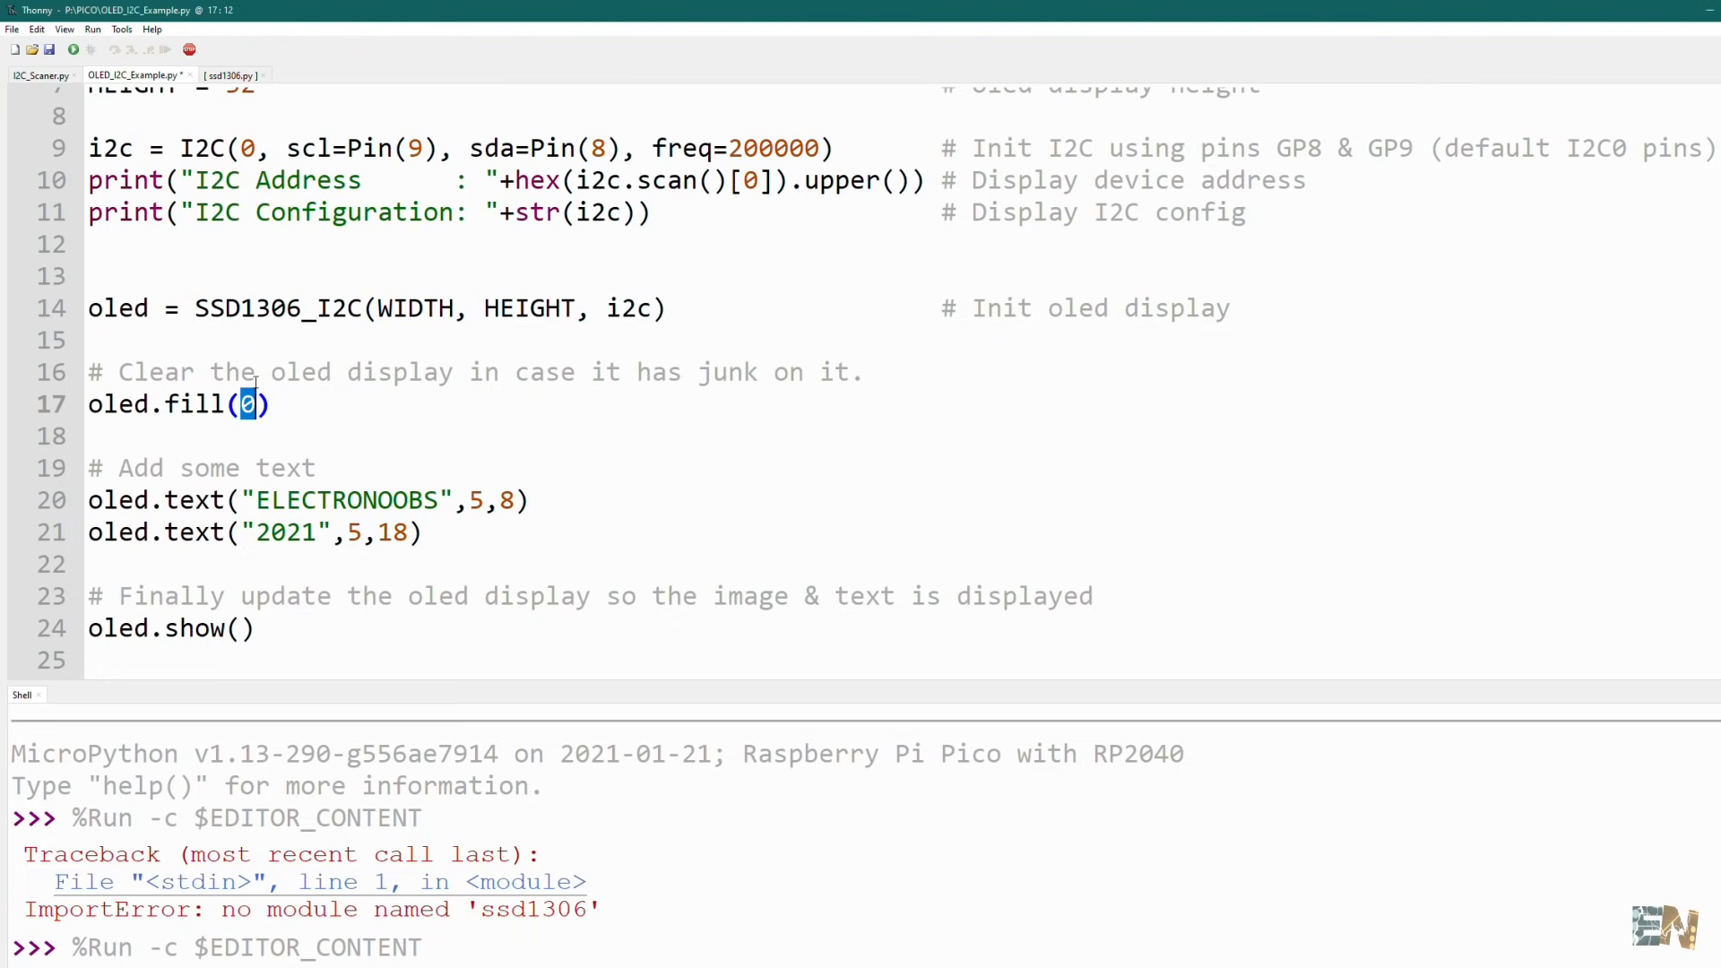
left_click(150, 499)
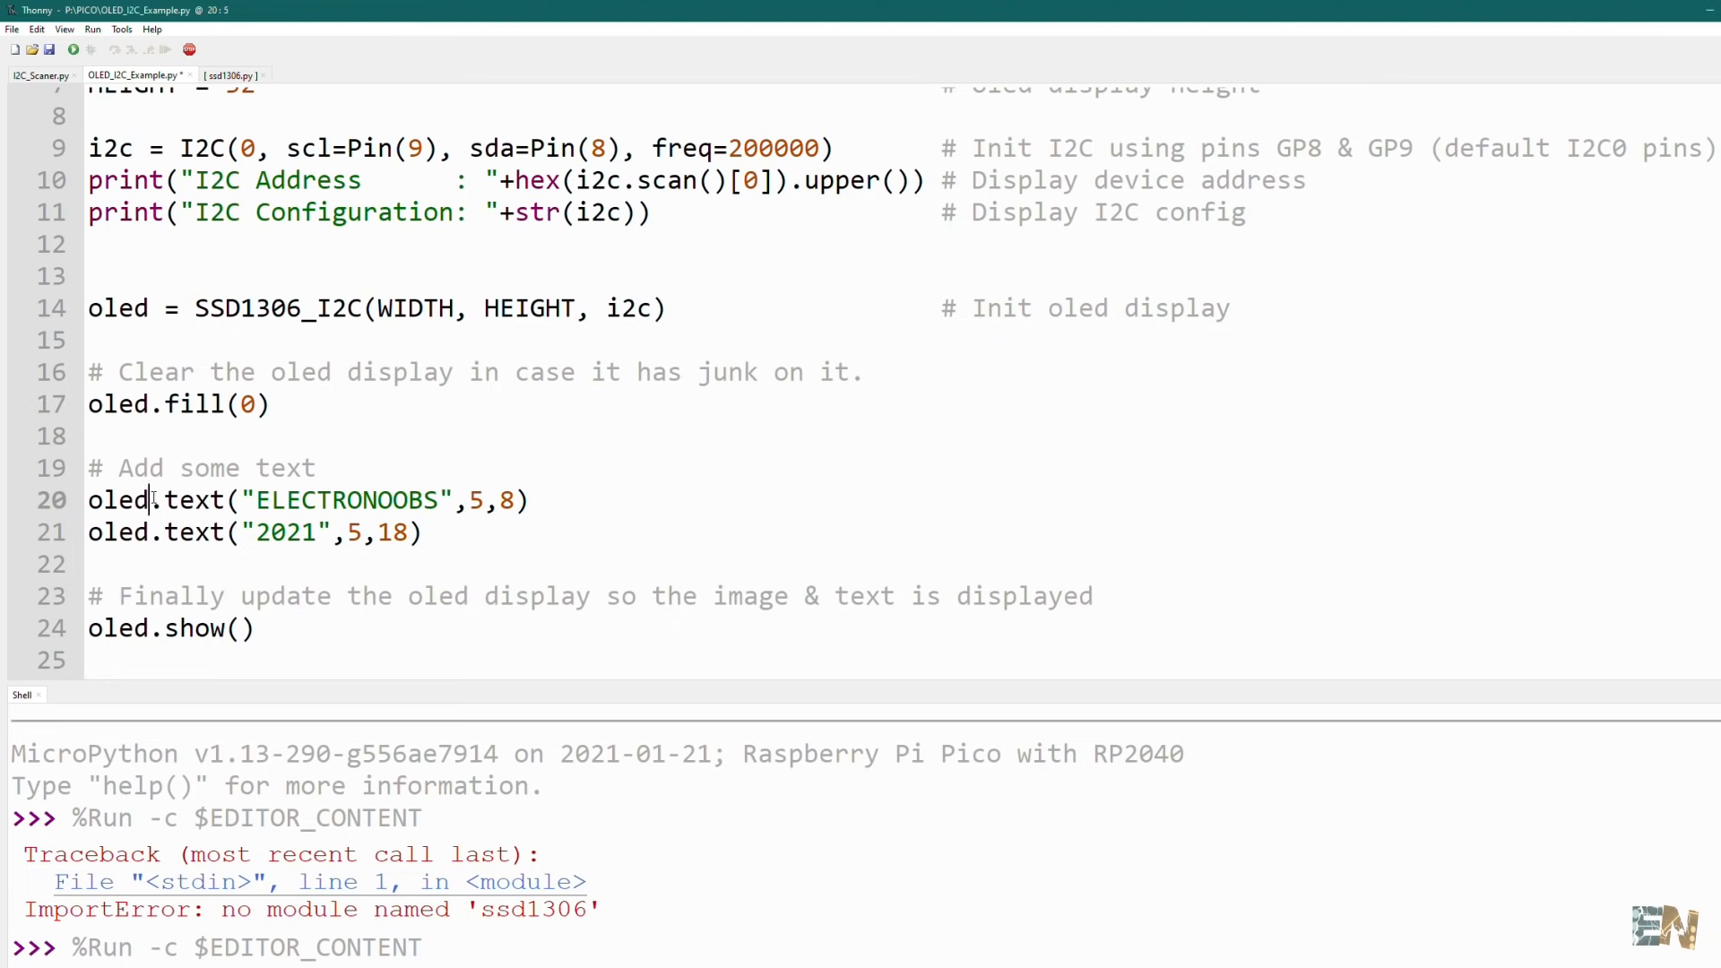
double_click(191, 500)
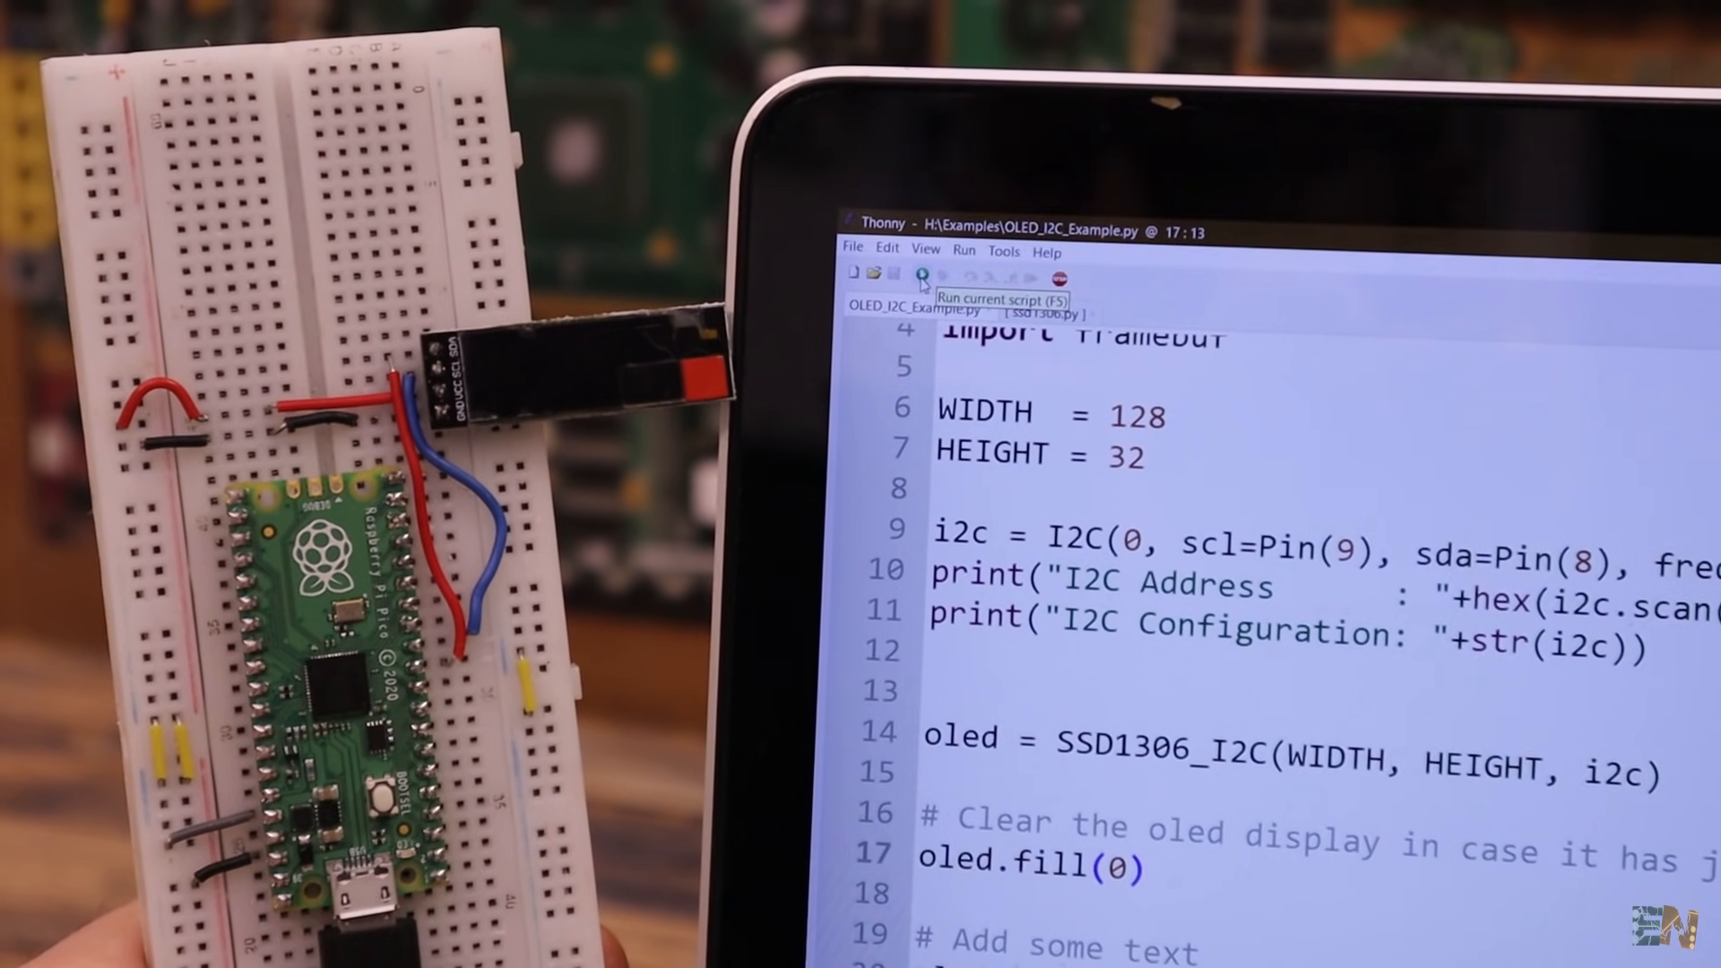
left_click(921, 273)
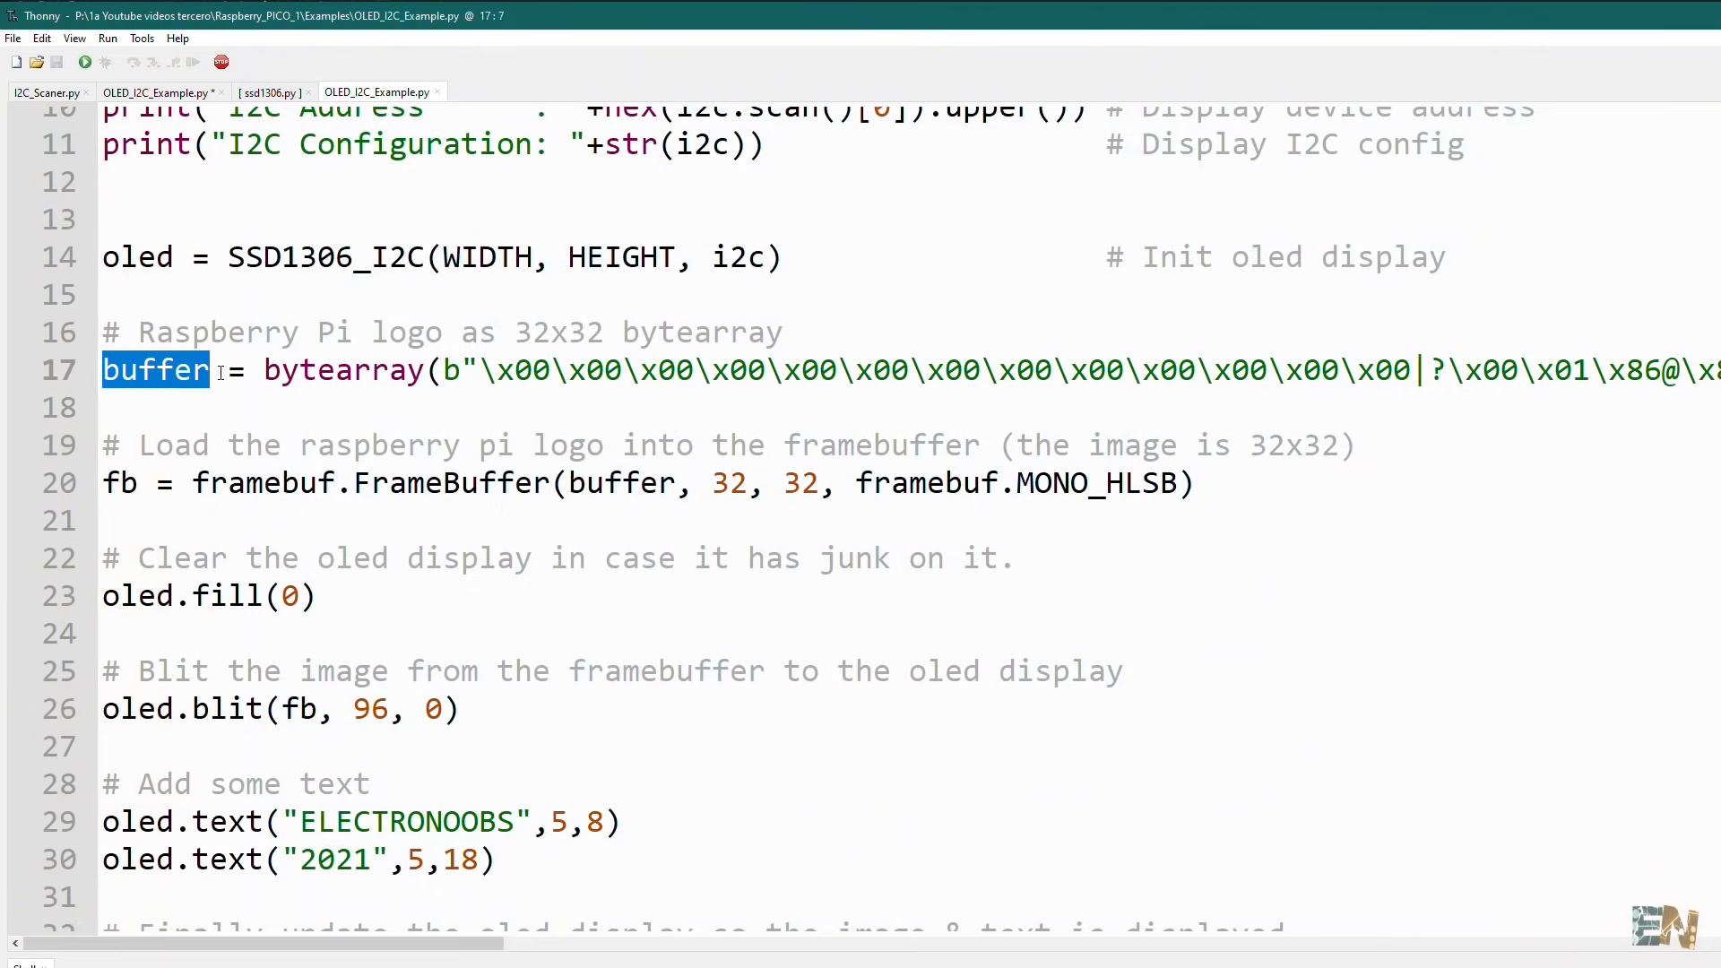
Highlight the buffer variable and the 32x32 Raspberry Pi logo bytearray data
left_click_drag(204, 370, 1207, 370)
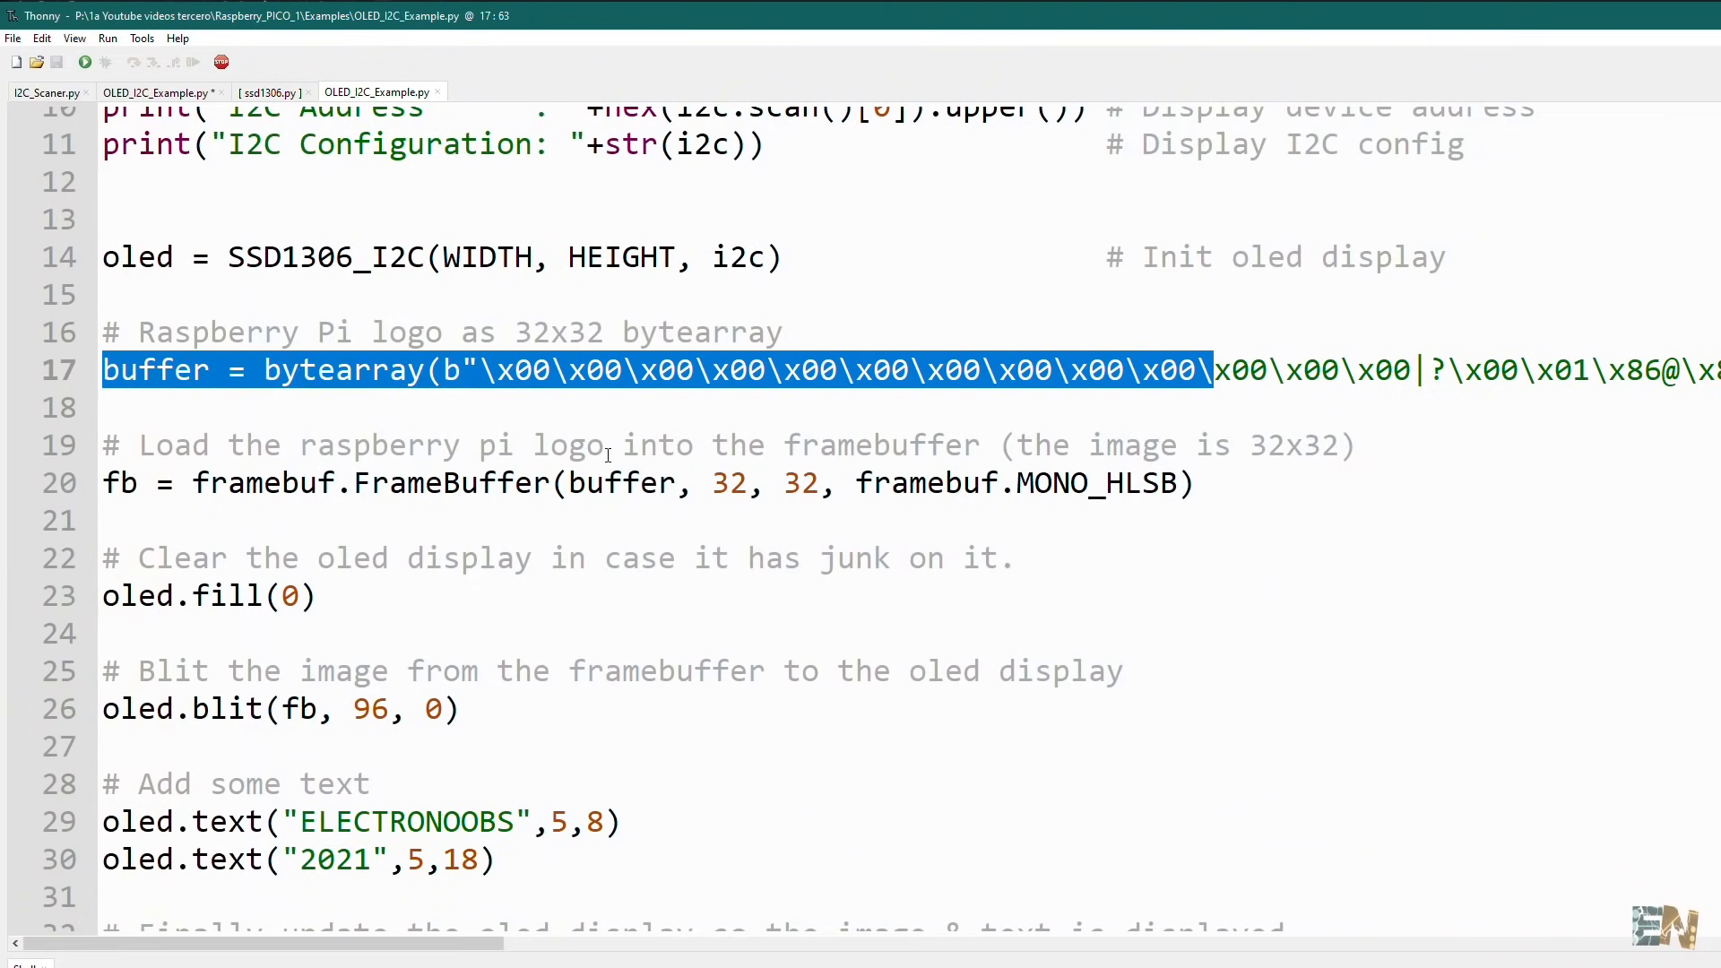
left_click_drag(209, 483, 601, 483)
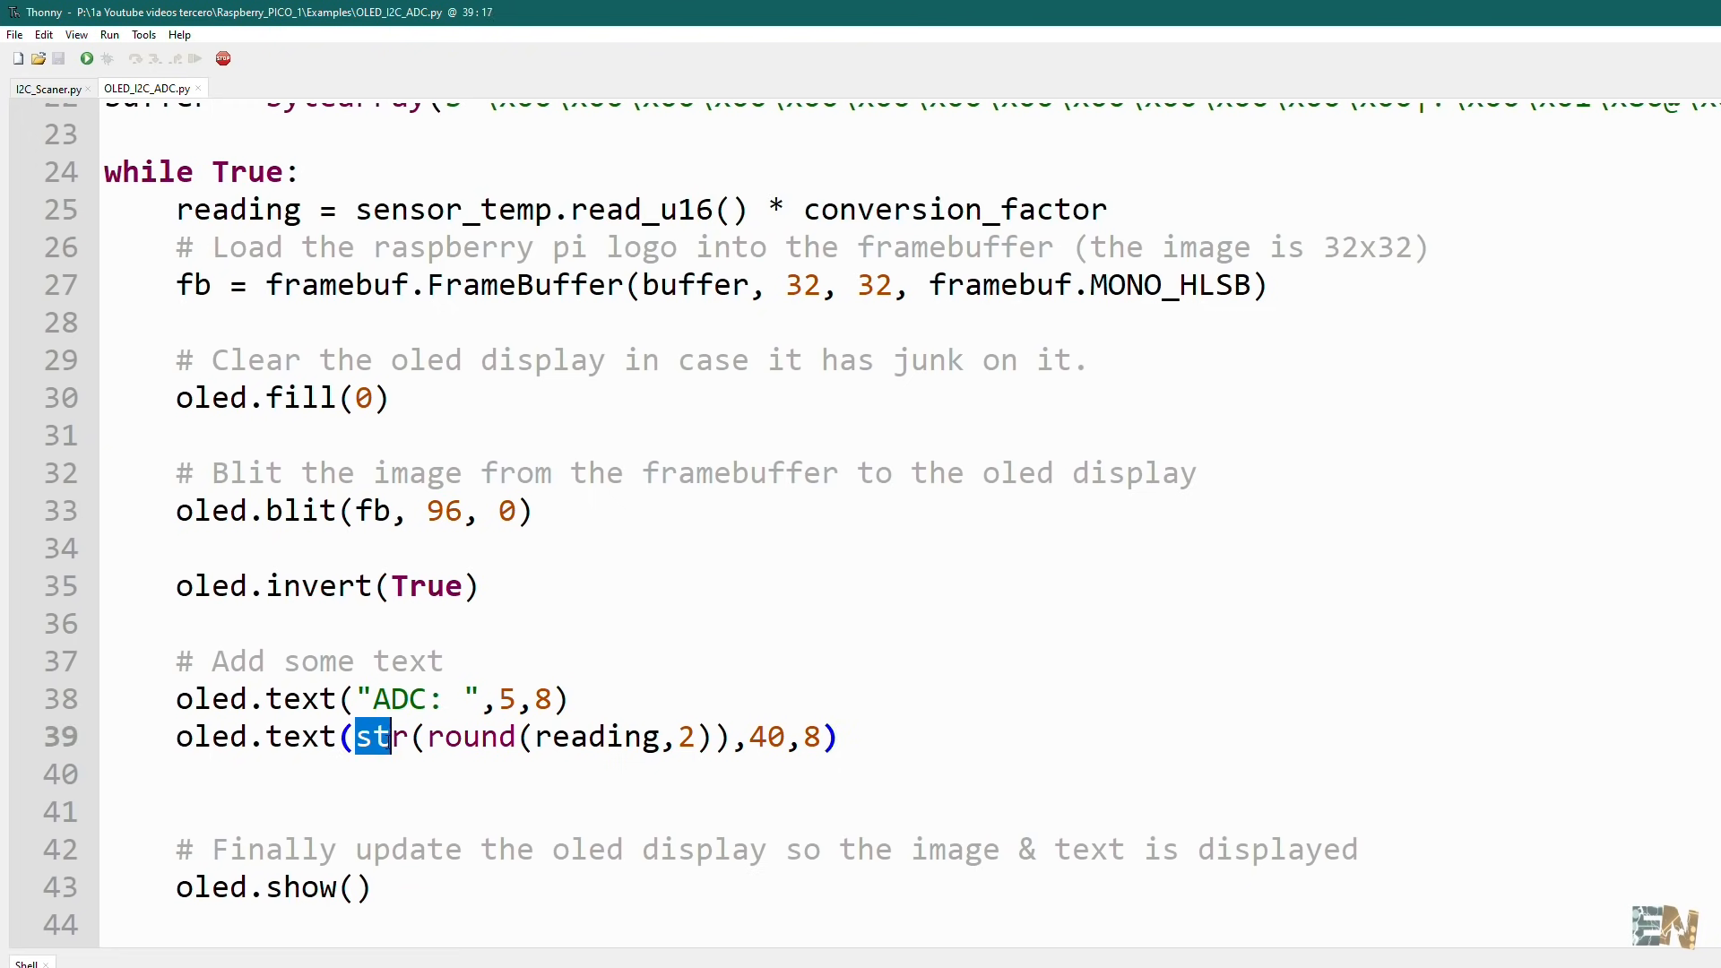
Highlight the str() conversion of the rounded reading on line 39 of OLED_I2C_ADC.py
double_click(379, 736)
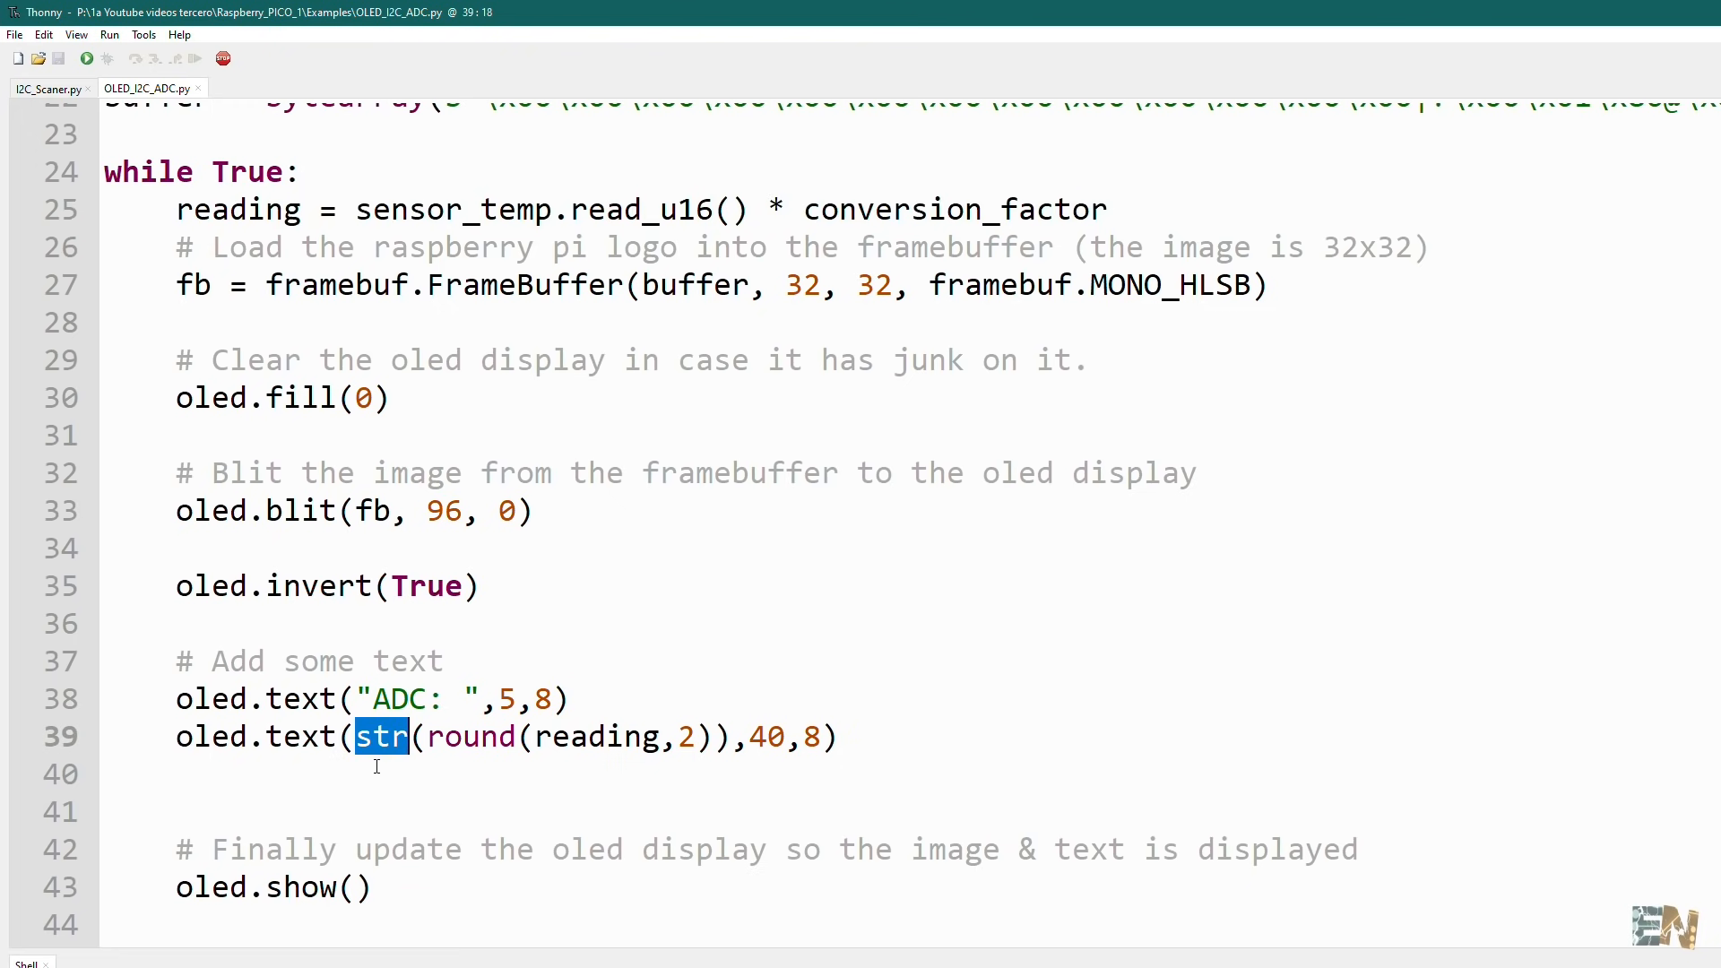
double_click(470, 737)
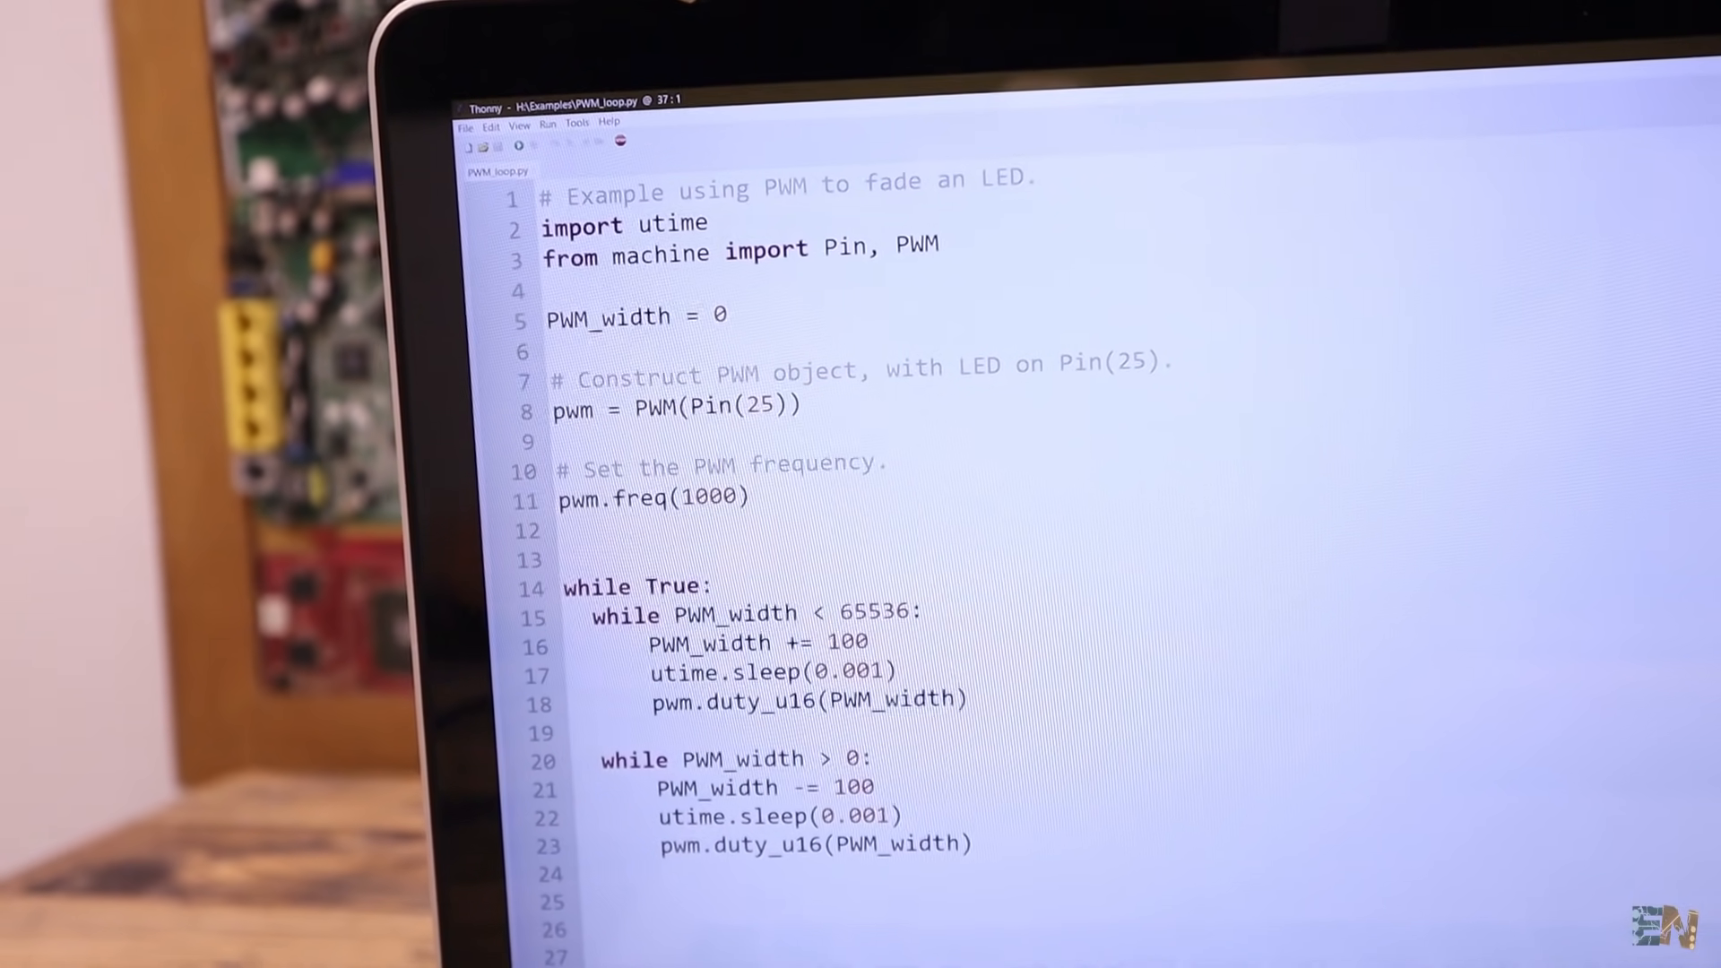
Highlight the PWM import, PWM(Pin(25)) object, while True loop and PWM_width duty value
double_click(807, 276)
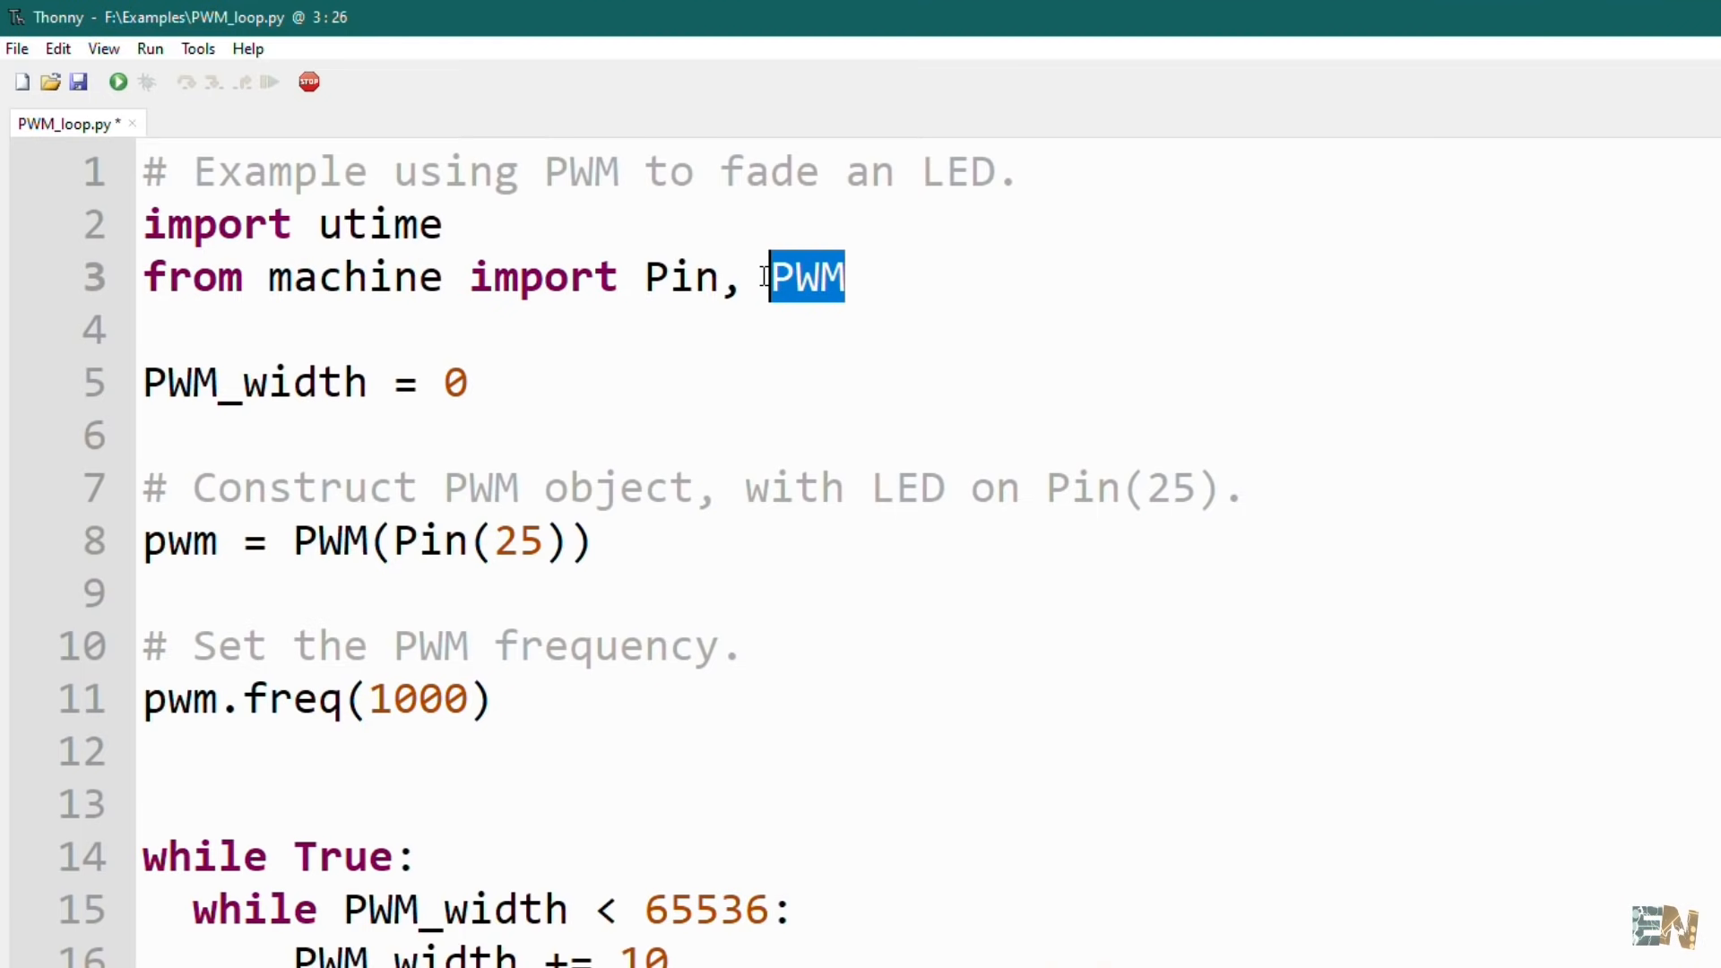
double_click(353, 276)
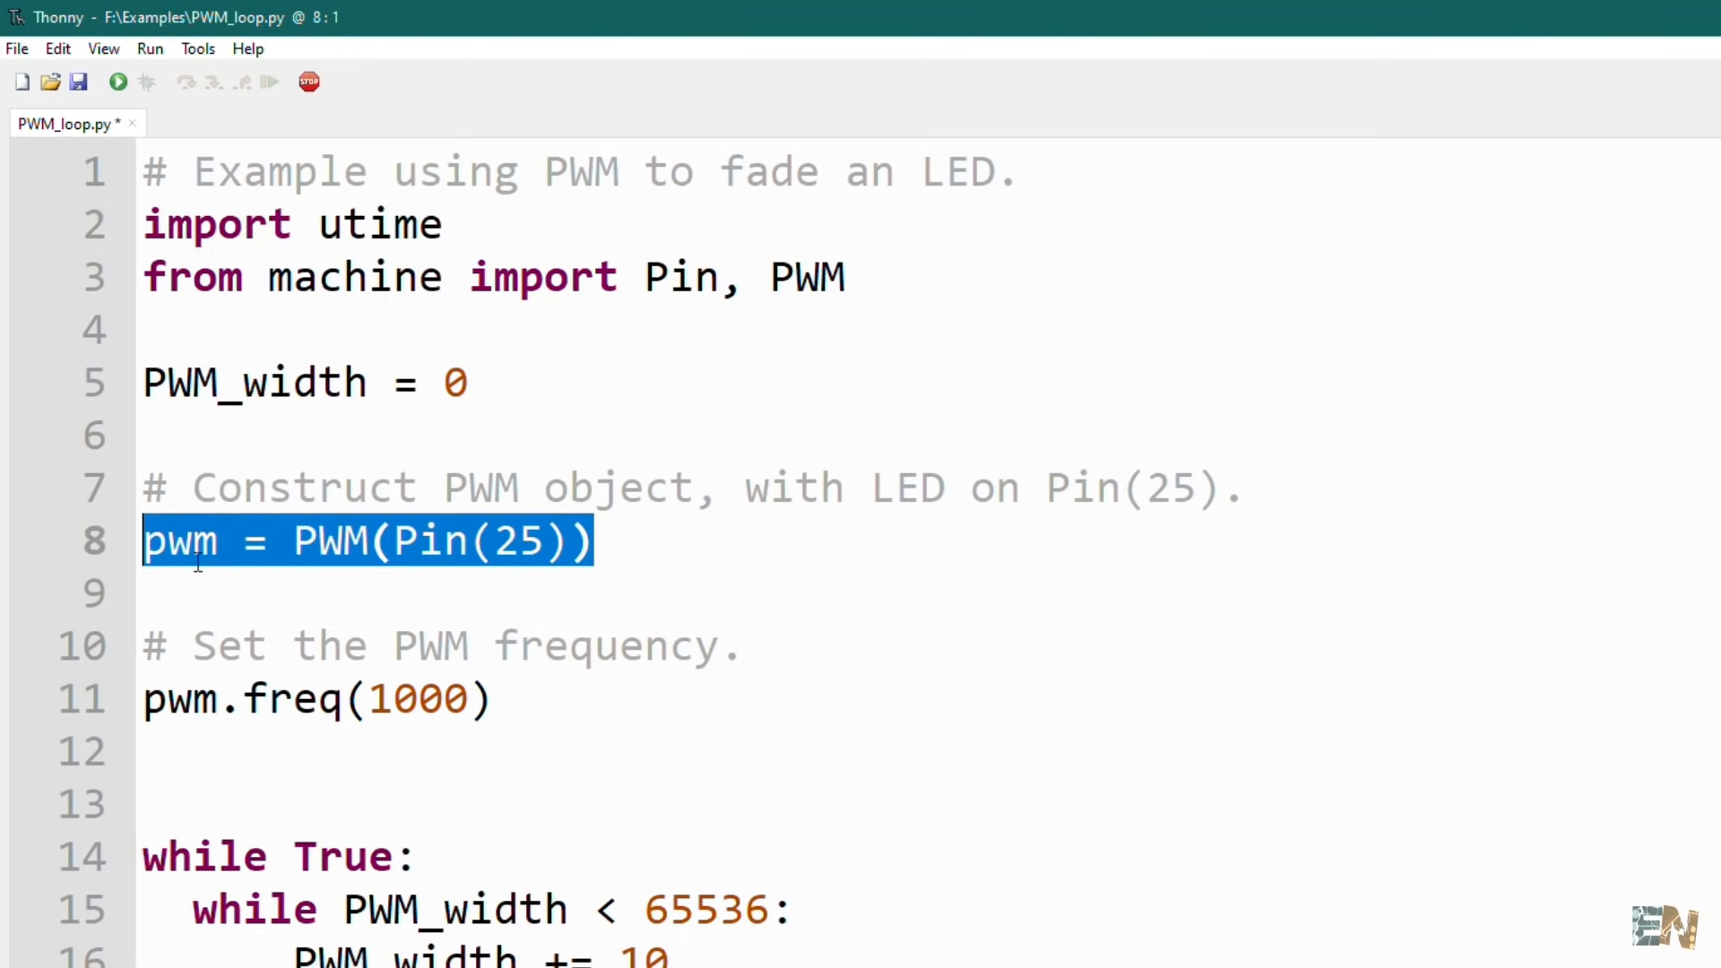
double_click(516, 541)
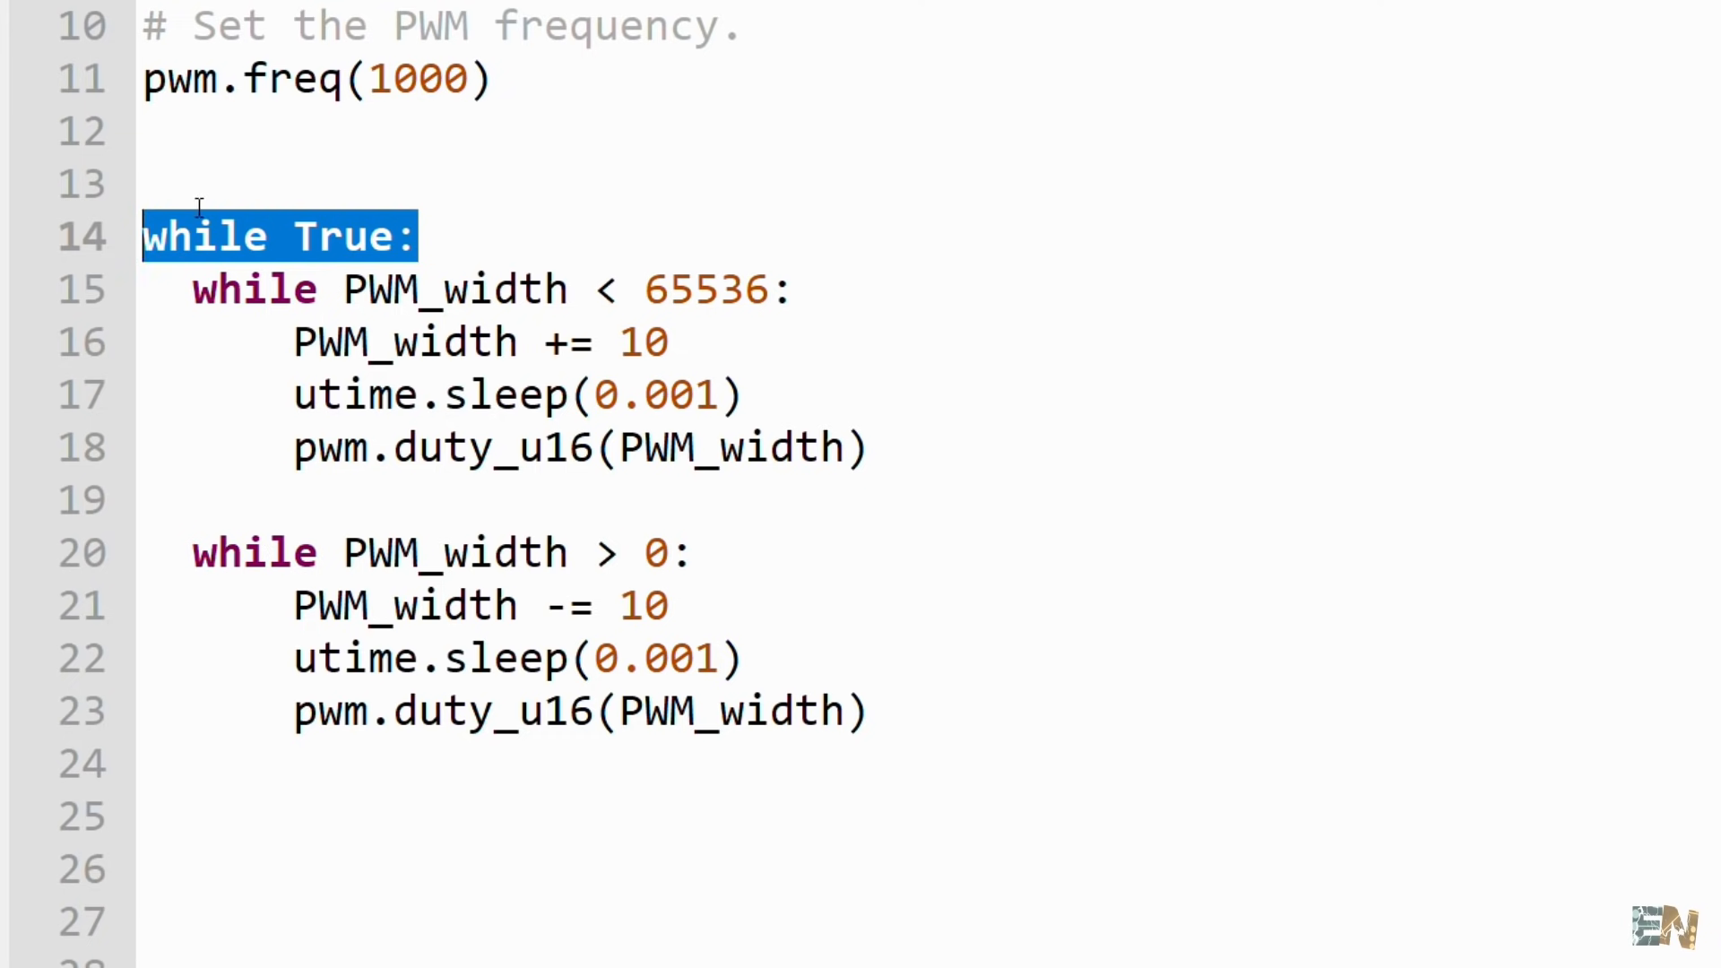
mouse_move(188, 287)
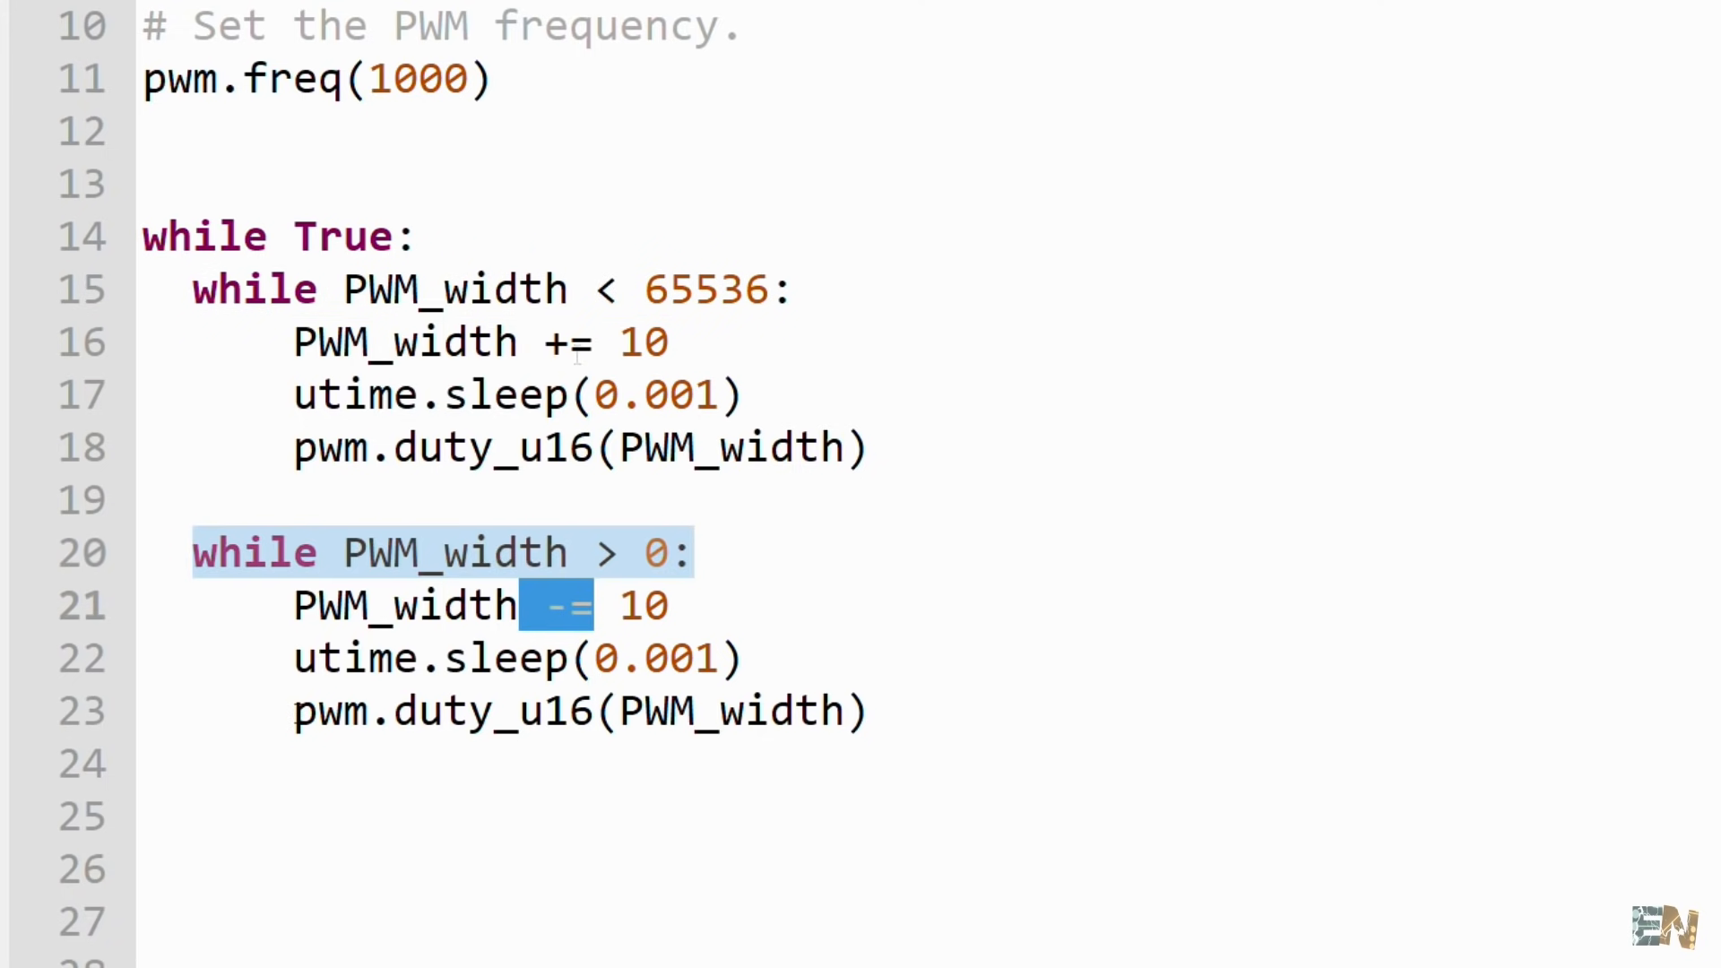
double_click(726, 711)
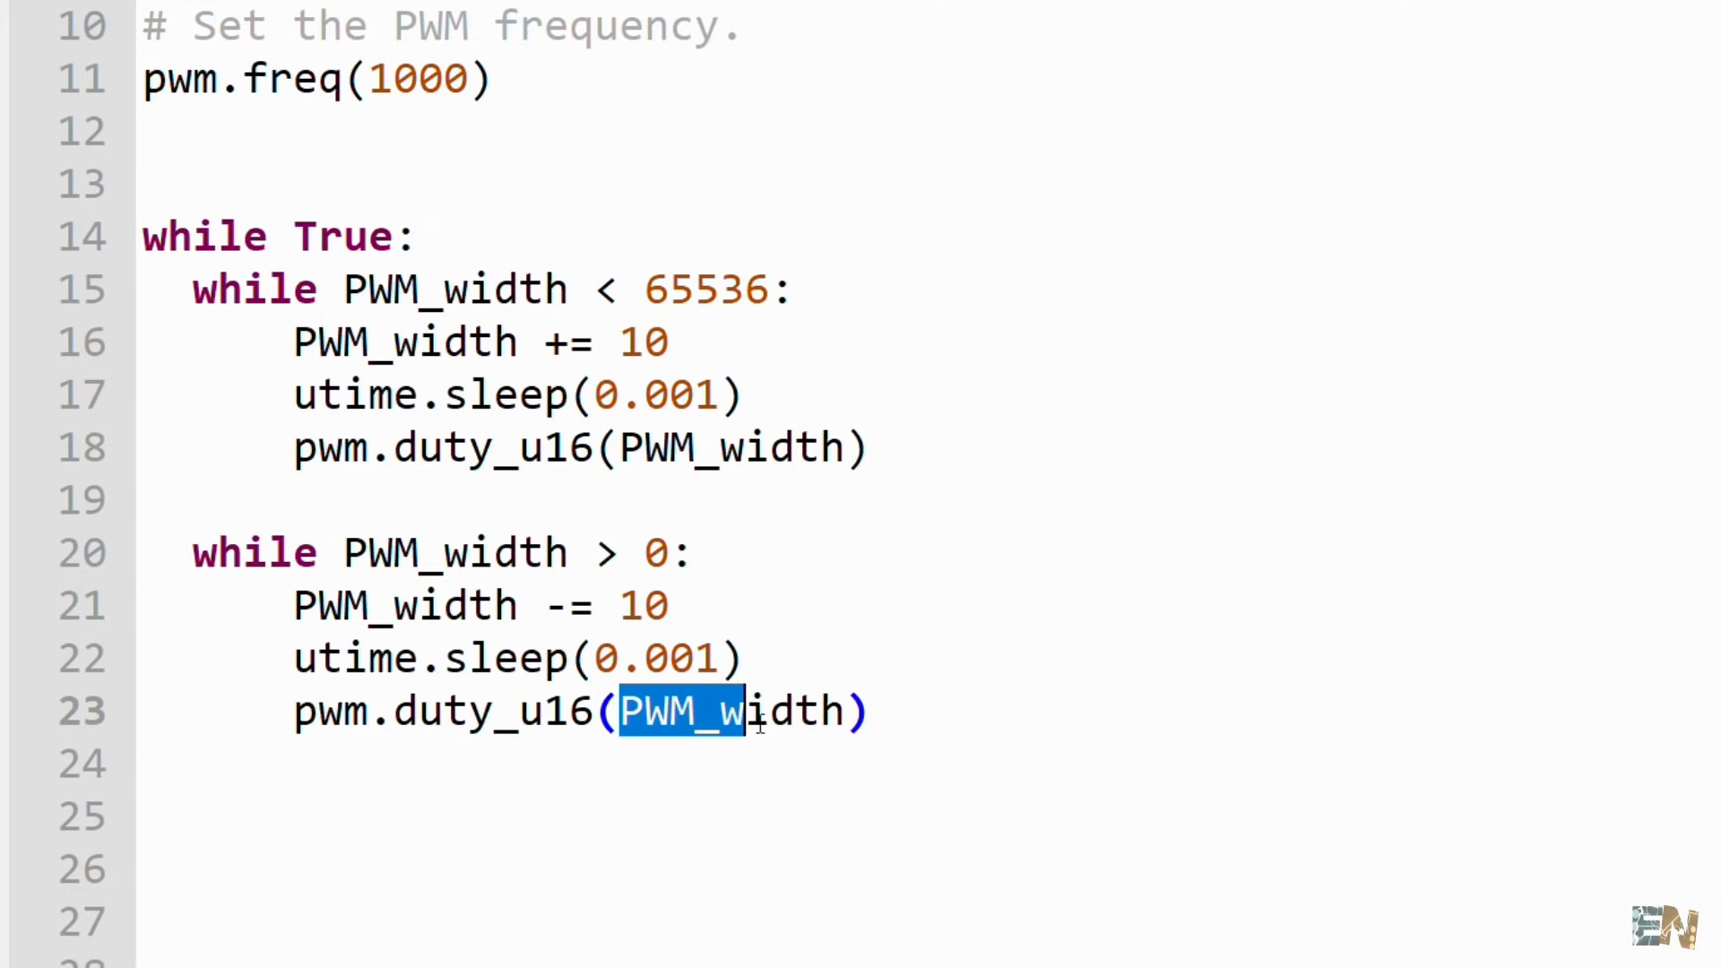